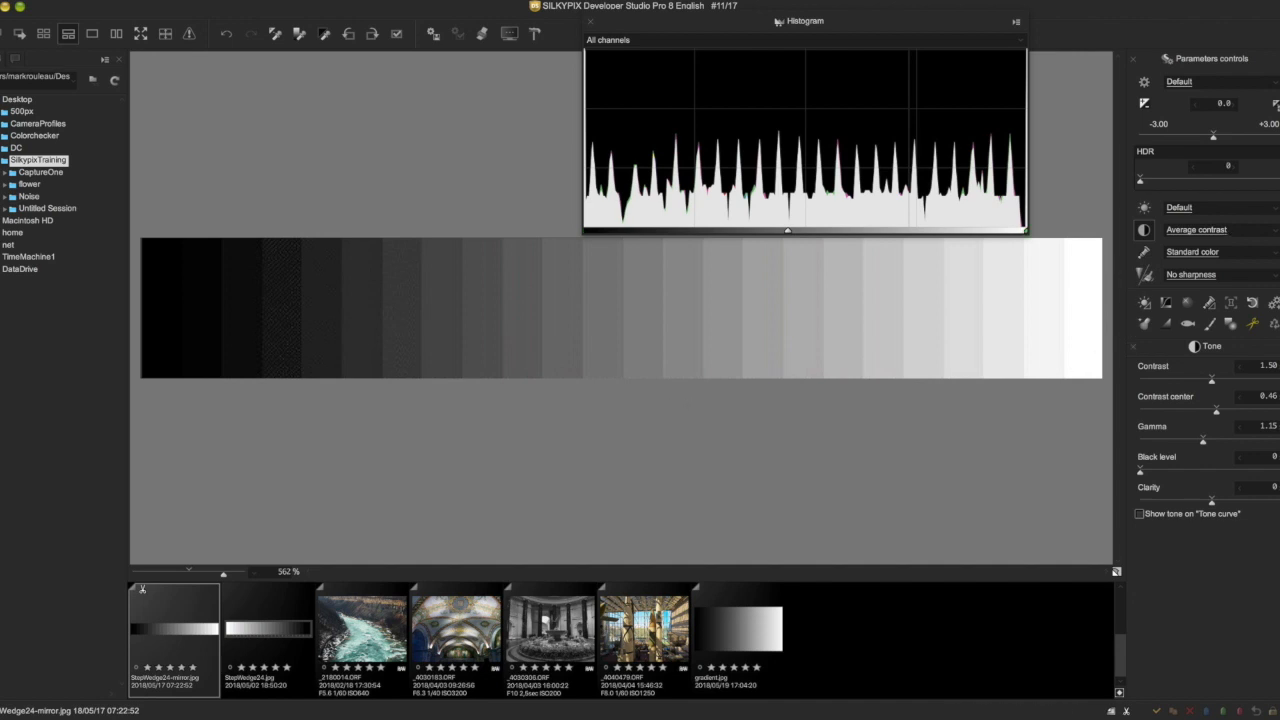
mouse_move(1267, 158)
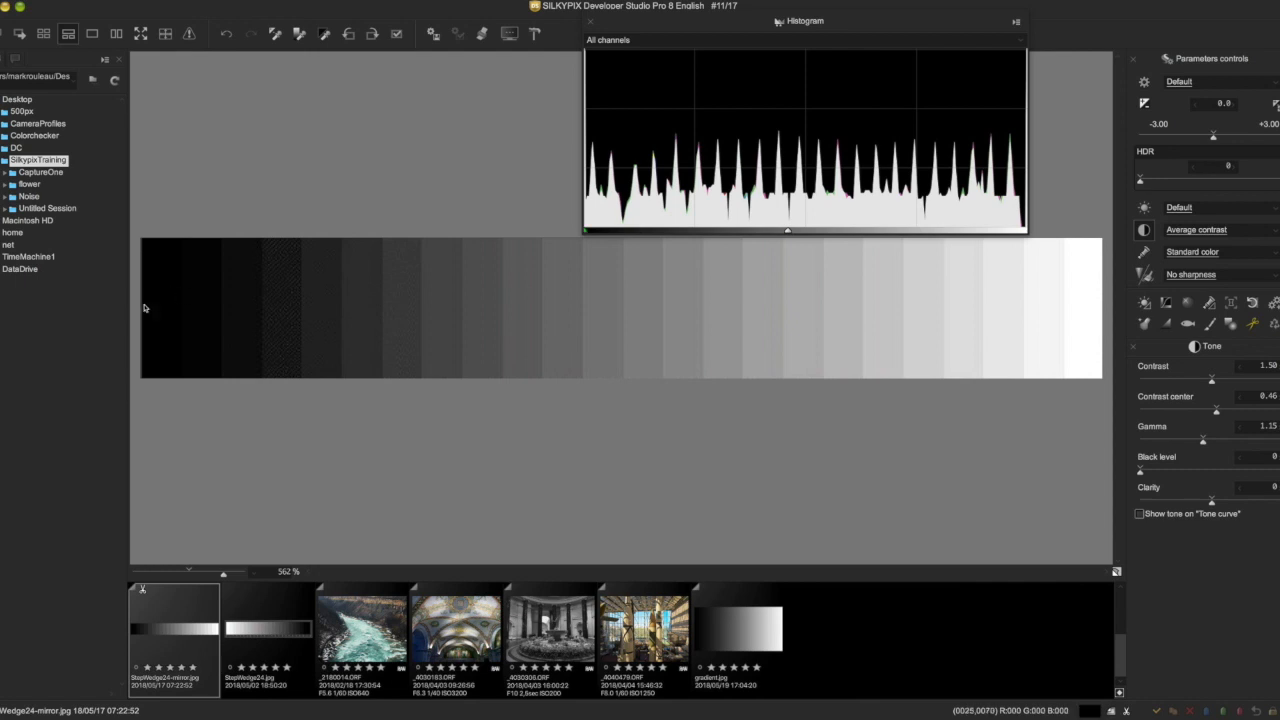
mouse_move(1078, 293)
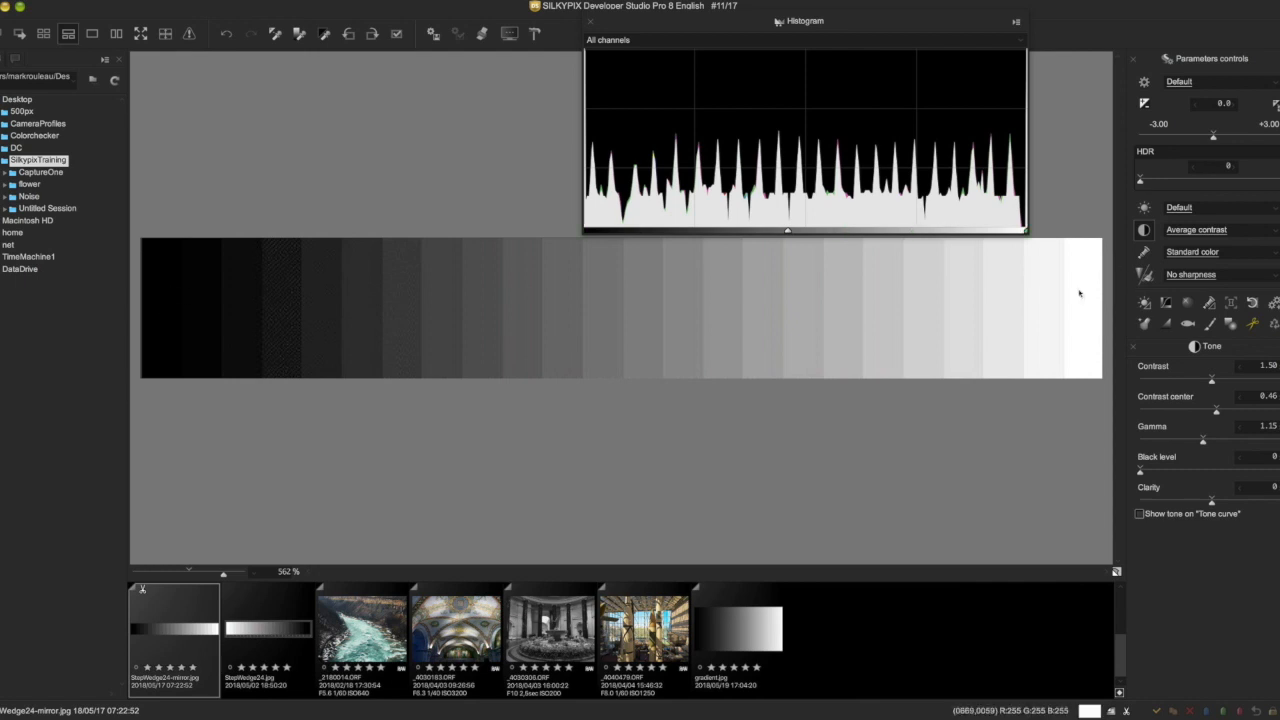
mouse_move(769, 56)
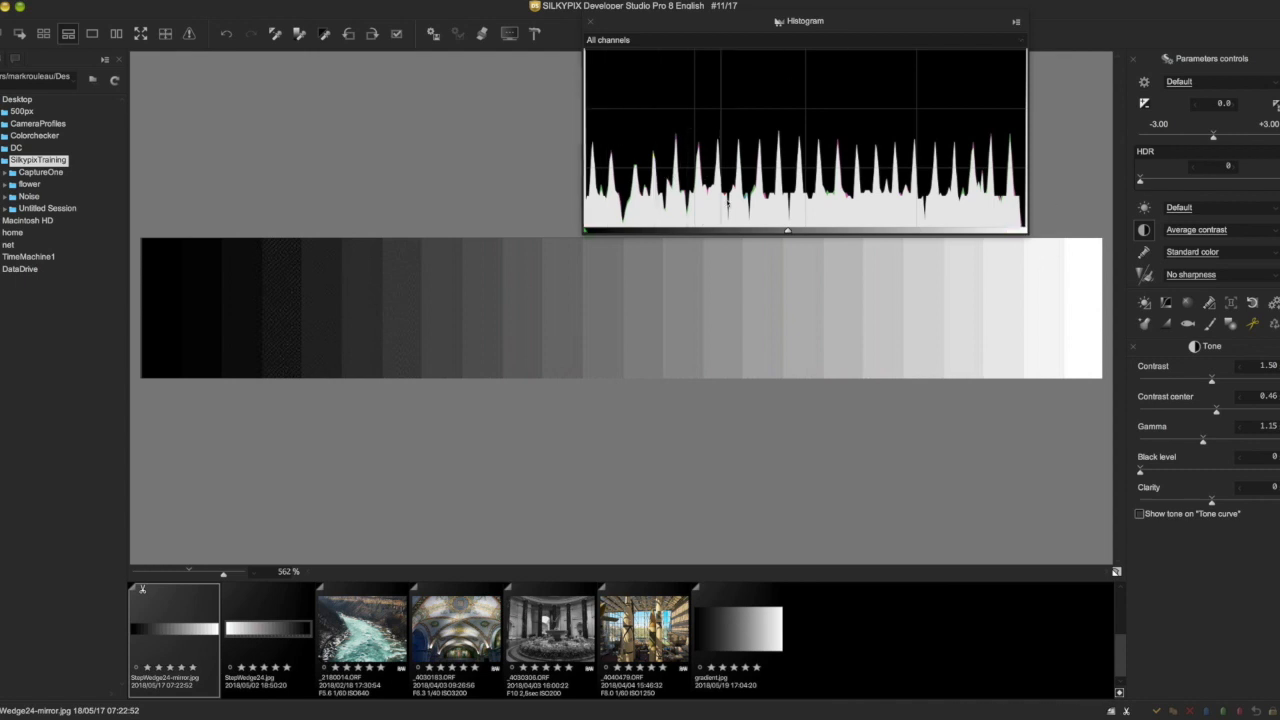
mouse_move(755, 160)
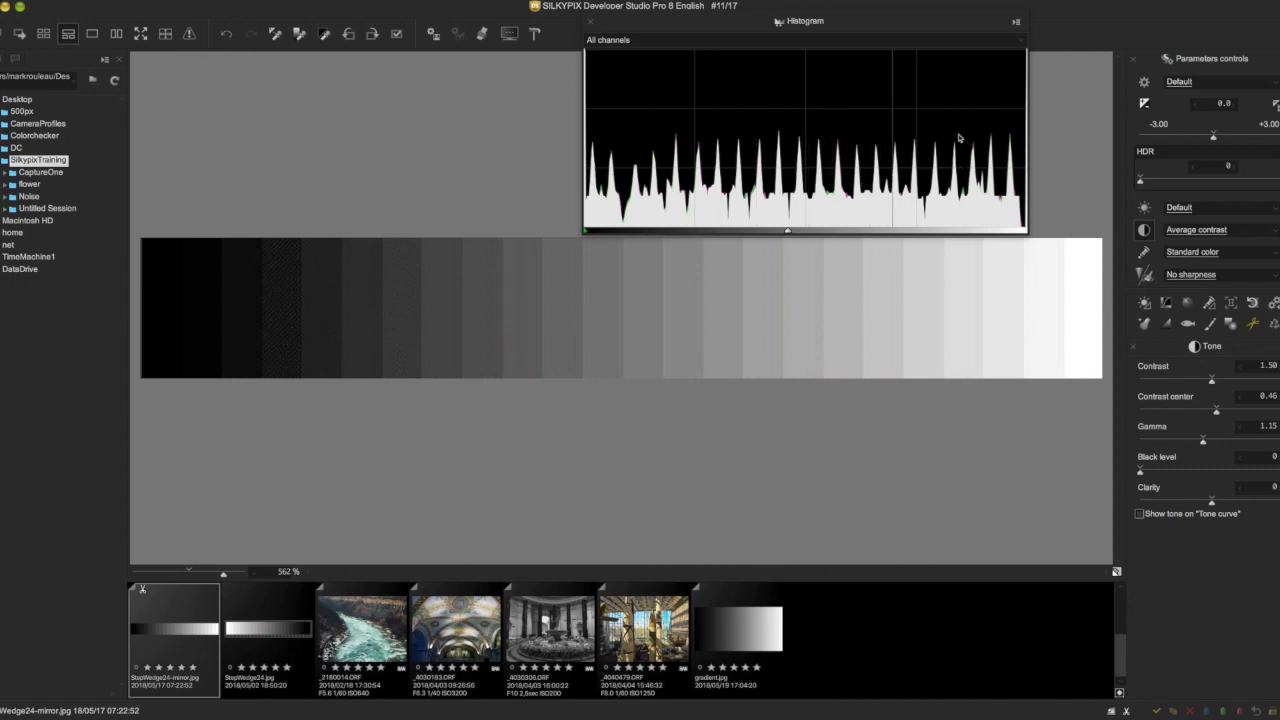
mouse_move(850, 393)
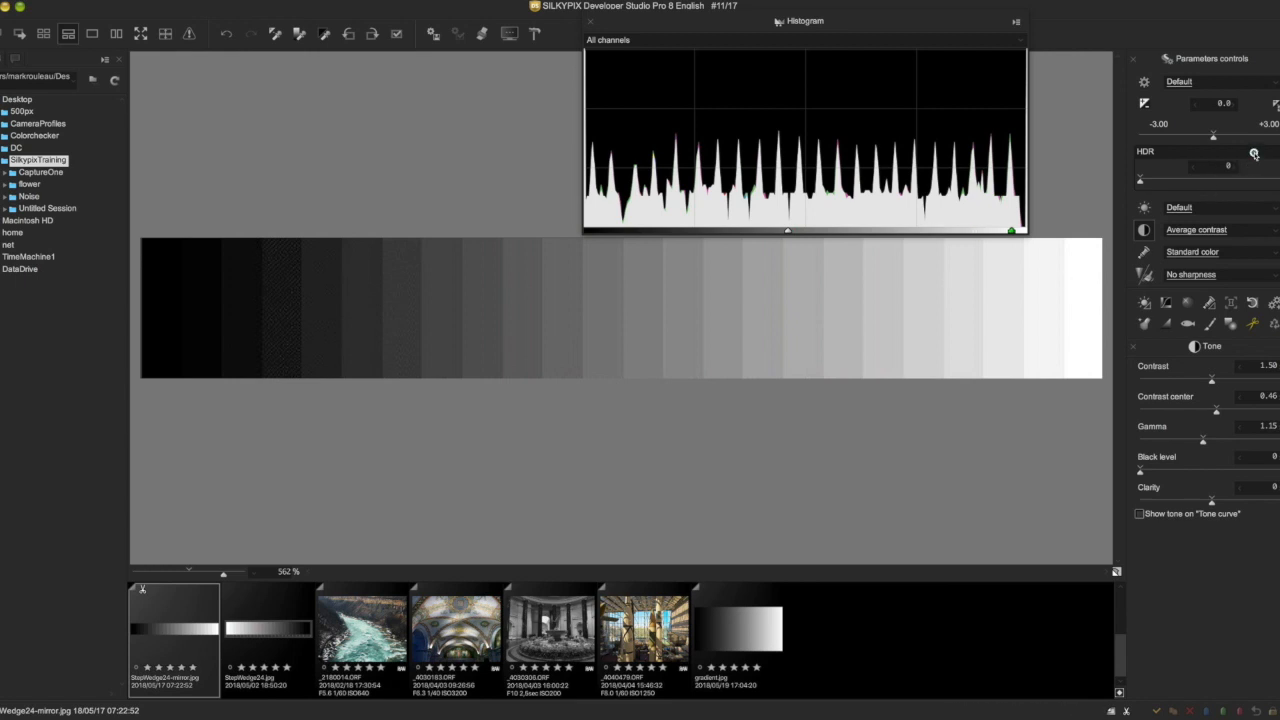
Show the Dodge / Color Burn, Dodge, Color Burn and HDR mode choices for the step wedge.
click(1246, 153)
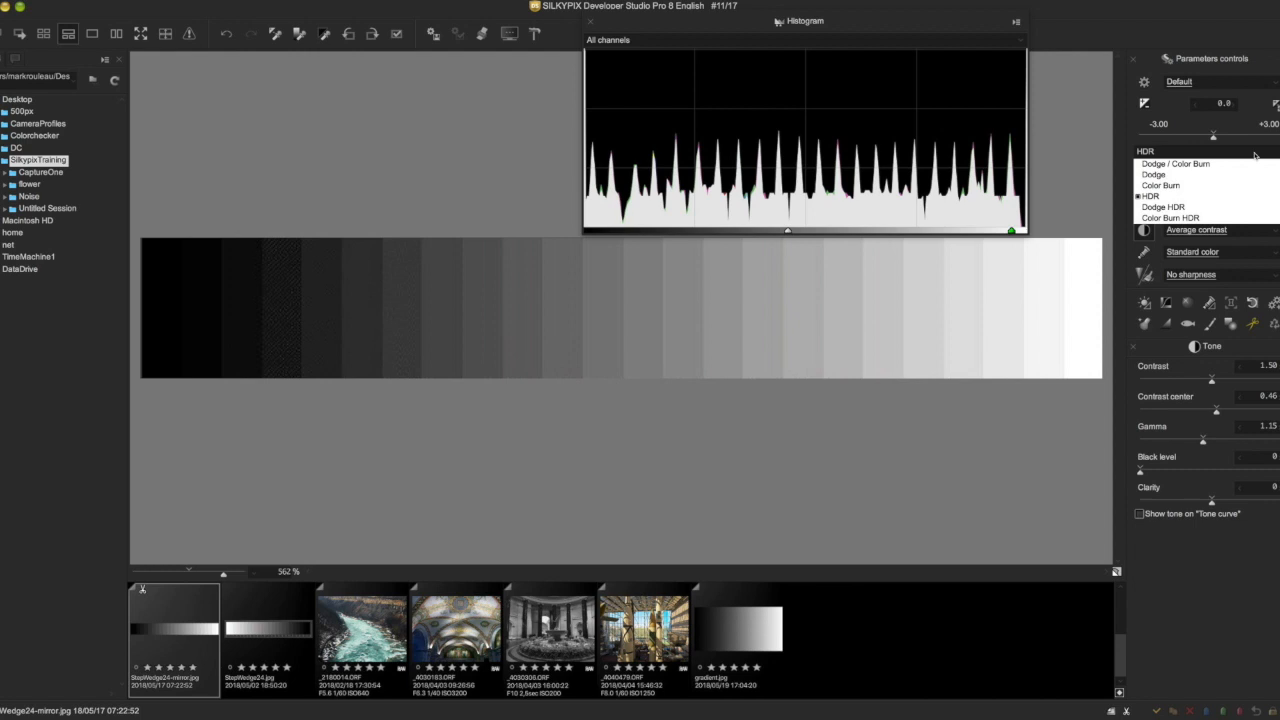
click(1170, 207)
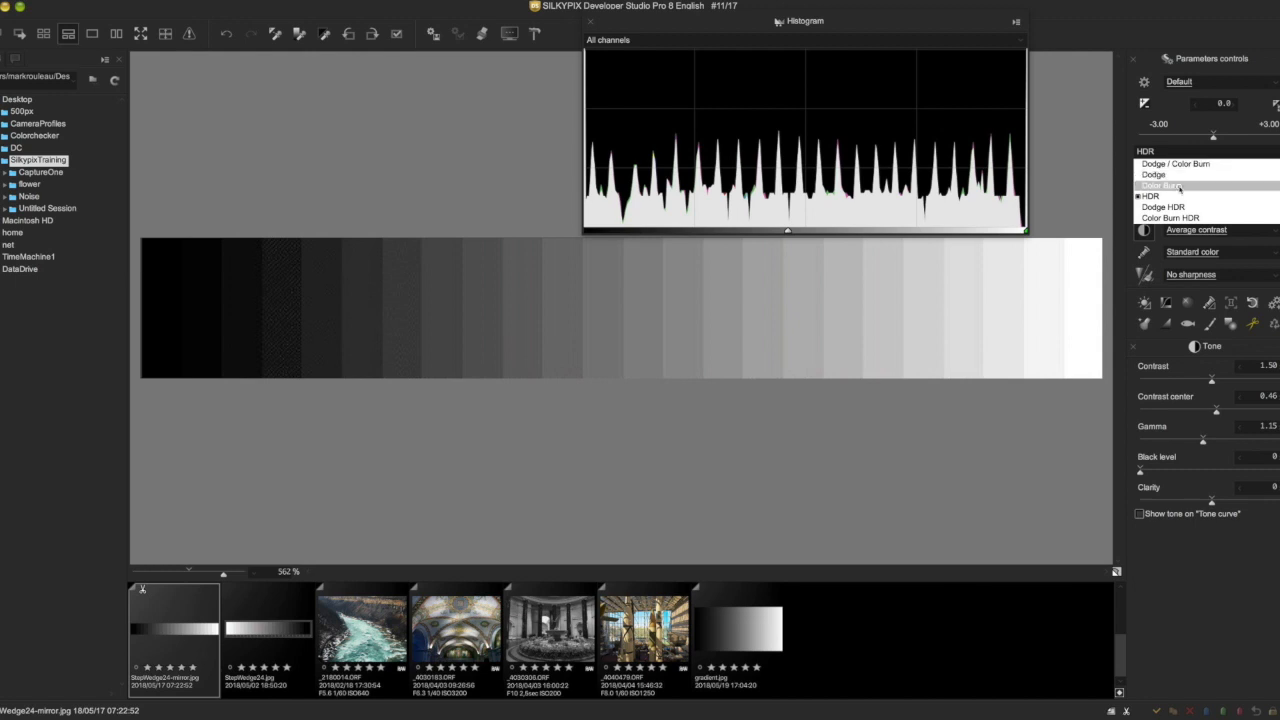
Choose Color Burn and raise its strength through 32, 50, 63 to 99, compressing the bright steps.
click(1192, 185)
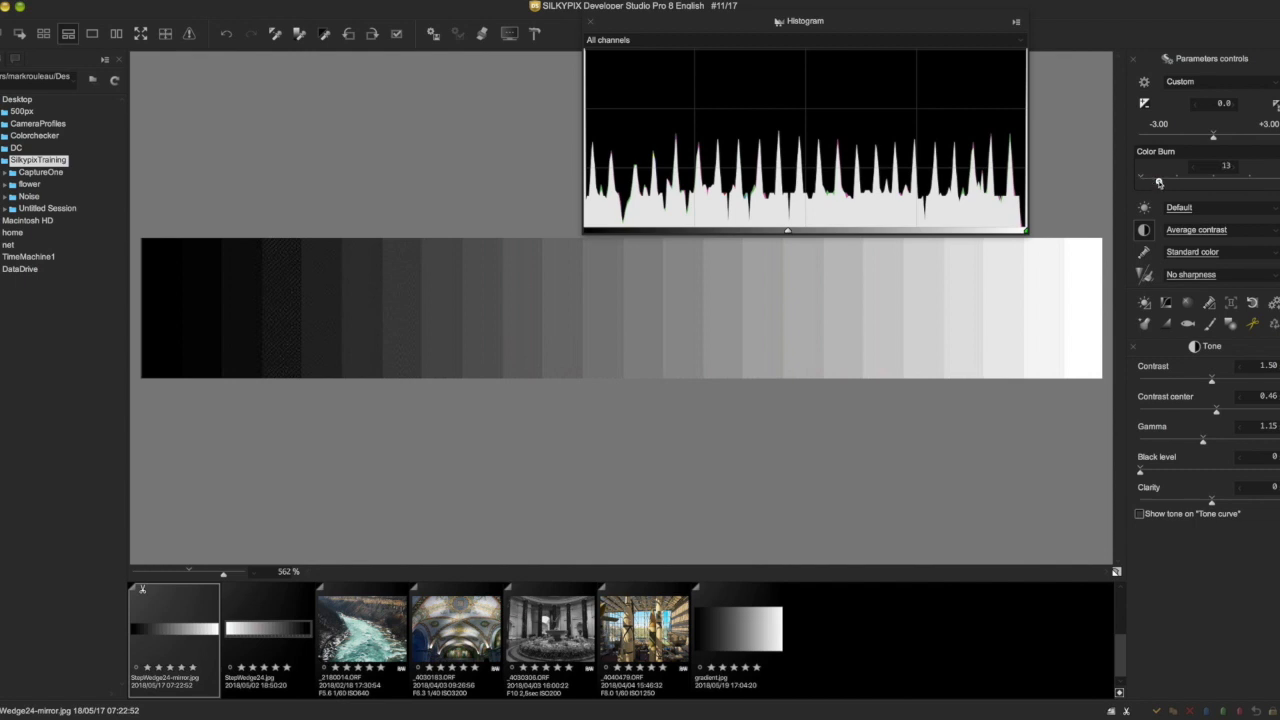
drag(1159, 182, 1188, 182)
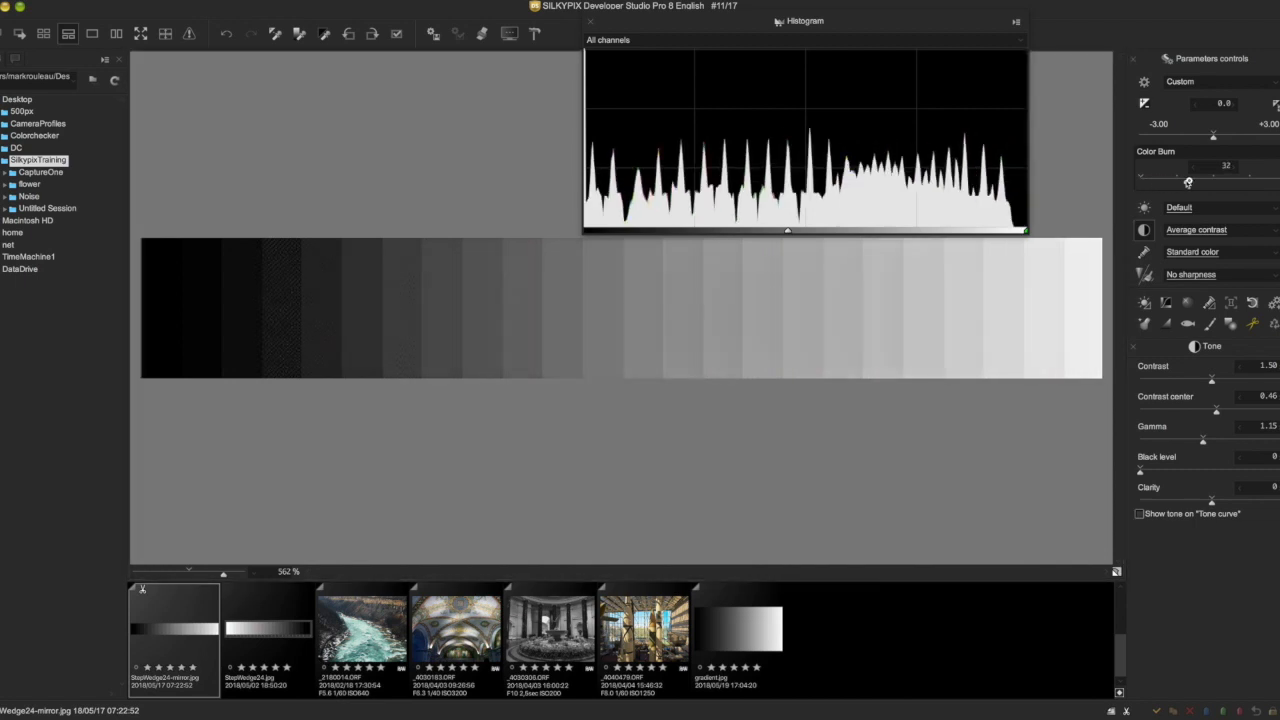
drag(1188, 181, 1214, 181)
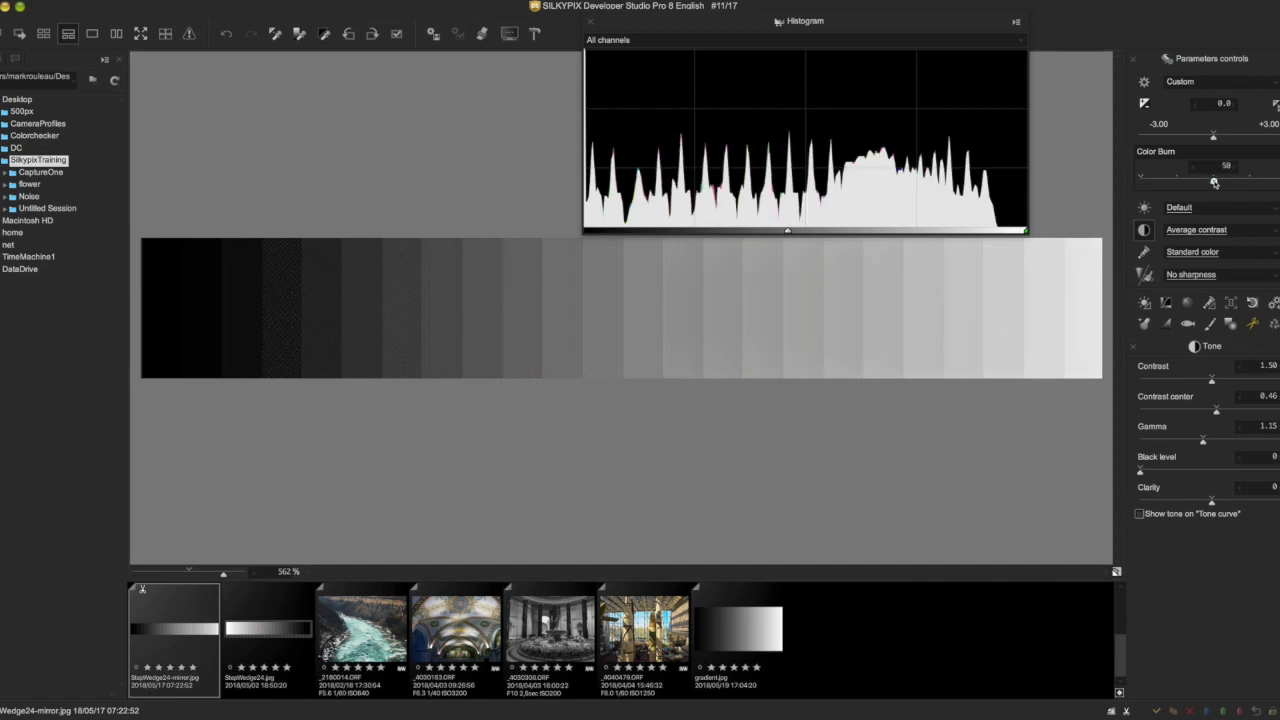
drag(1213, 180, 1231, 180)
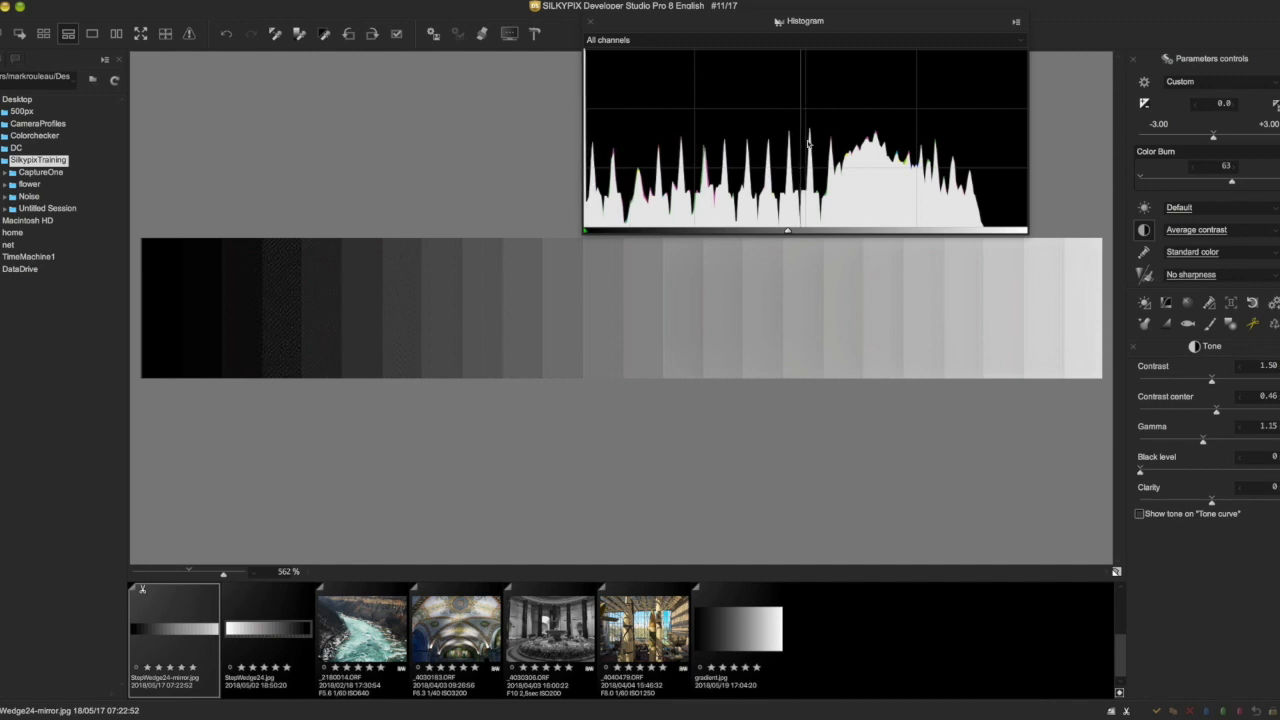
drag(1195, 178, 1252, 178)
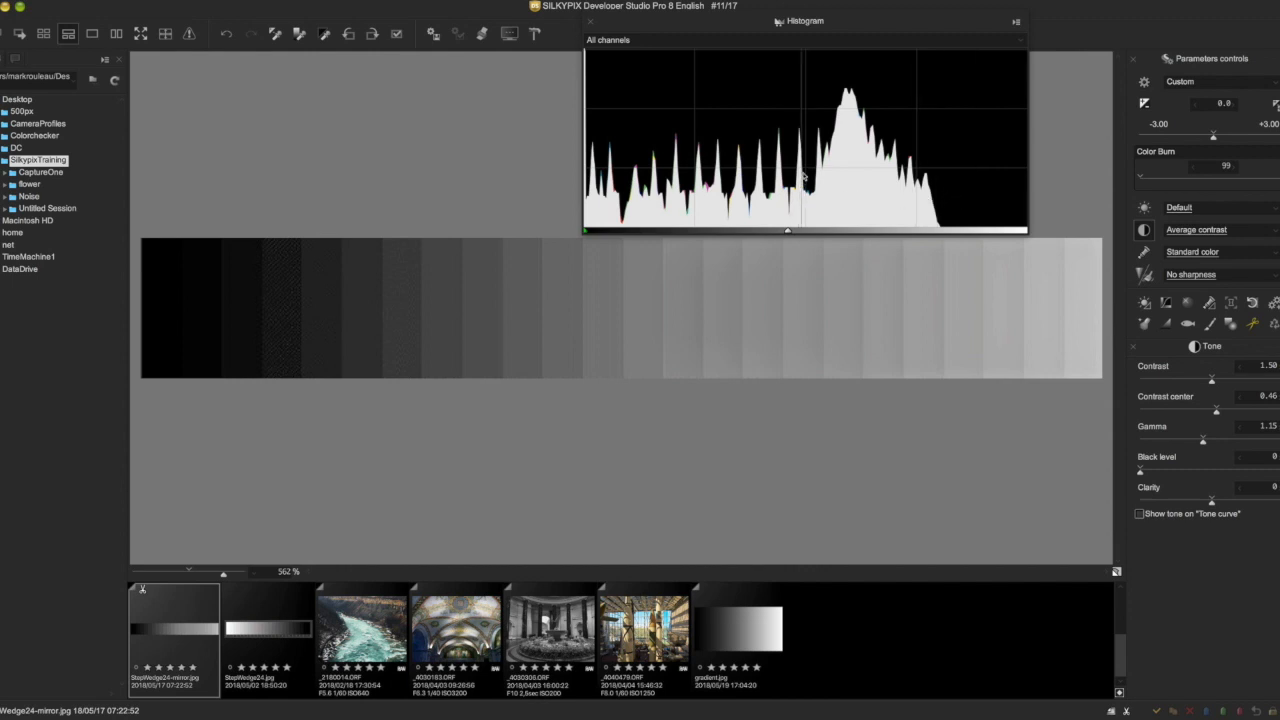
mouse_move(1028, 170)
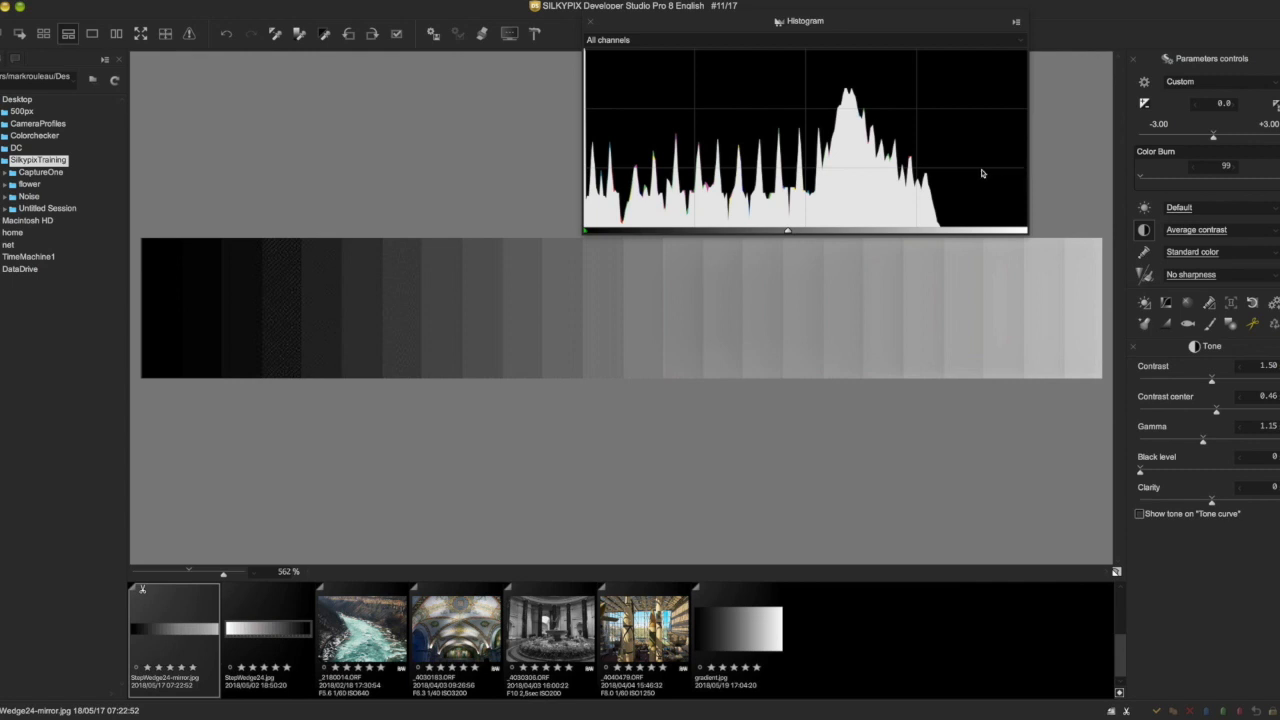
mouse_move(747, 189)
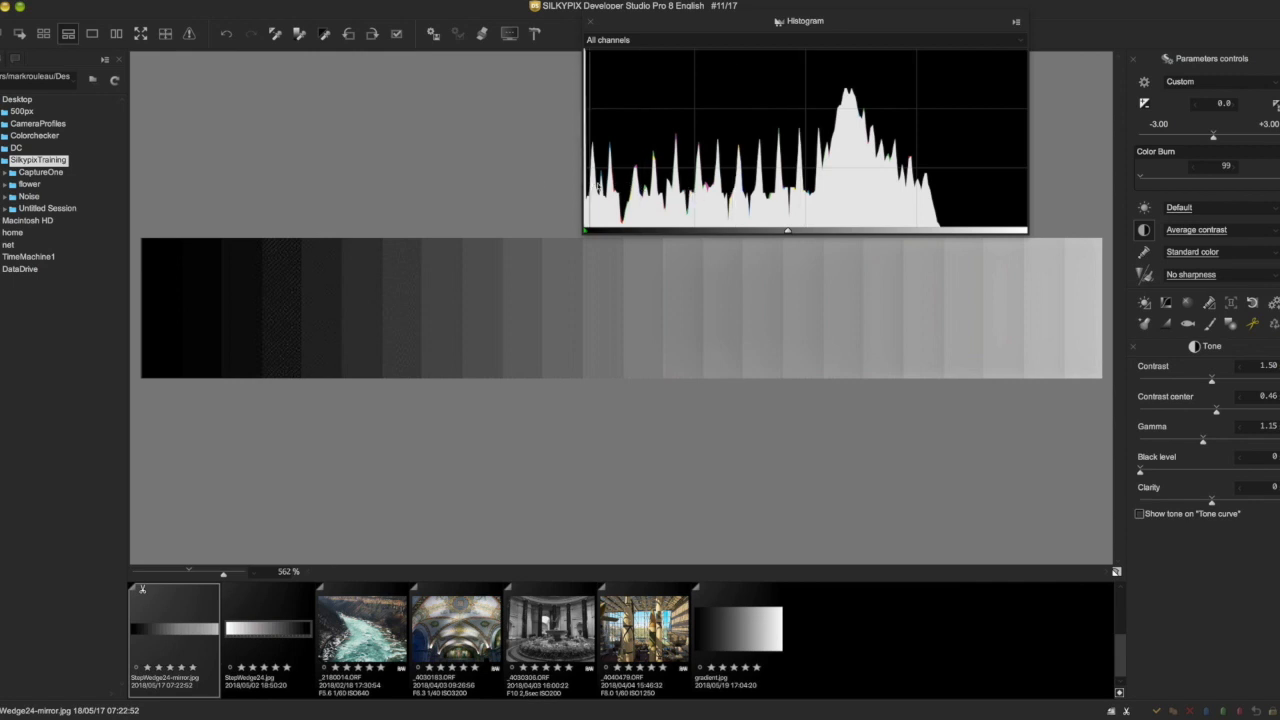
mouse_move(785, 182)
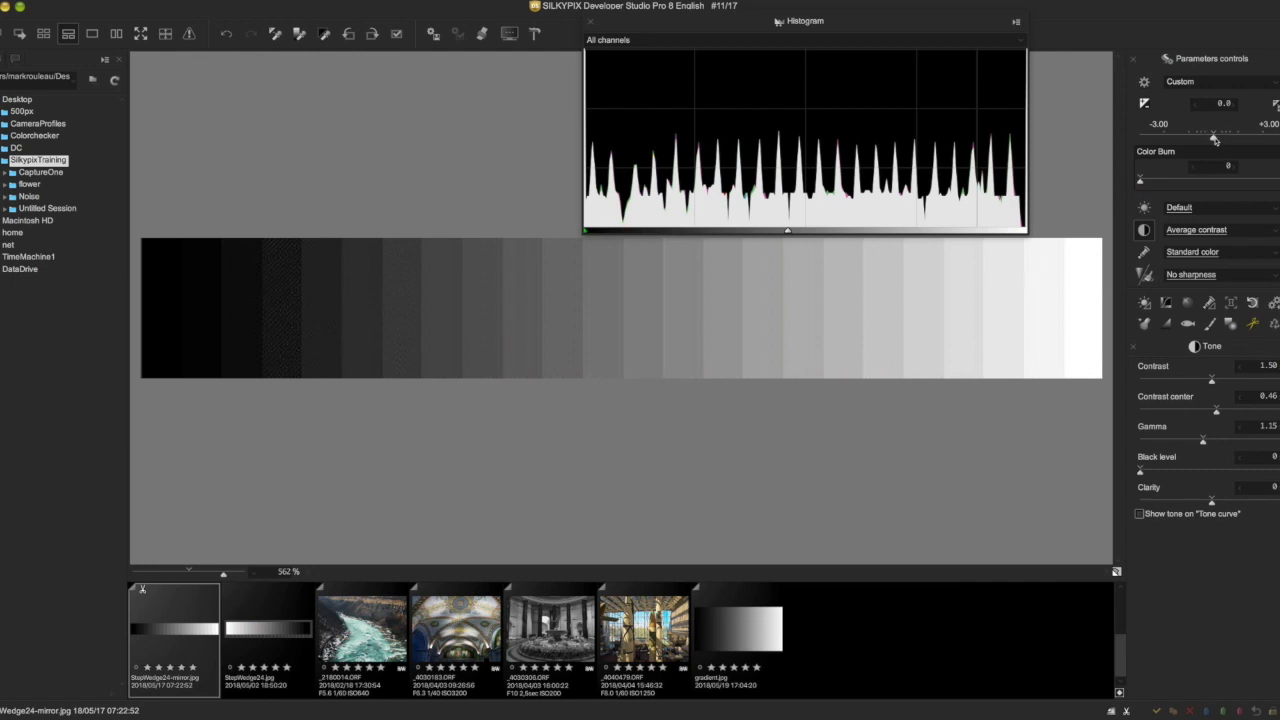
drag(1215, 137, 1200, 137)
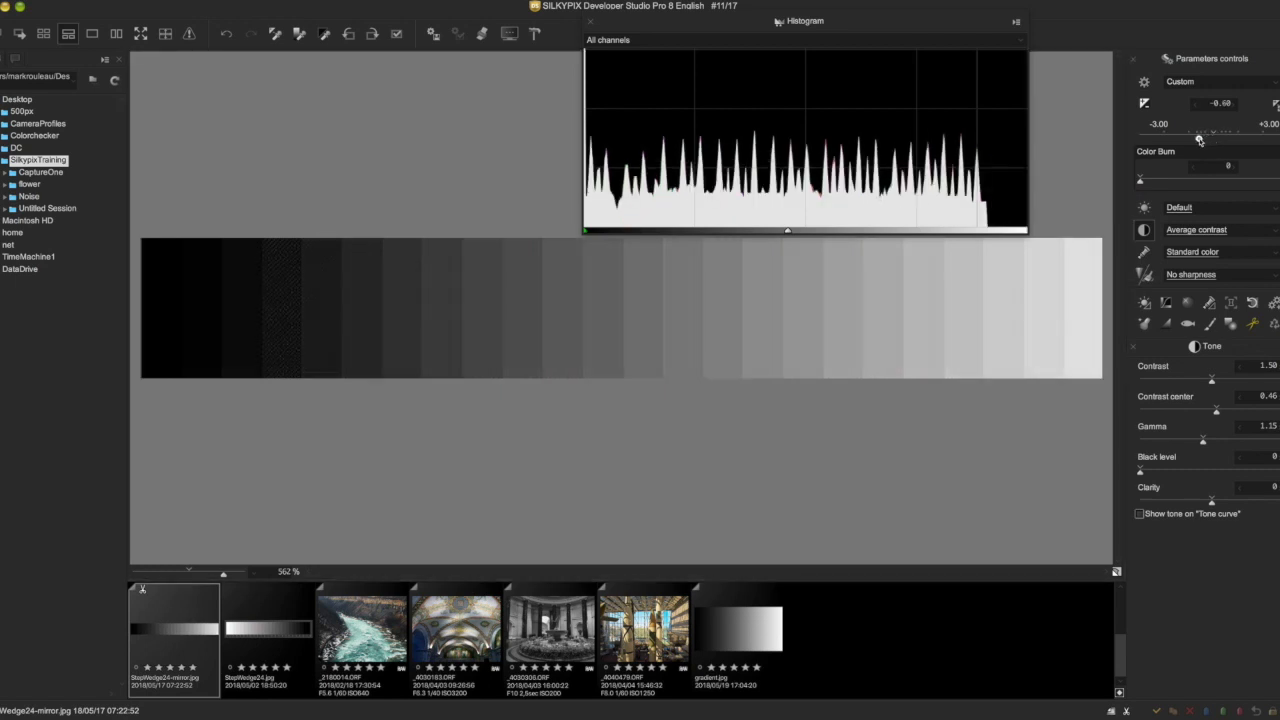
drag(1198, 138, 1185, 138)
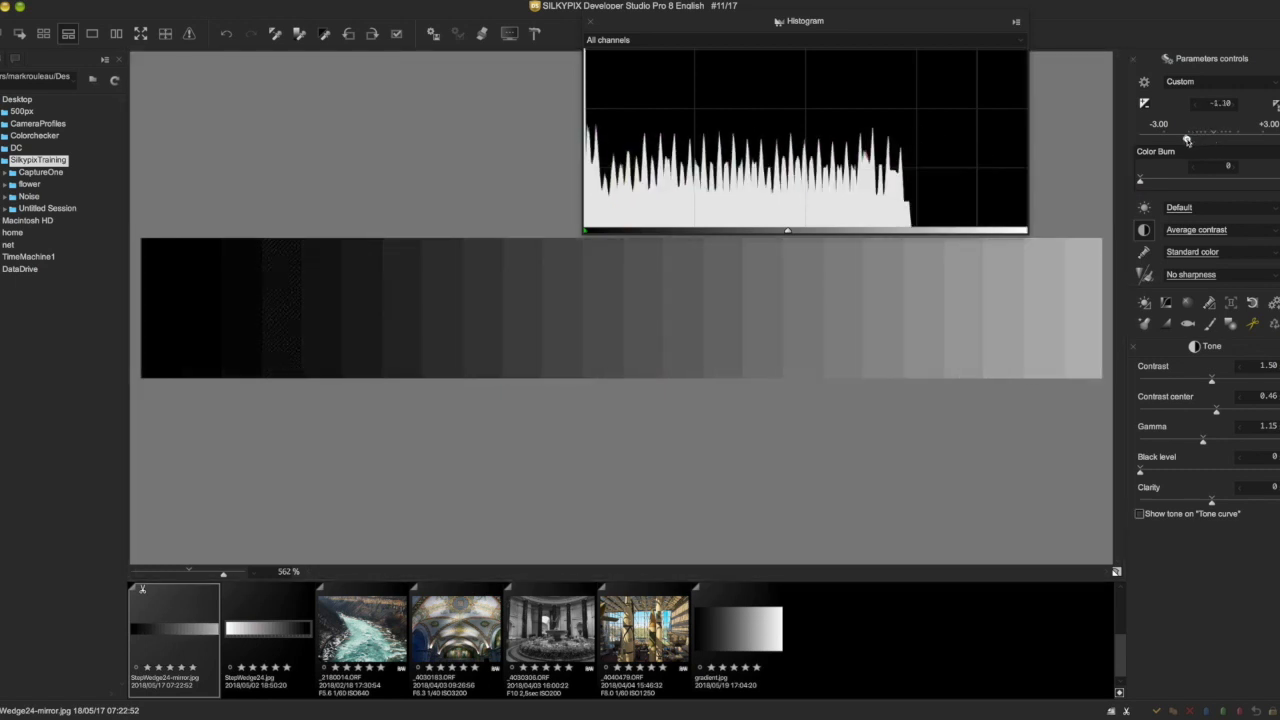
drag(1187, 133, 1163, 133)
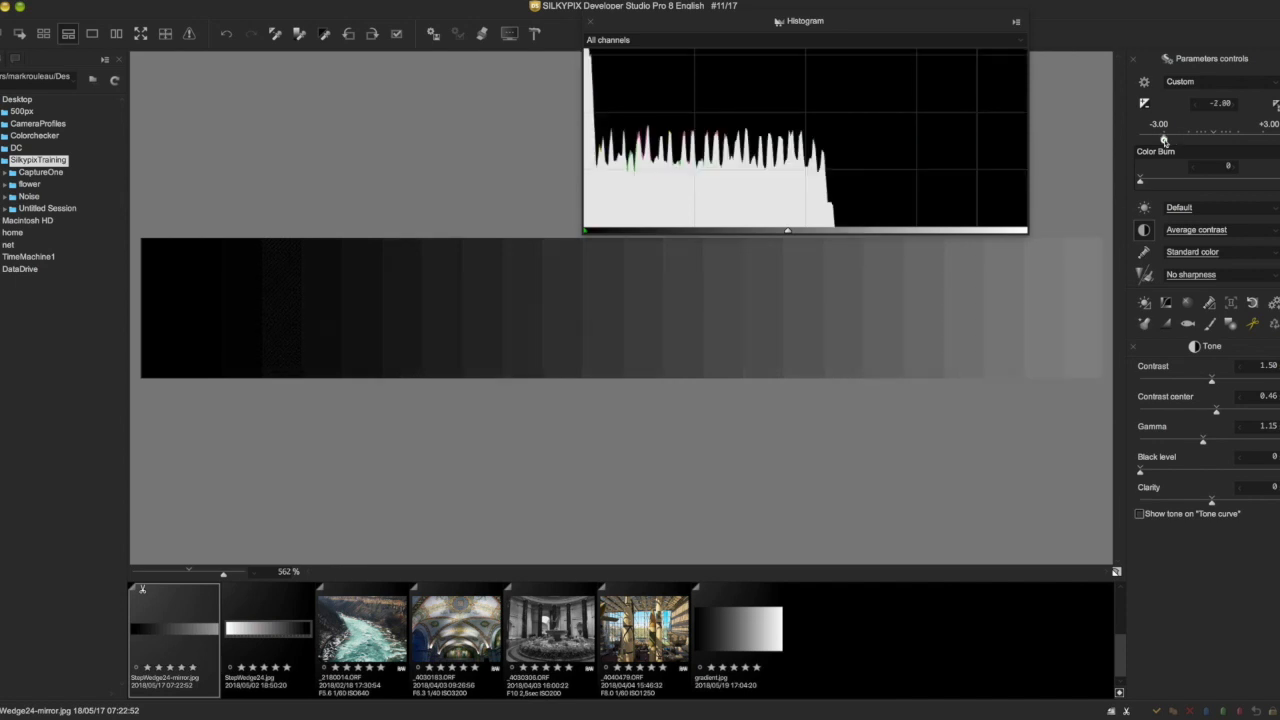
drag(1163, 138, 1209, 138)
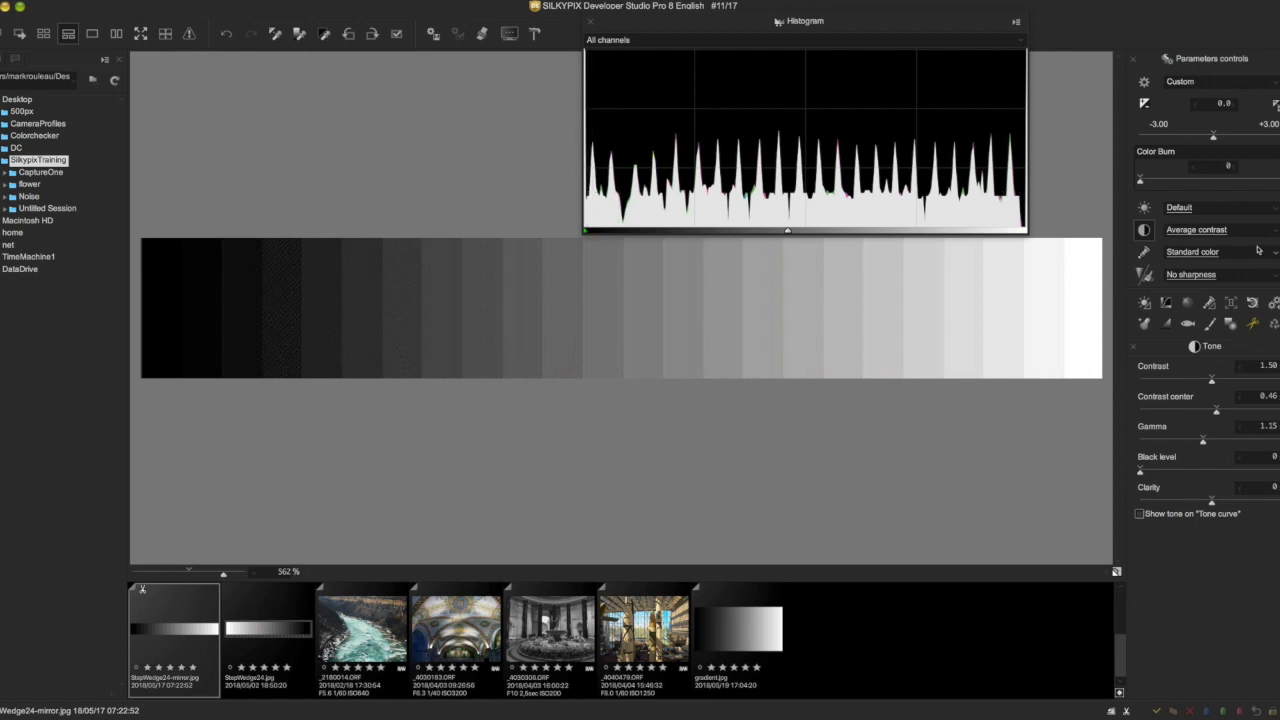
drag(1140, 180, 1225, 180)
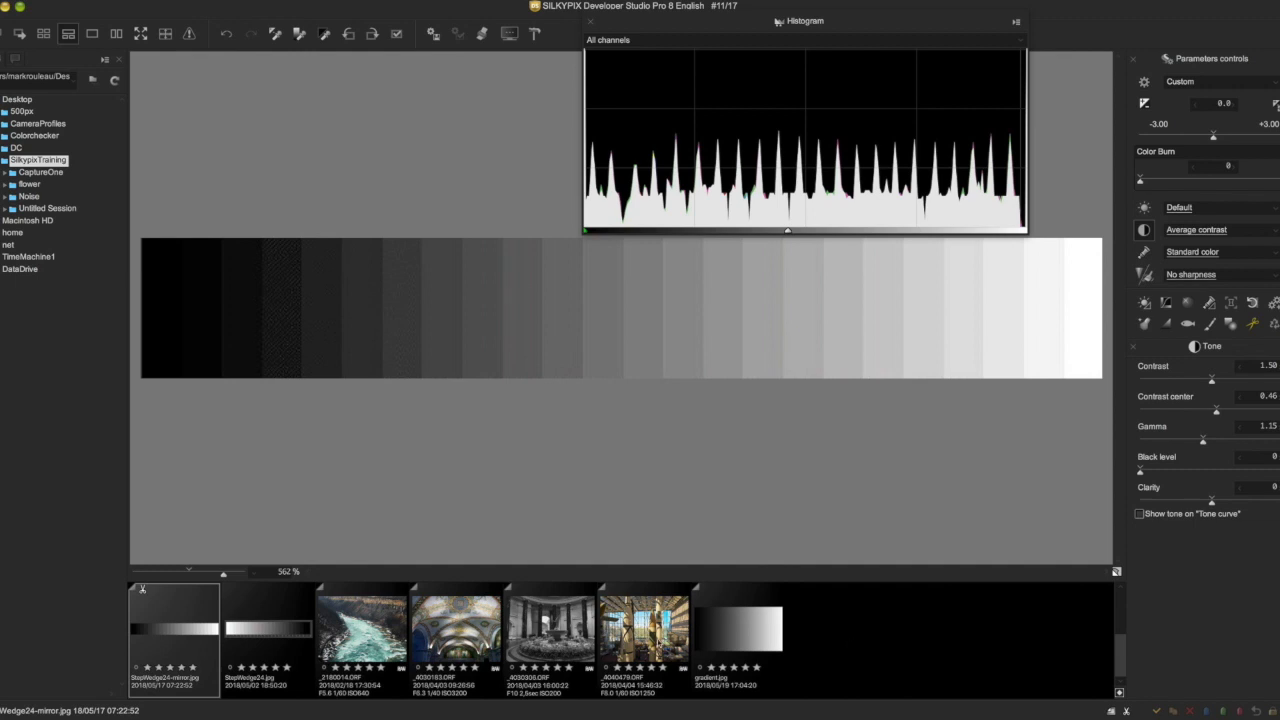
click(648, 645)
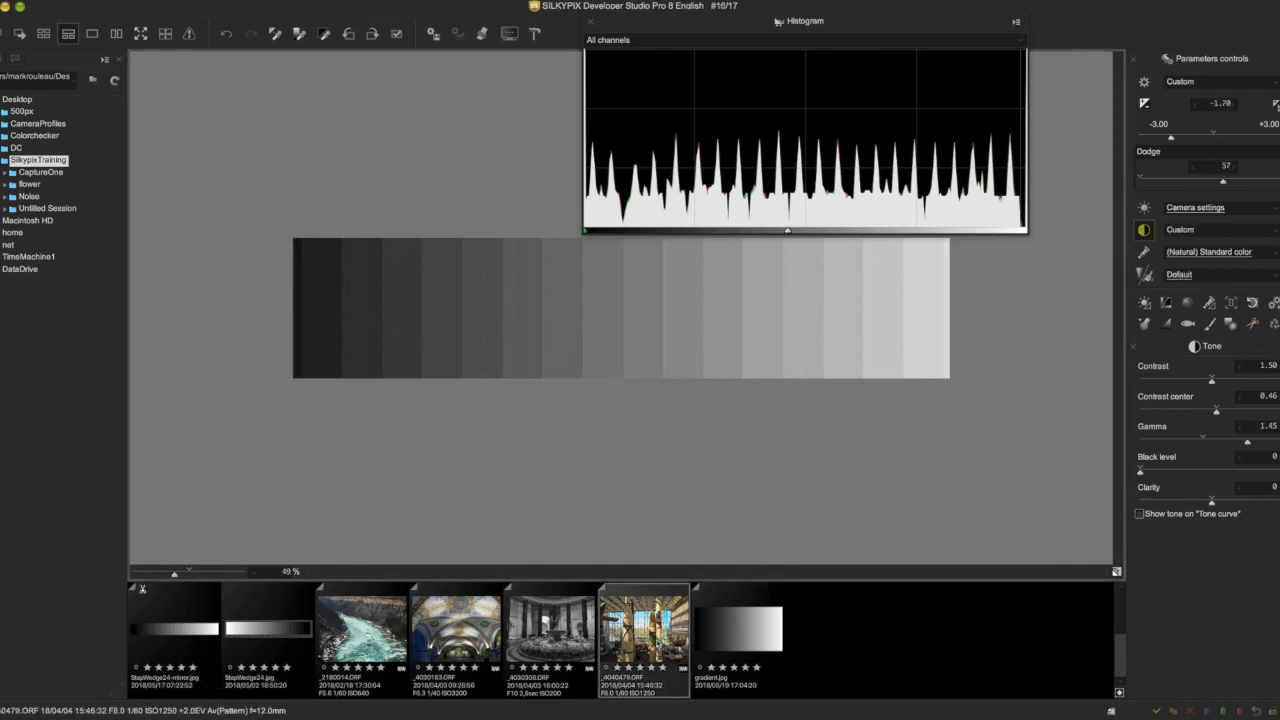
click(645, 640)
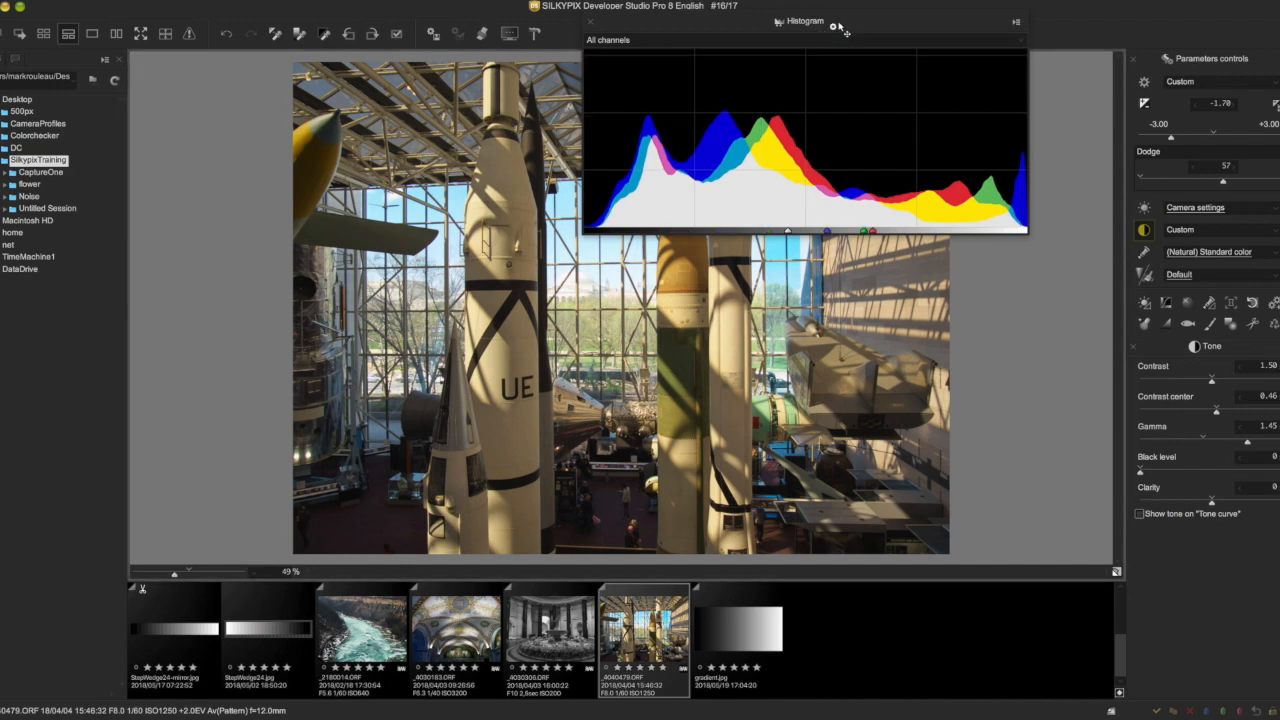
drag(805, 20, 459, 229)
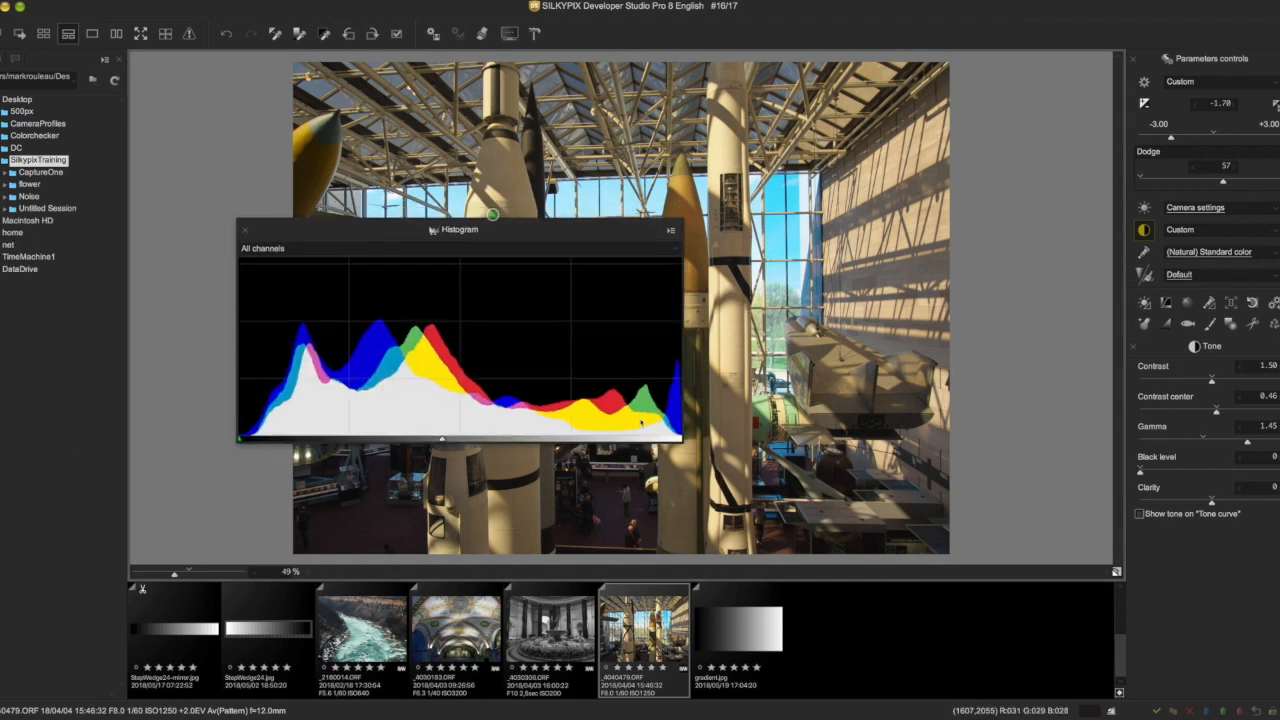
mouse_move(595, 410)
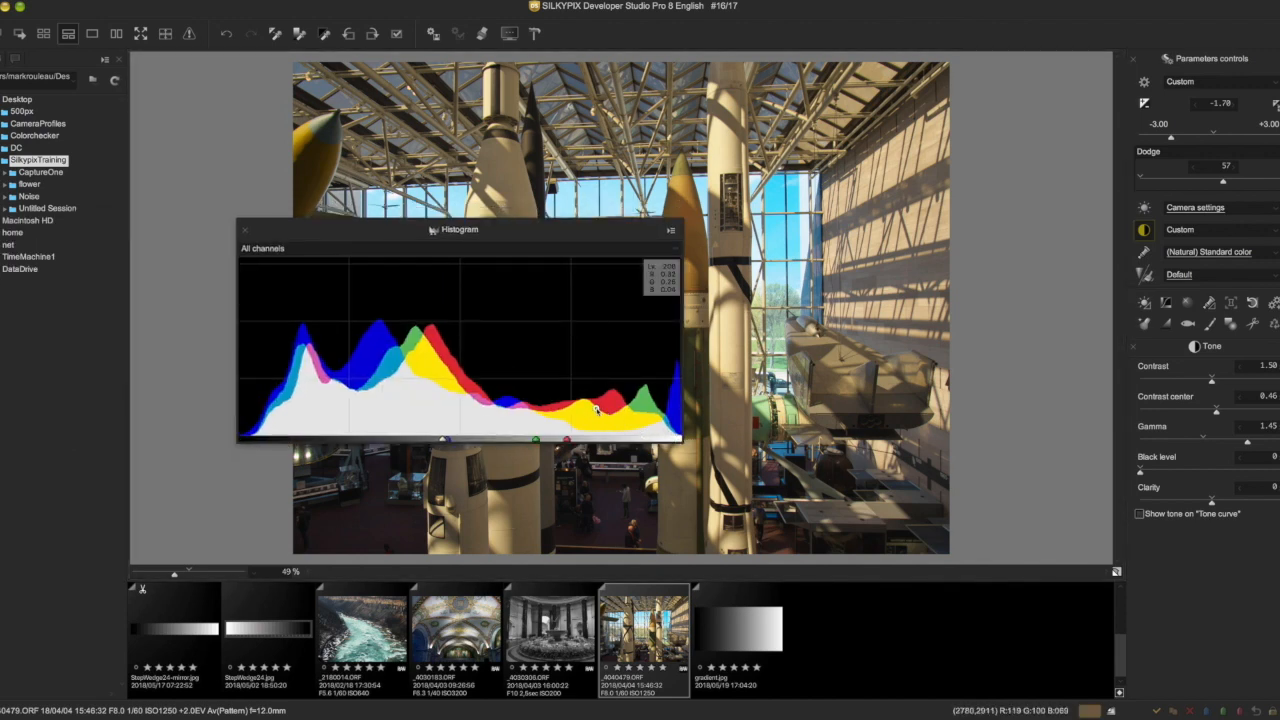
drag(459, 229, 933, 517)
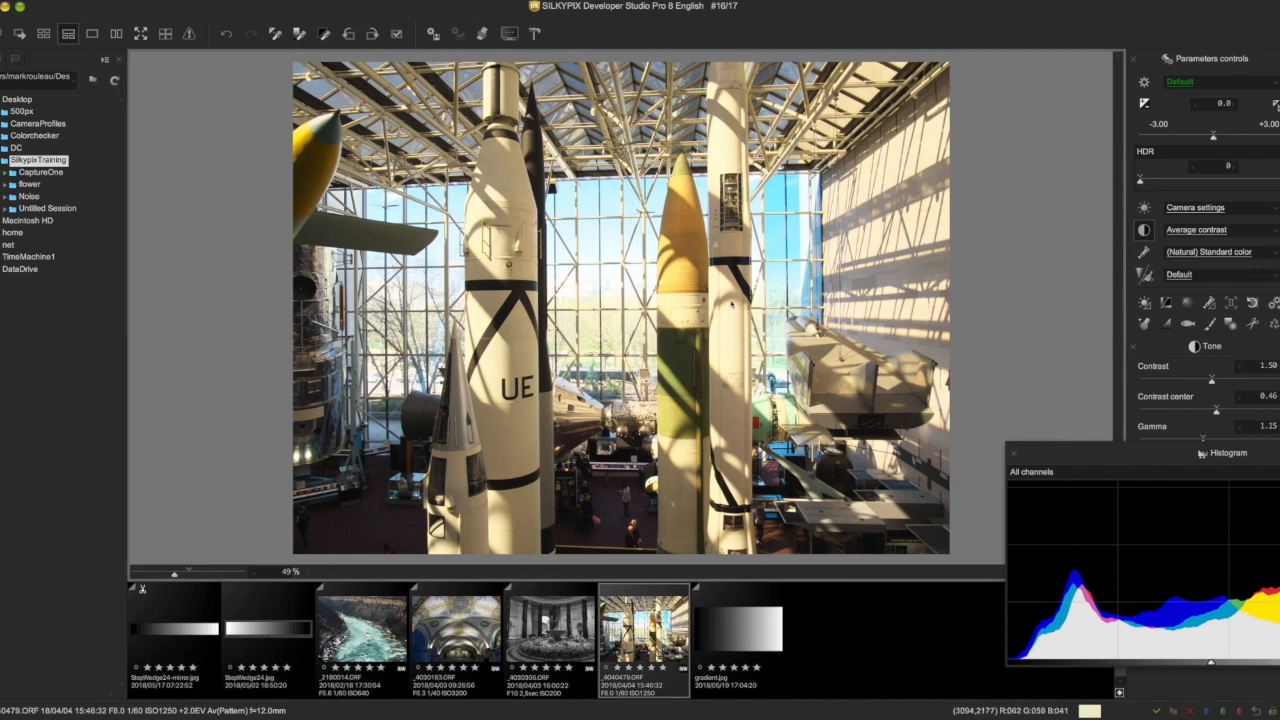
mouse_move(518, 352)
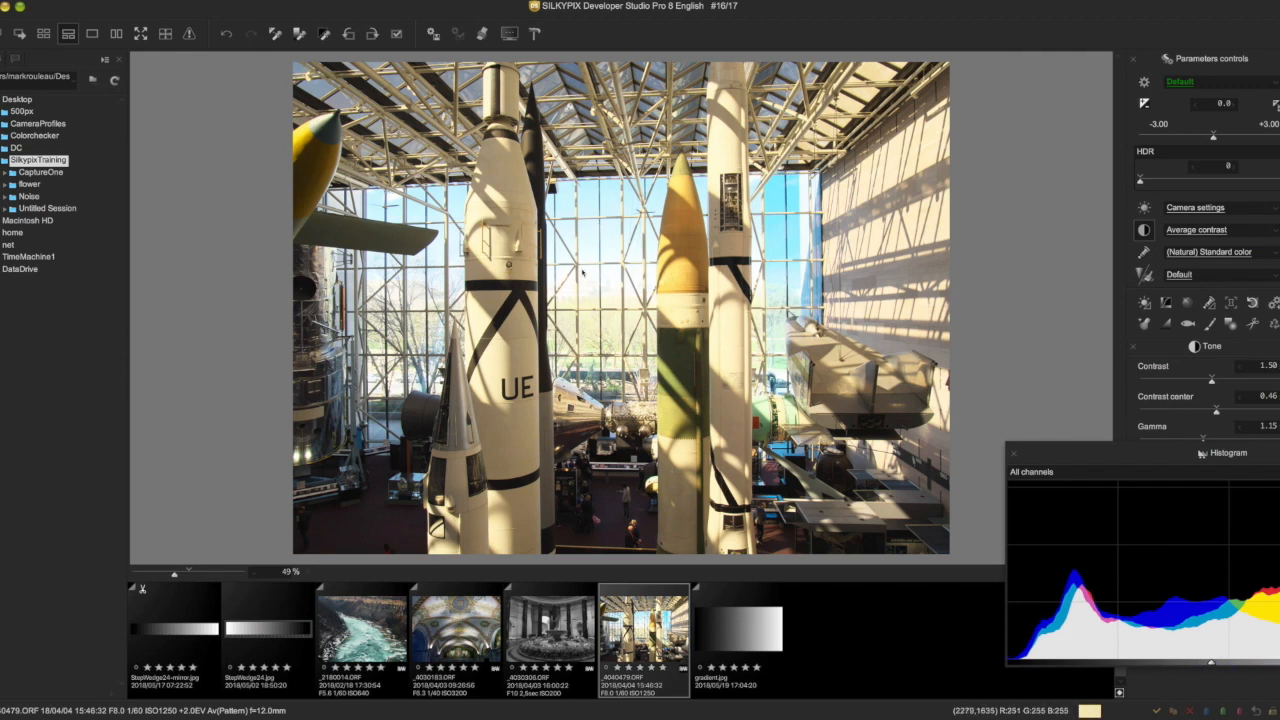
mouse_move(590, 277)
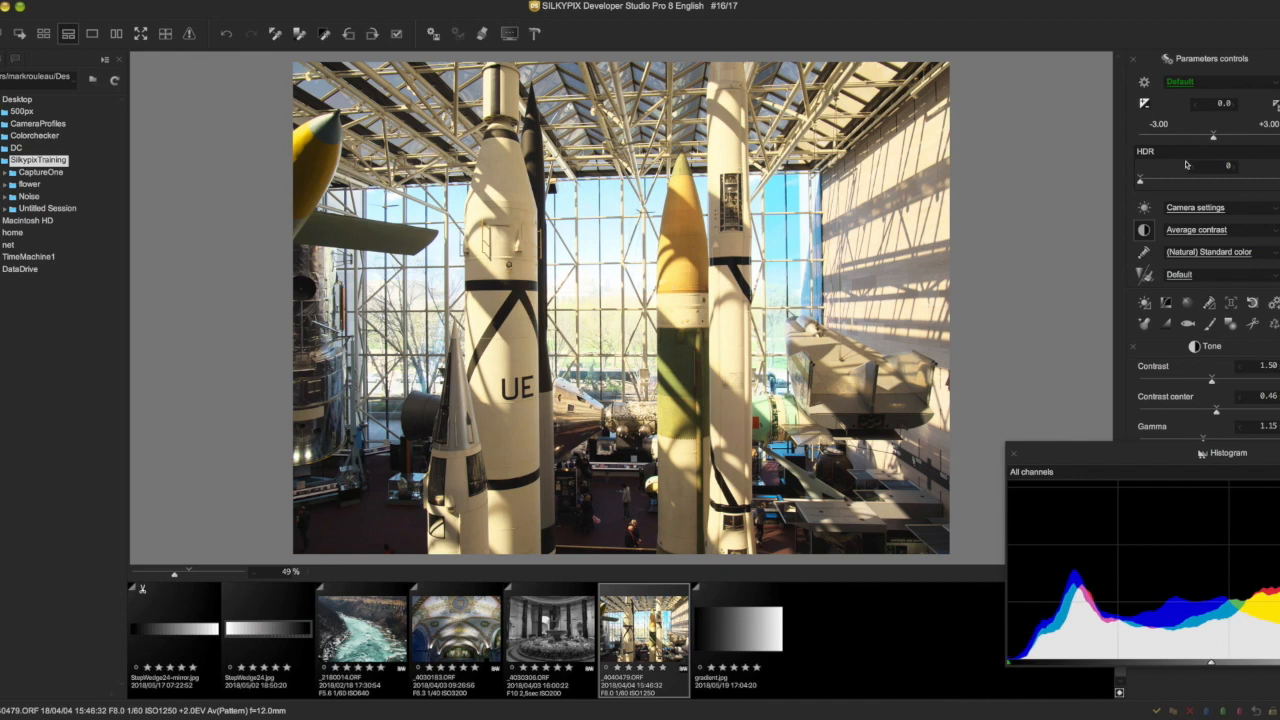
mouse_move(1213, 135)
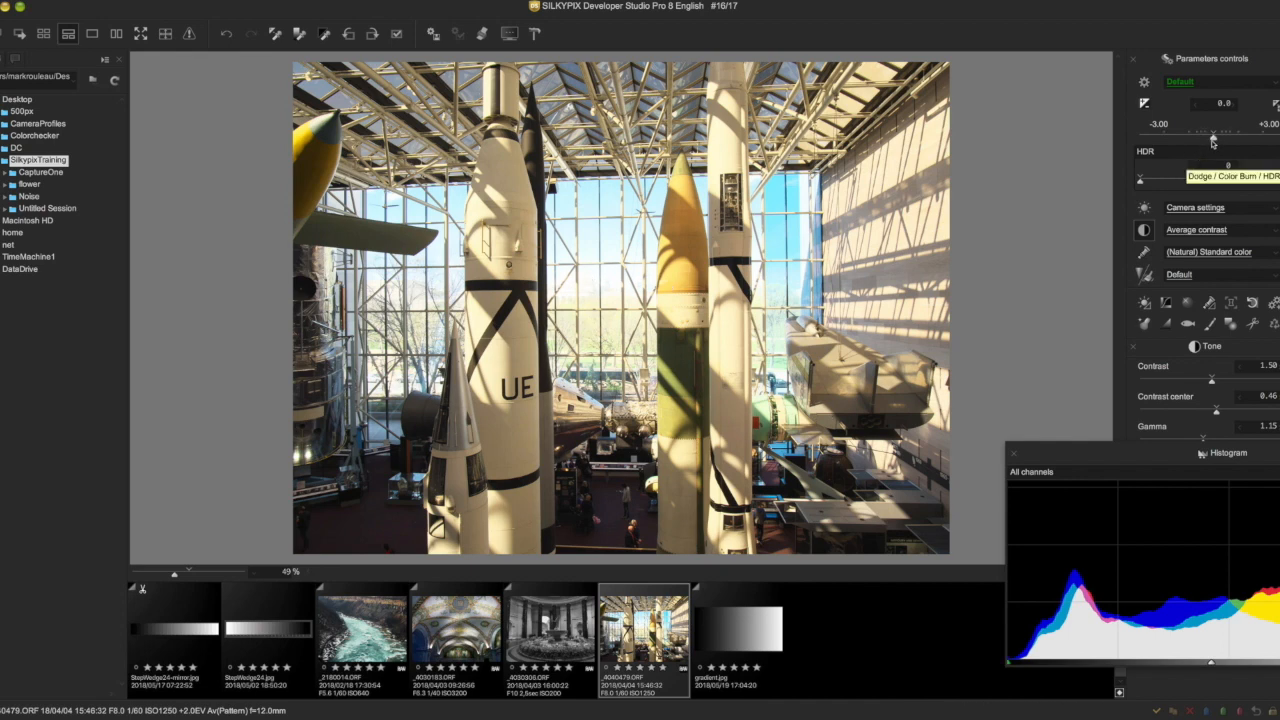
Switch the rocket photo to Color Burn, try it up to 75 to deepen the sky, and reposition the histogram.
click(1210, 176)
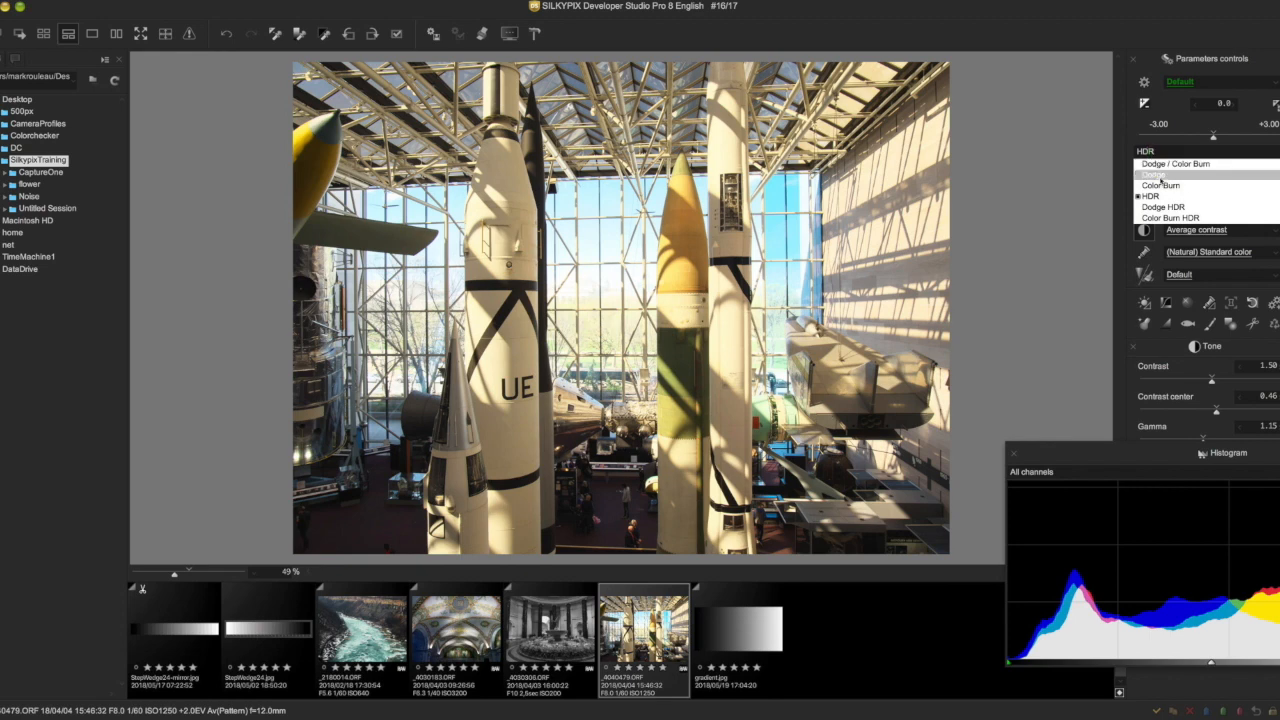
click(1160, 185)
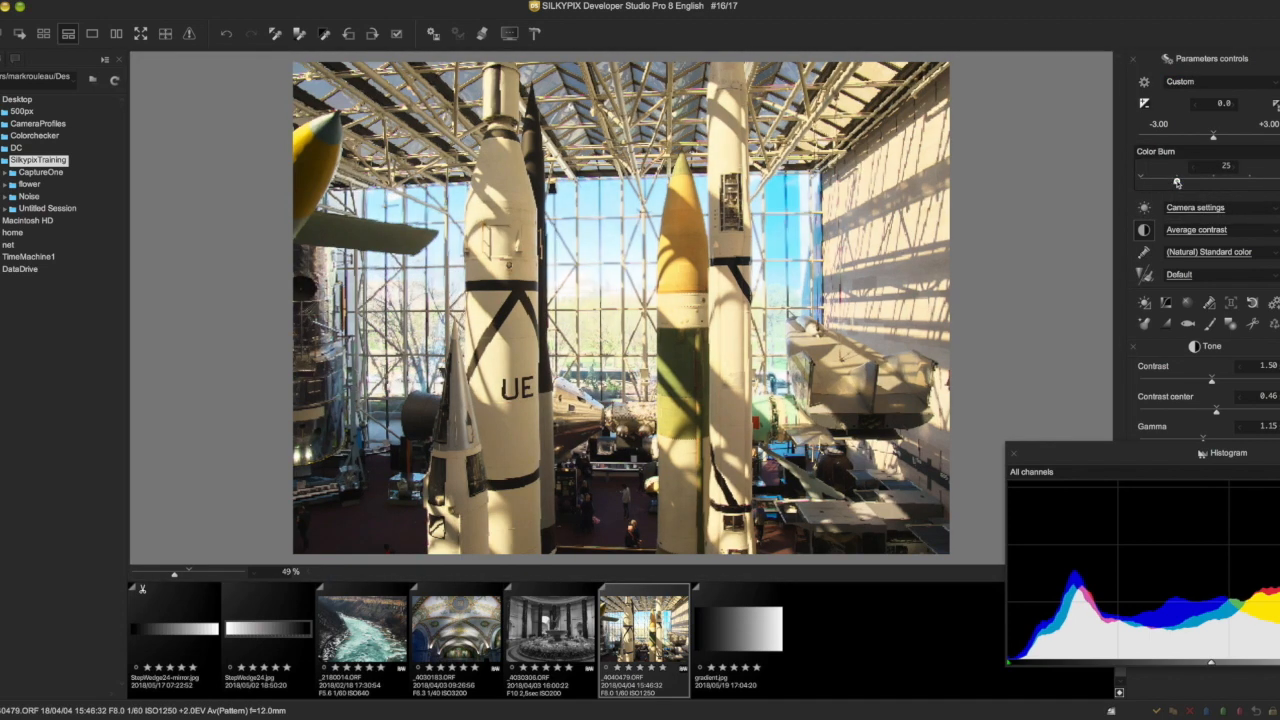
drag(1177, 182, 1229, 182)
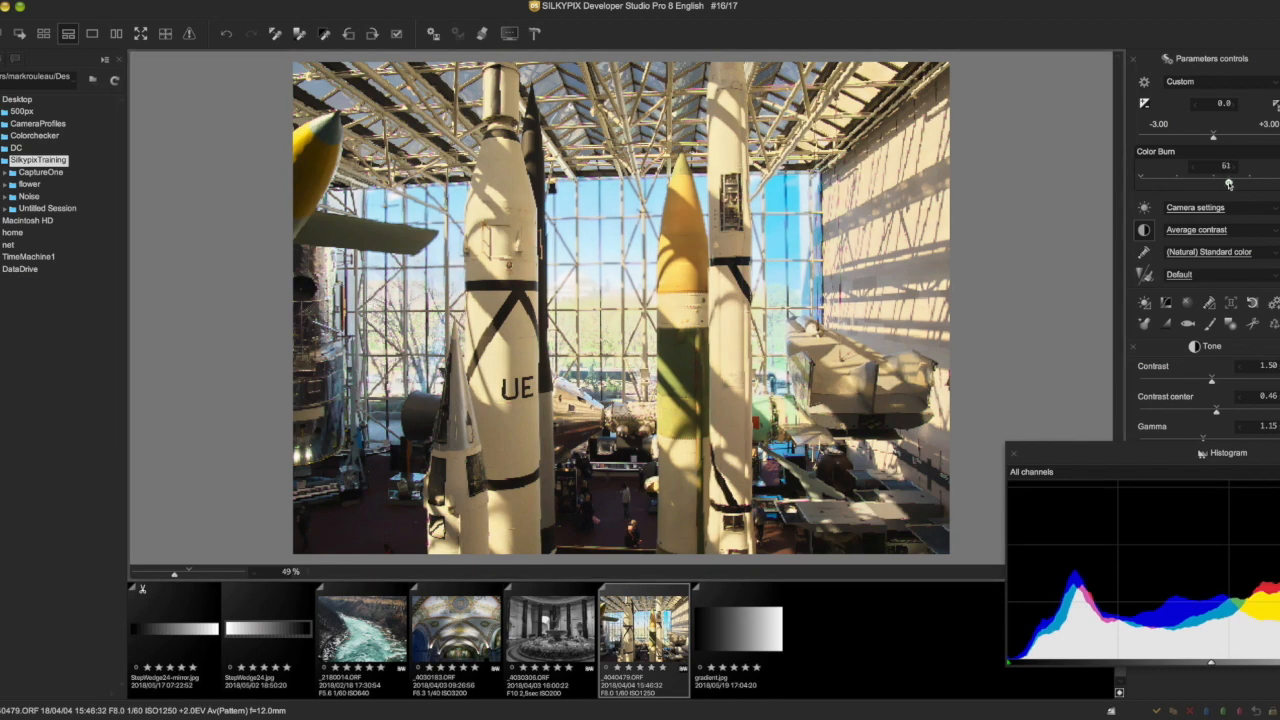
drag(1228, 181, 1250, 181)
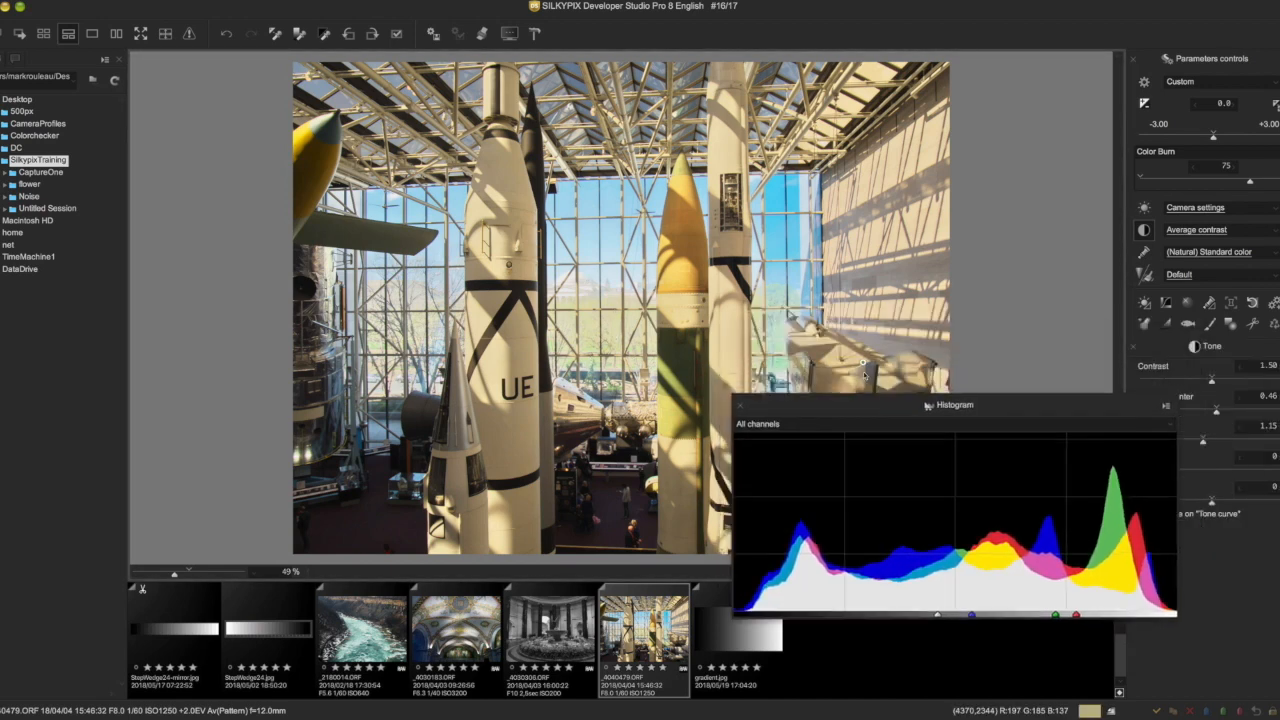
drag(925, 405, 970, 366)
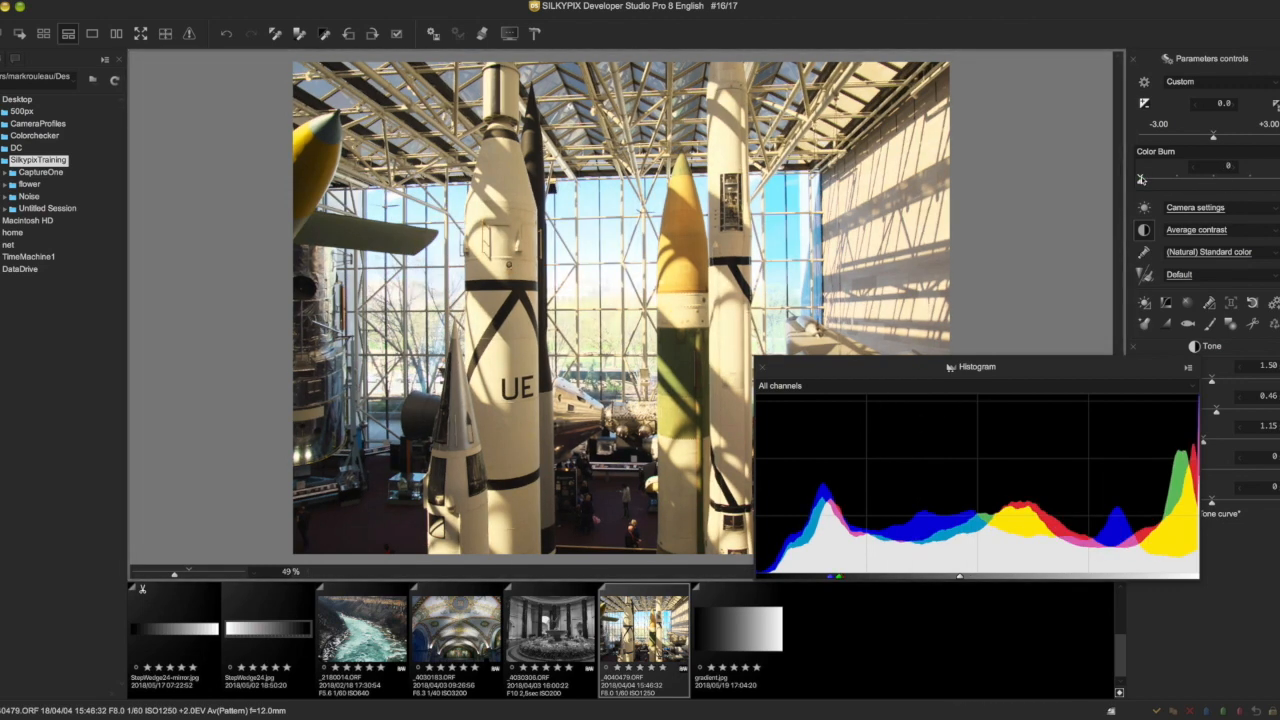
mouse_move(1046, 244)
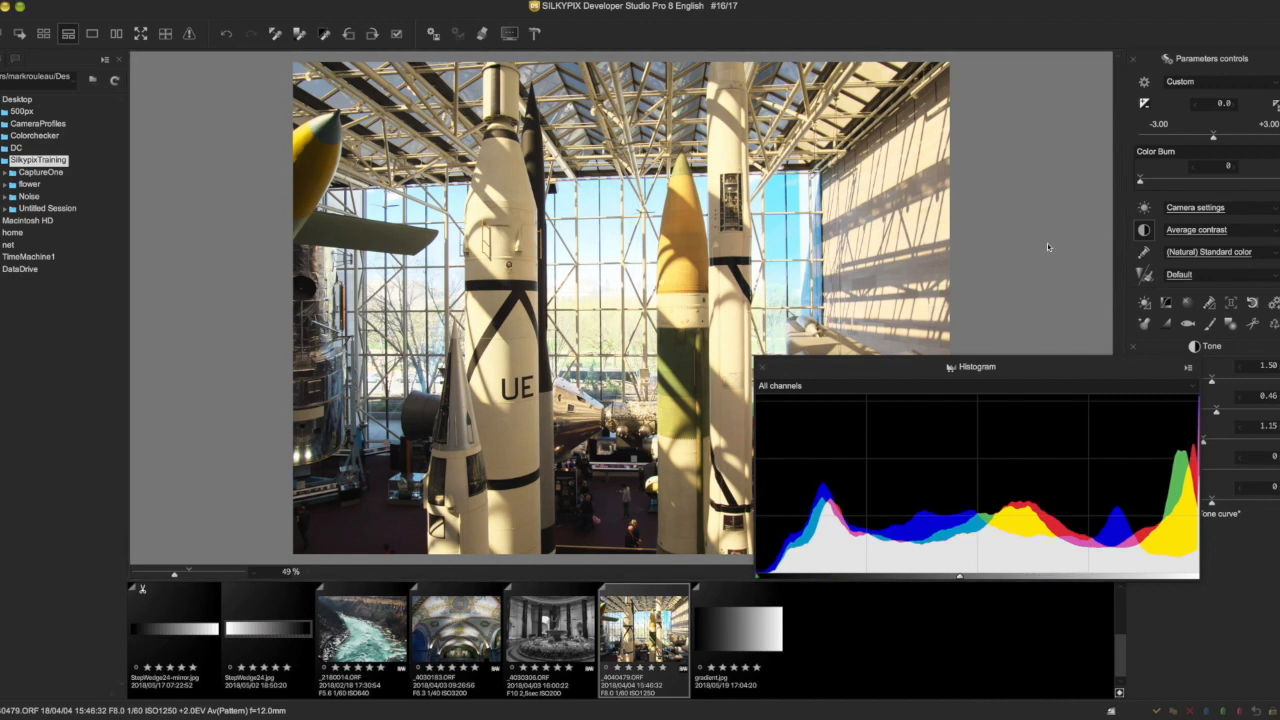
mouse_move(1005, 327)
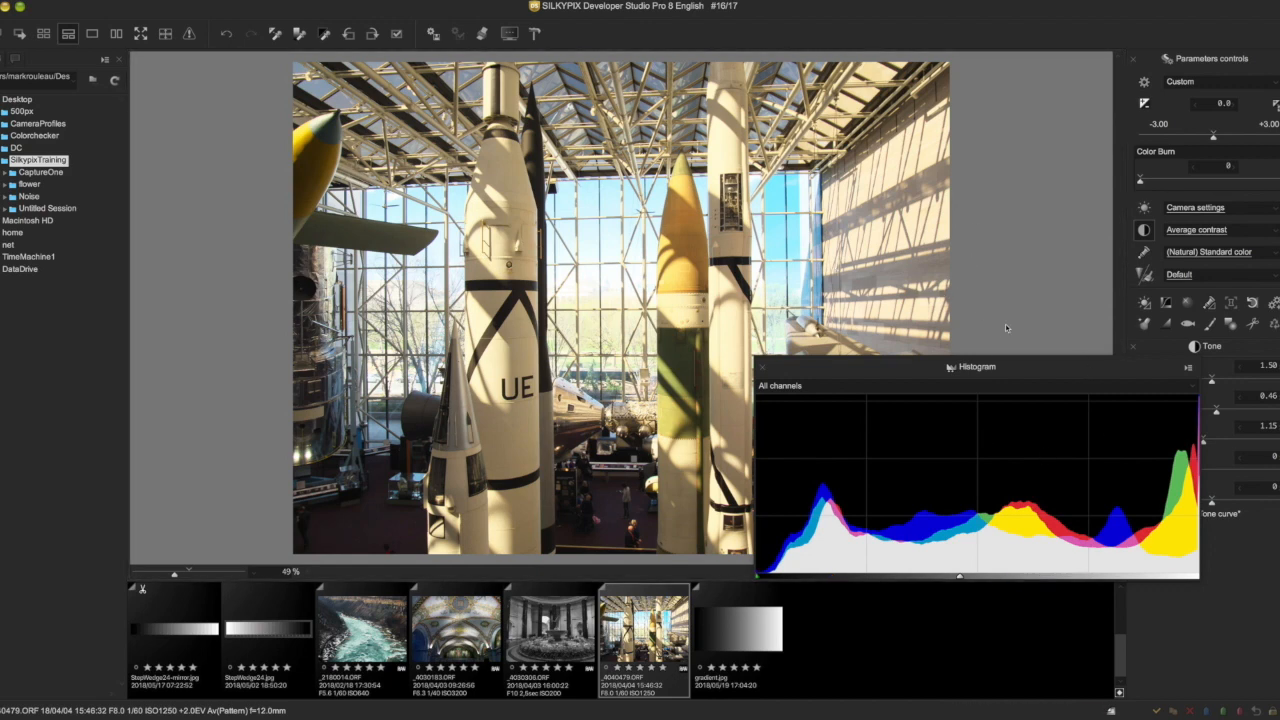
mouse_move(996, 347)
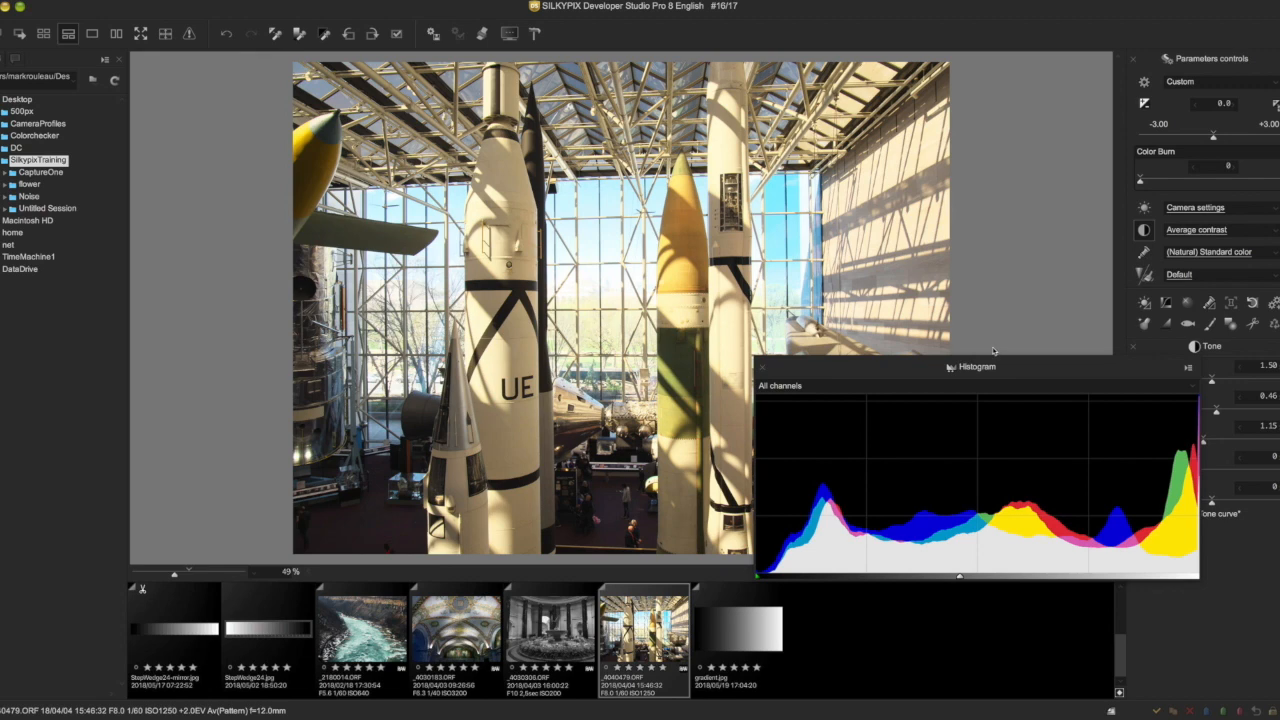
mouse_move(1041, 283)
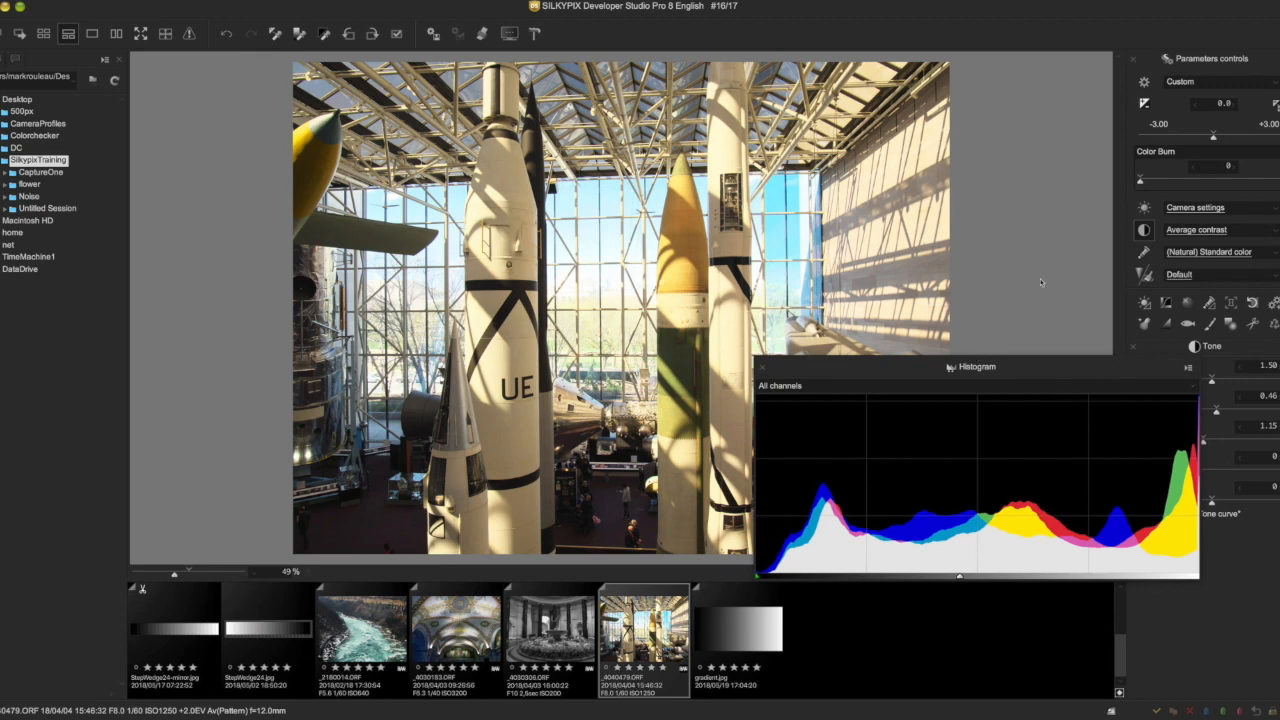
mouse_move(575, 290)
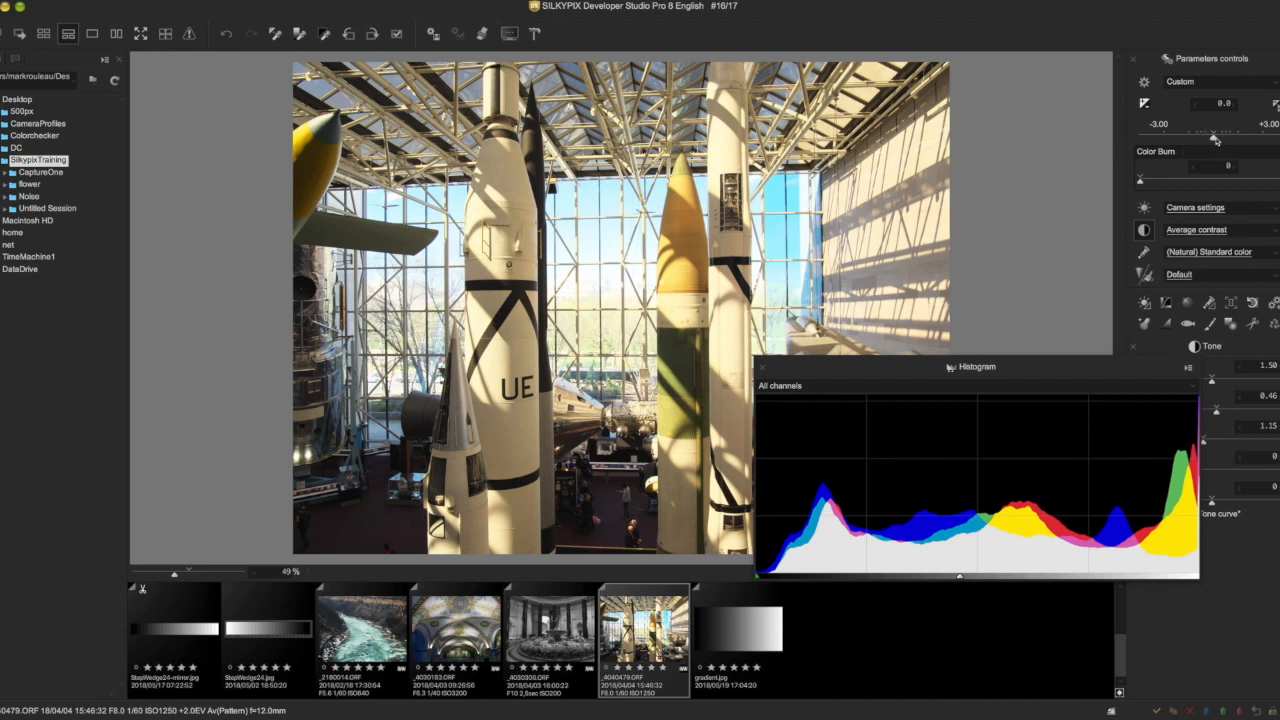
drag(1215, 136, 1207, 136)
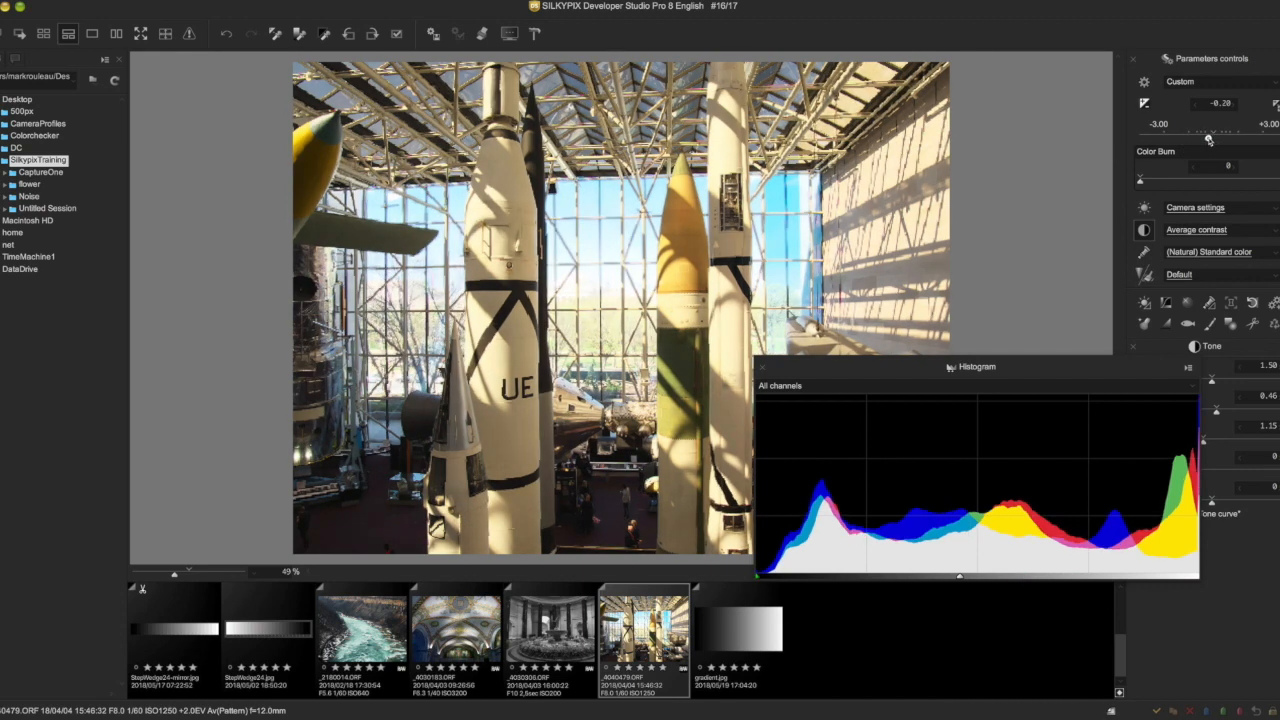
drag(1208, 137, 1200, 137)
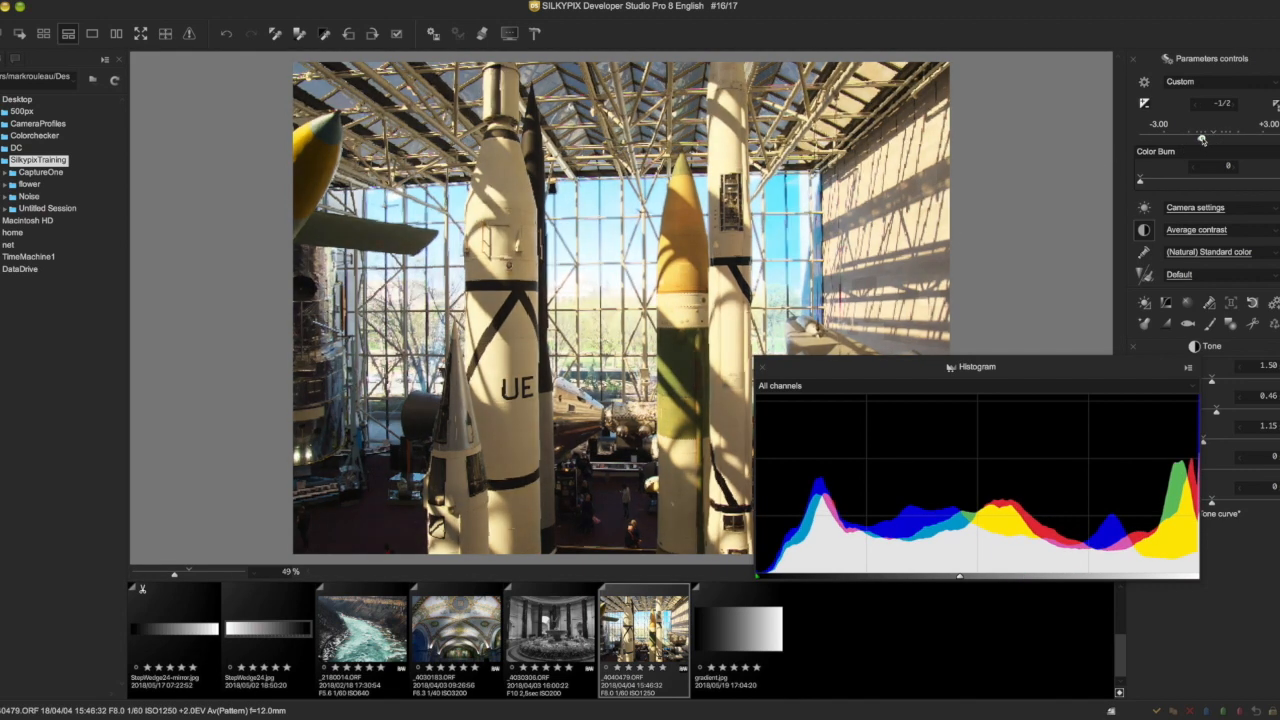
drag(1203, 138, 1197, 138)
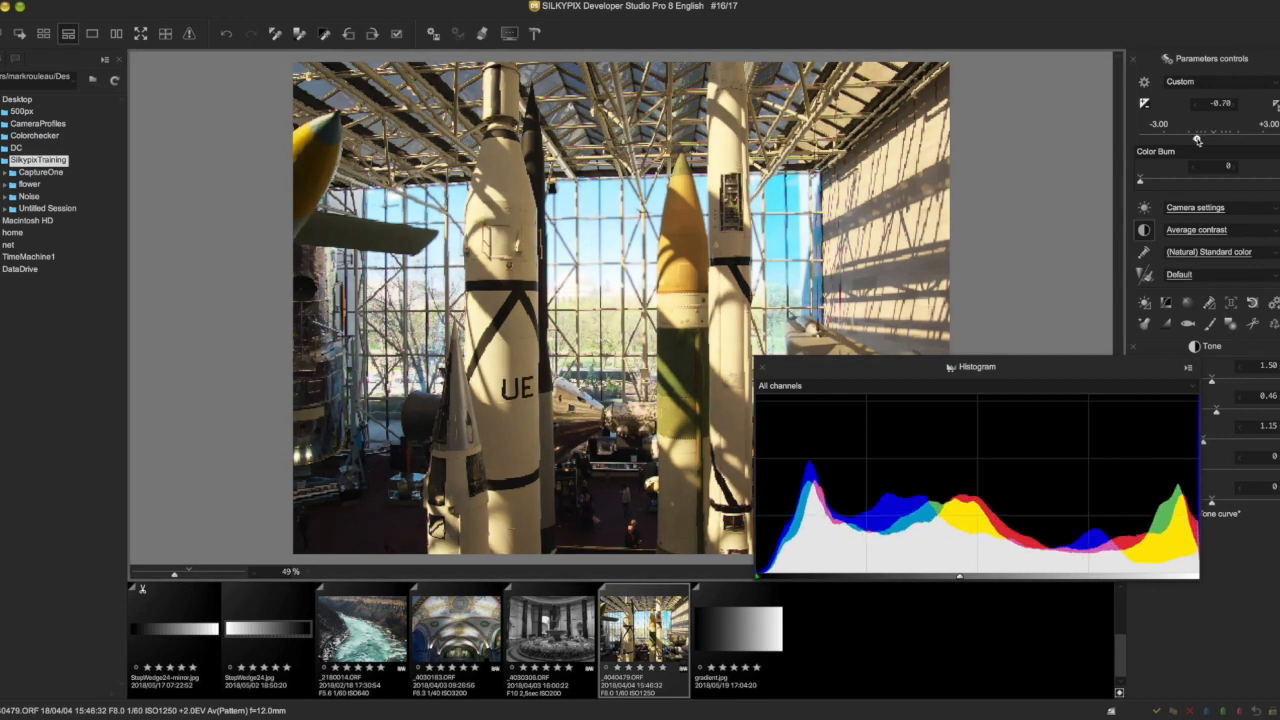
drag(1197, 138, 1184, 138)
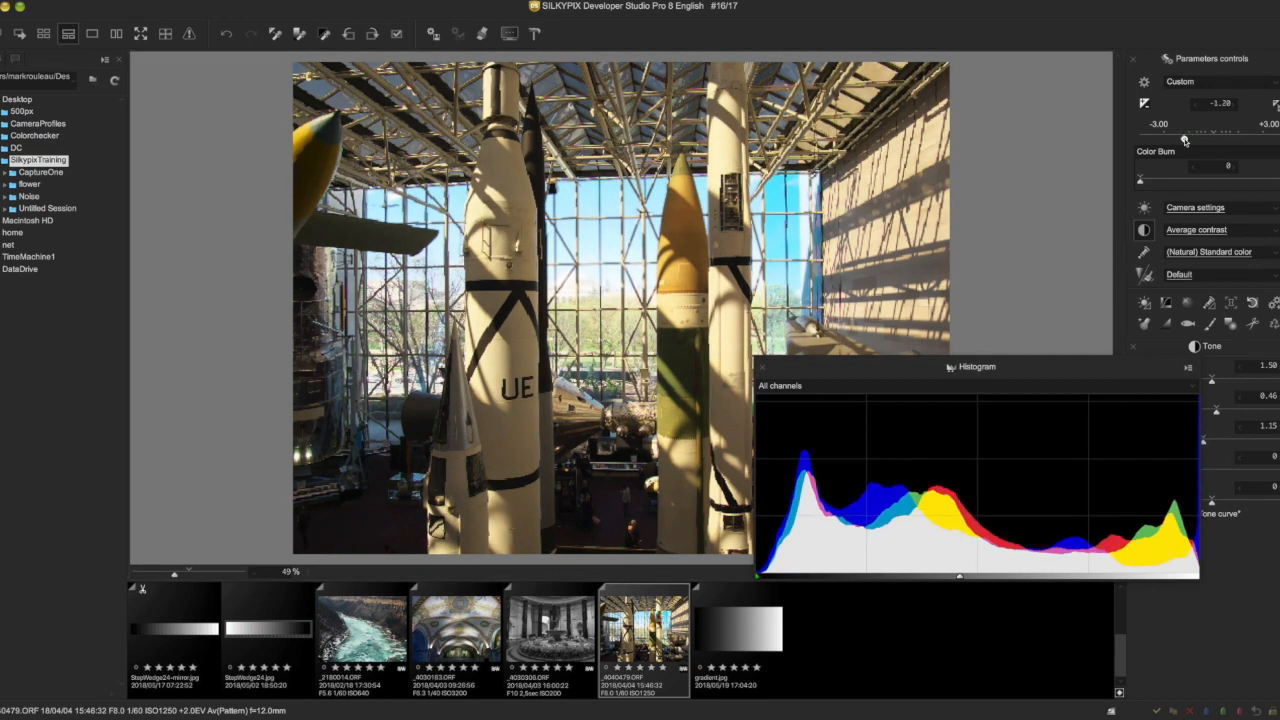
drag(1185, 137, 1177, 137)
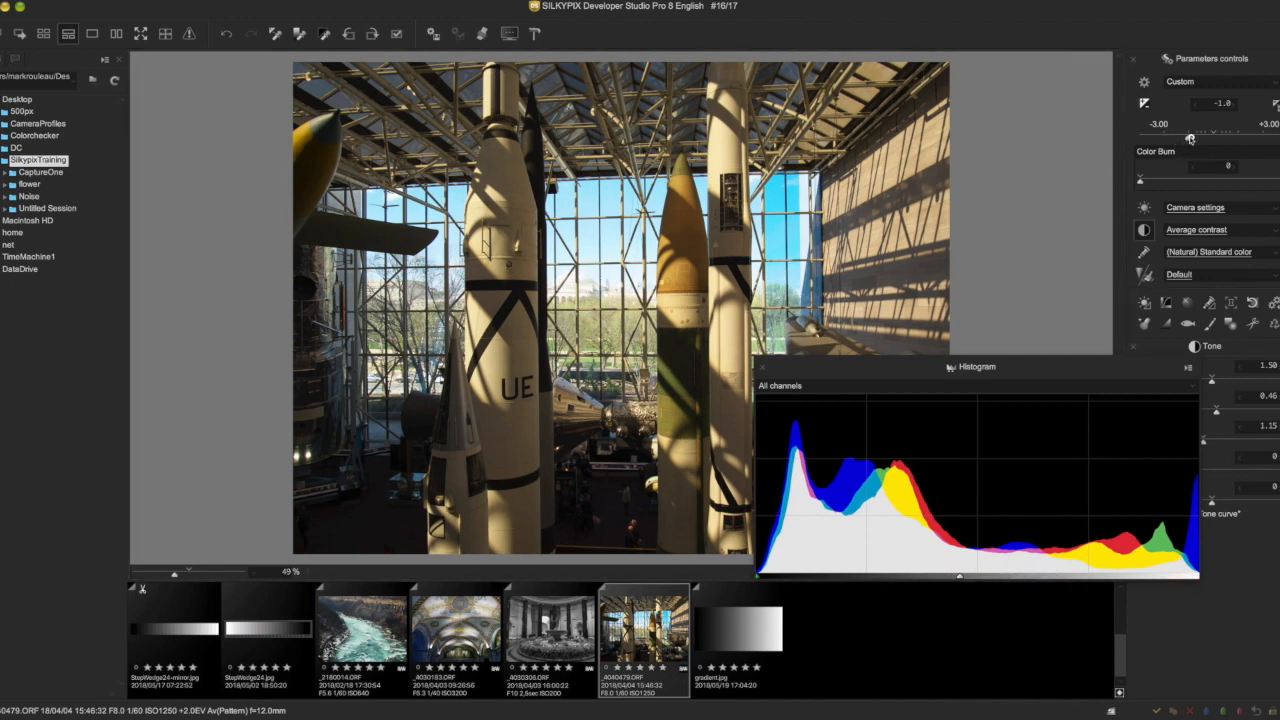
drag(1190, 137, 1210, 137)
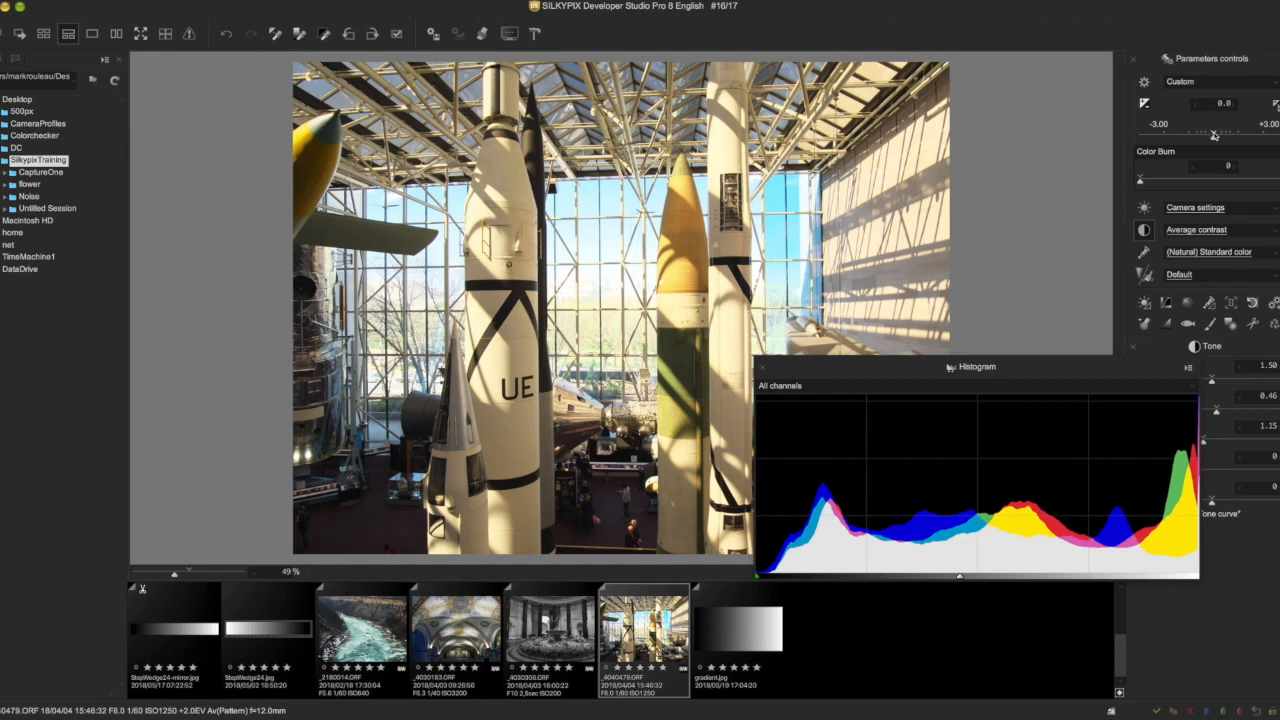
mouse_move(1188, 148)
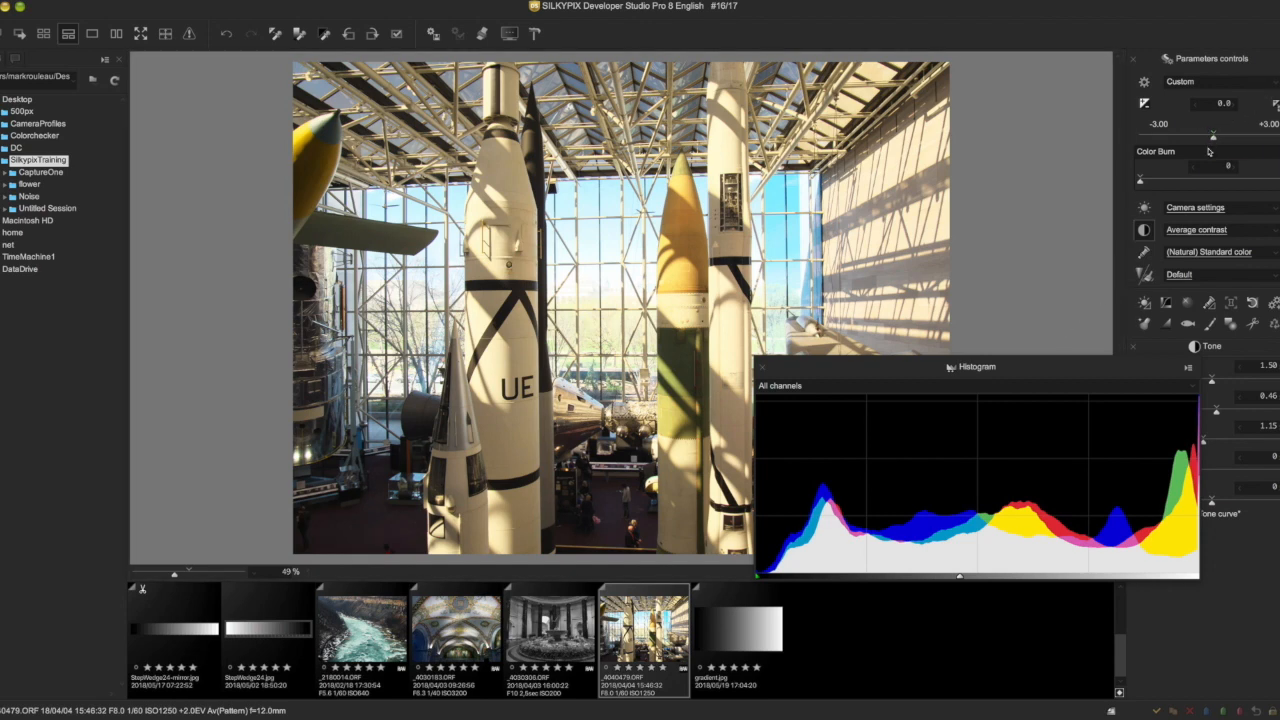
click(1195, 152)
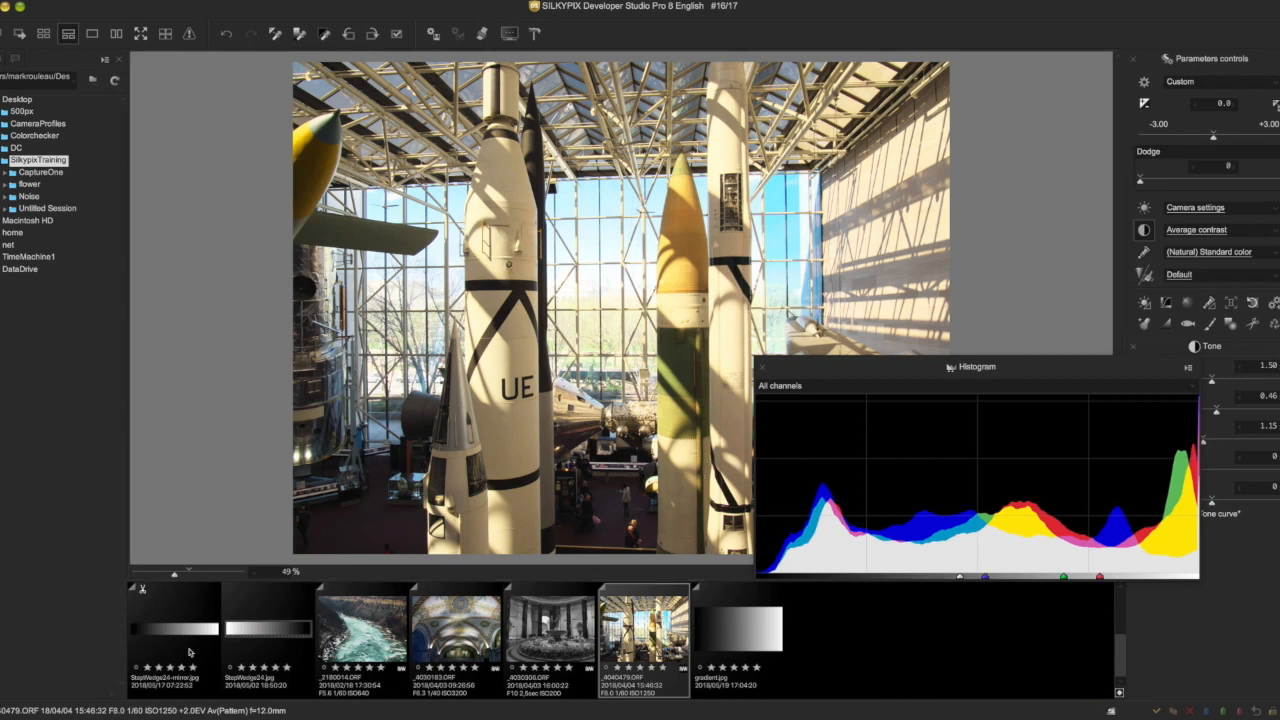
mouse_move(180, 633)
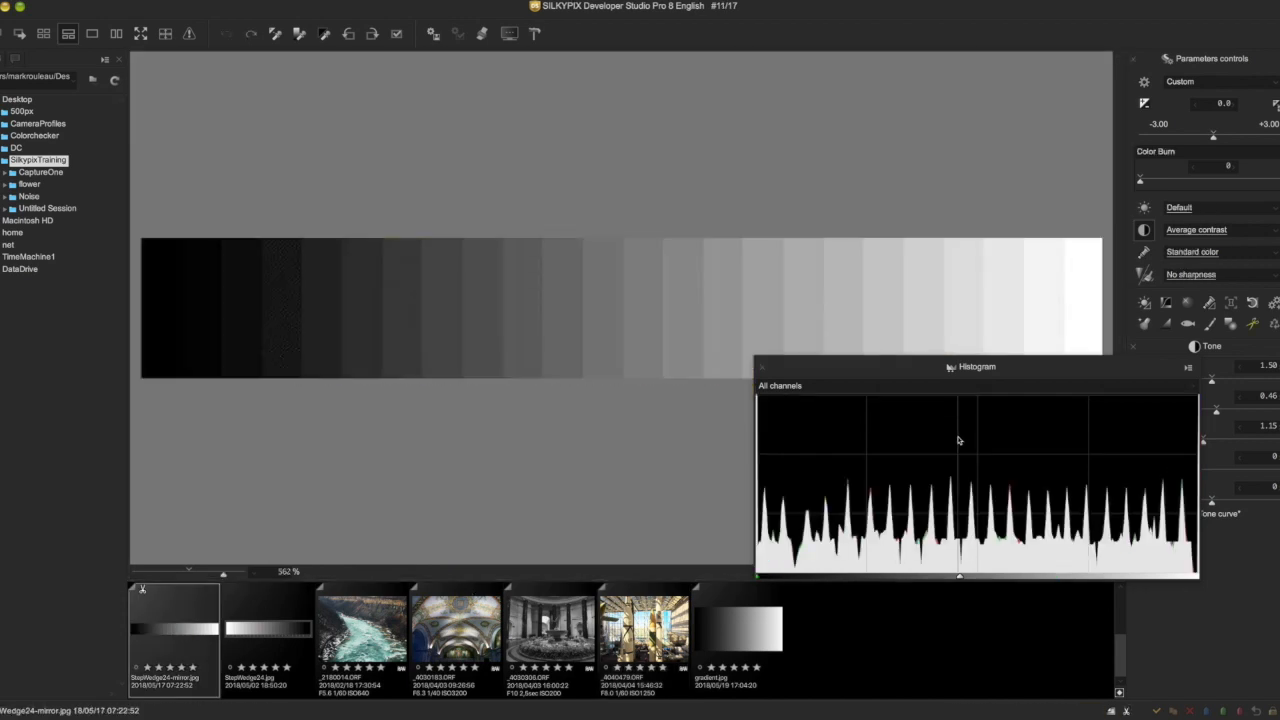
click(1178, 152)
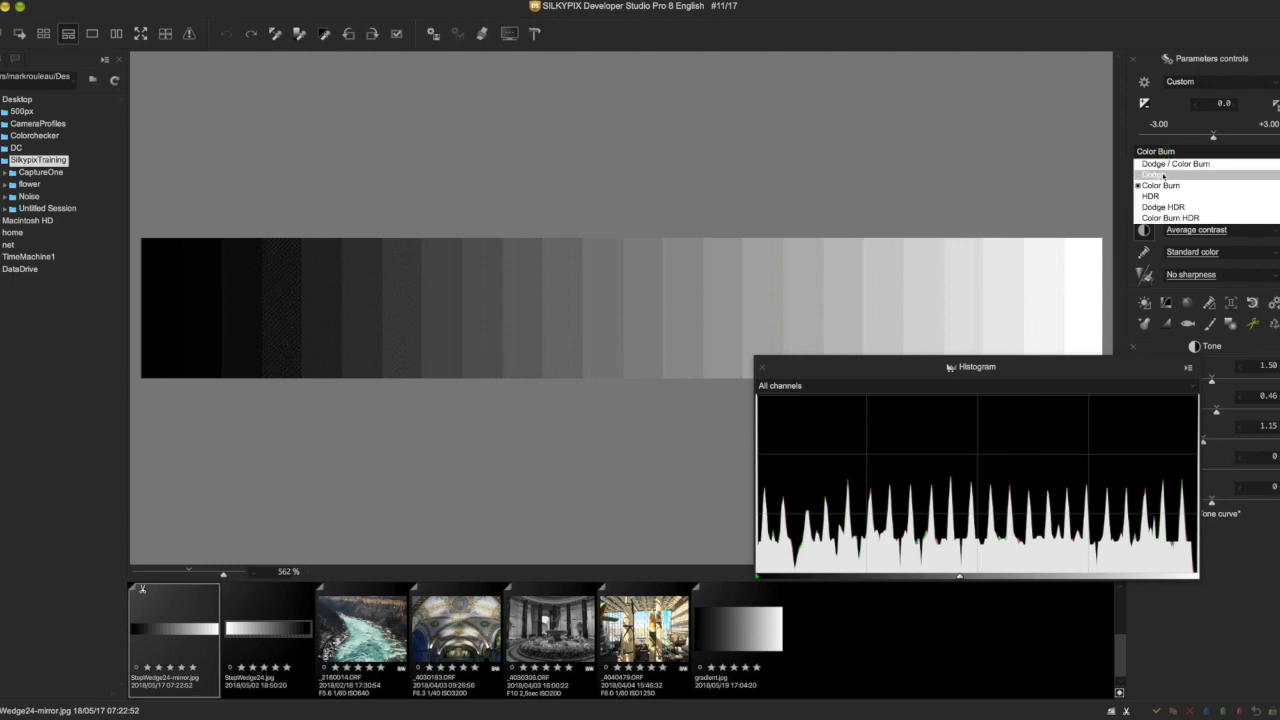
click(1161, 176)
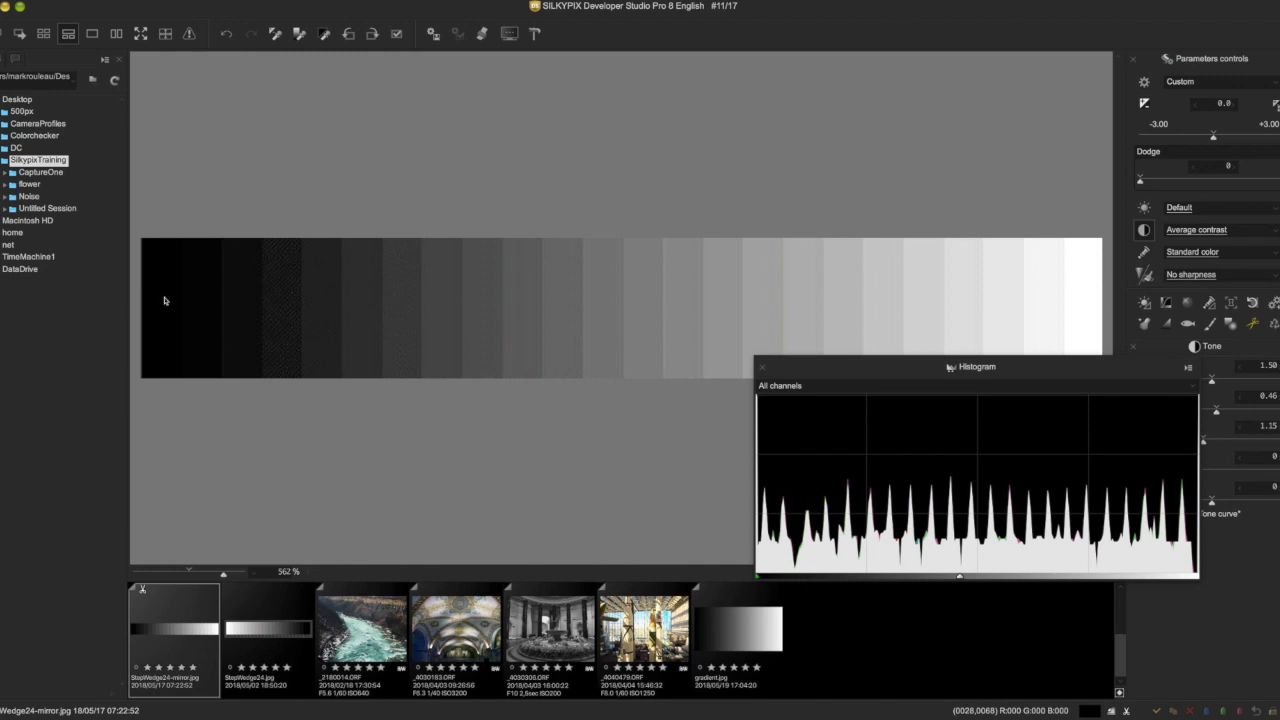
mouse_move(181, 274)
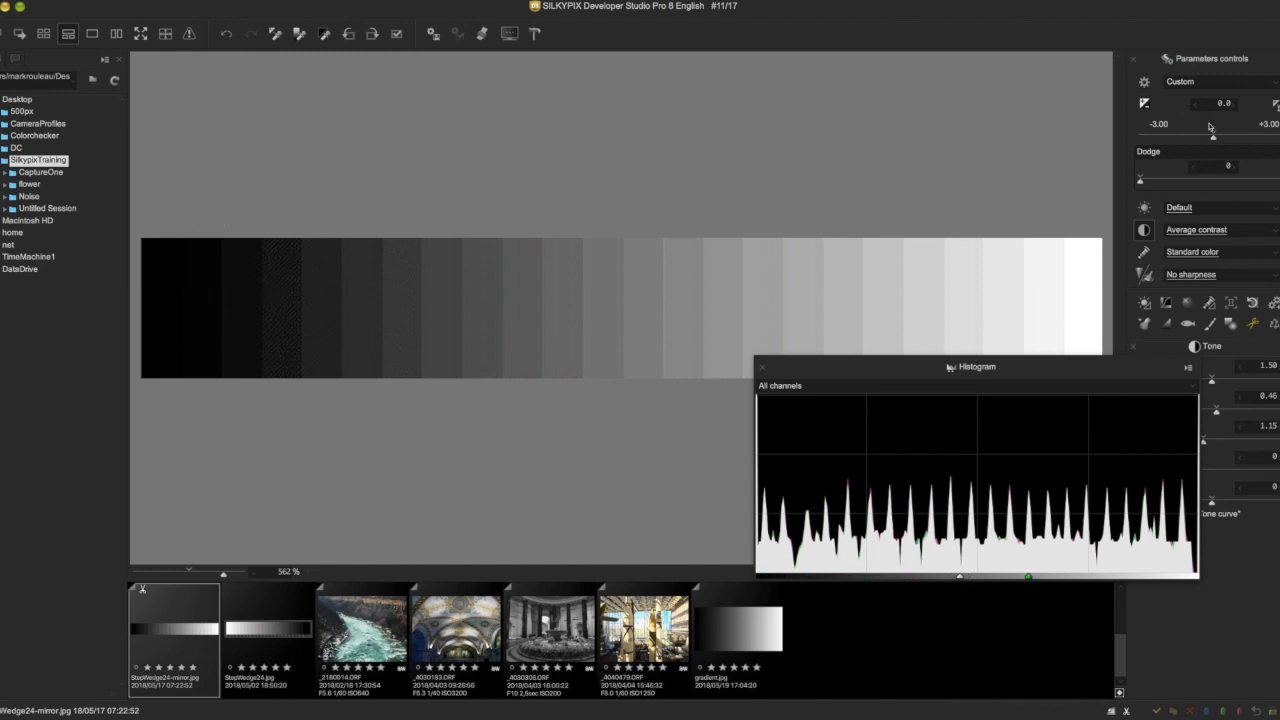
drag(1140, 180, 1195, 180)
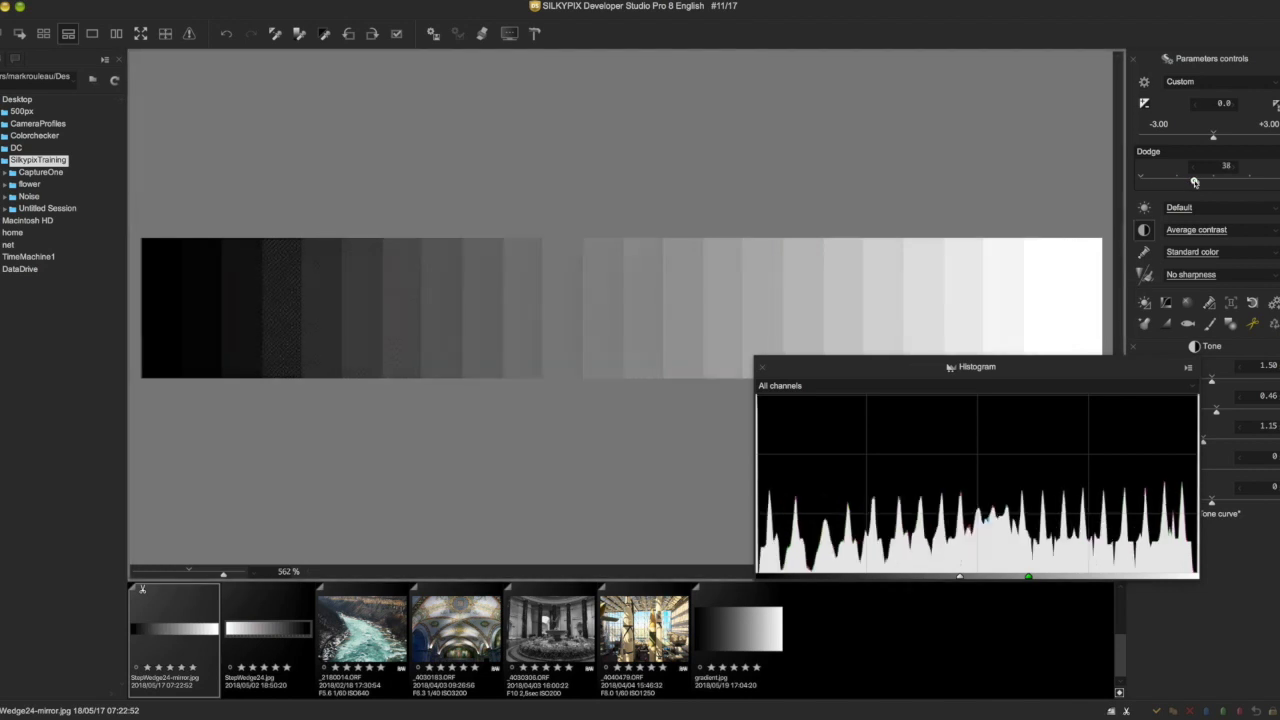
drag(1213, 177, 1240, 177)
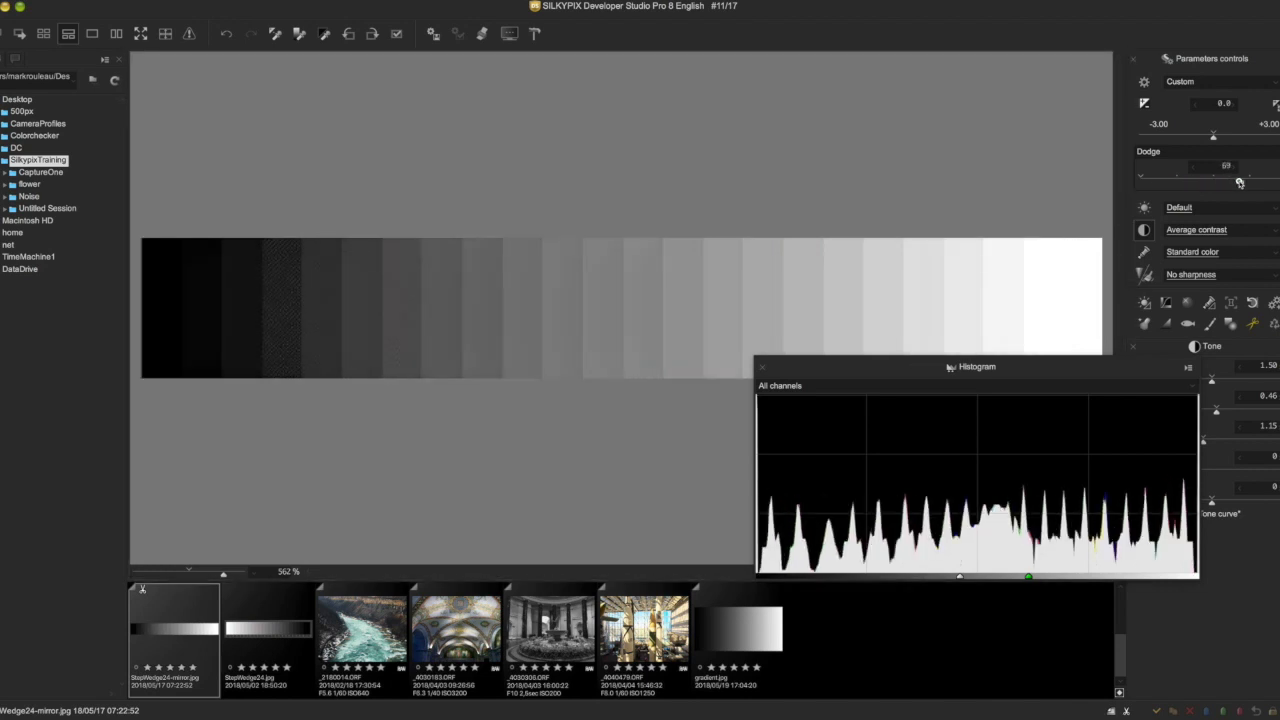
drag(1240, 182, 1257, 182)
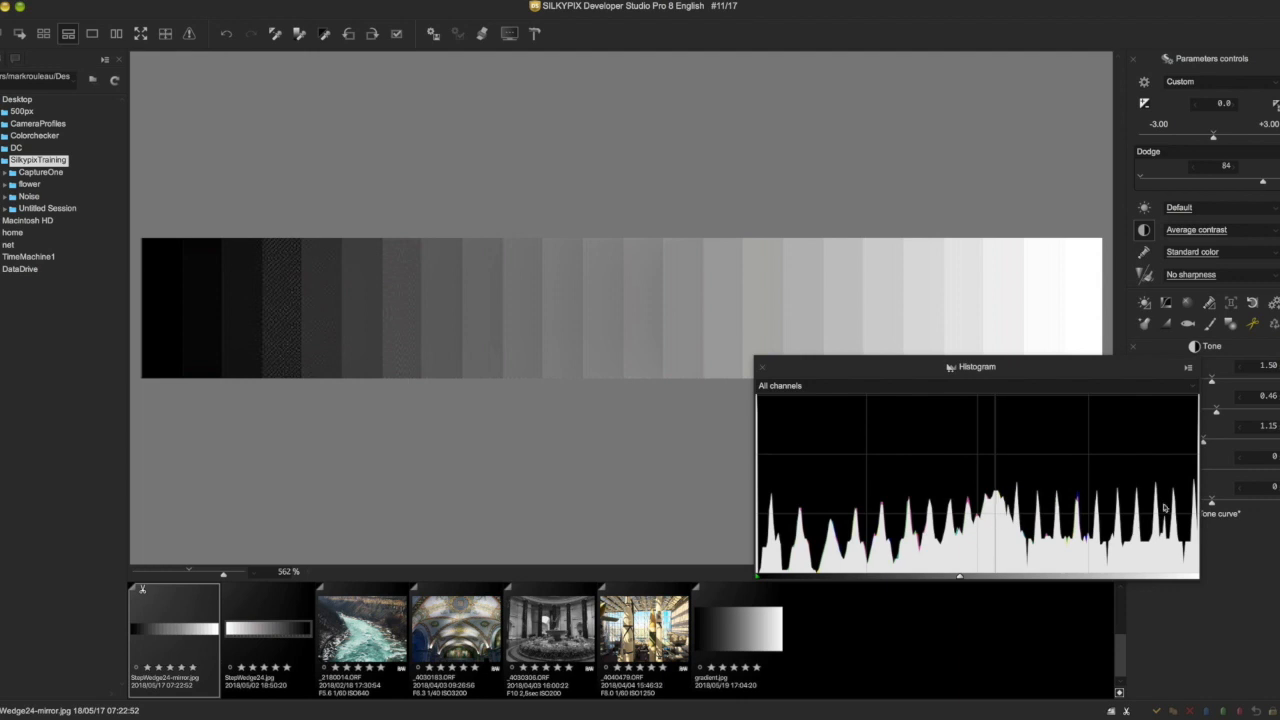
mouse_move(869, 484)
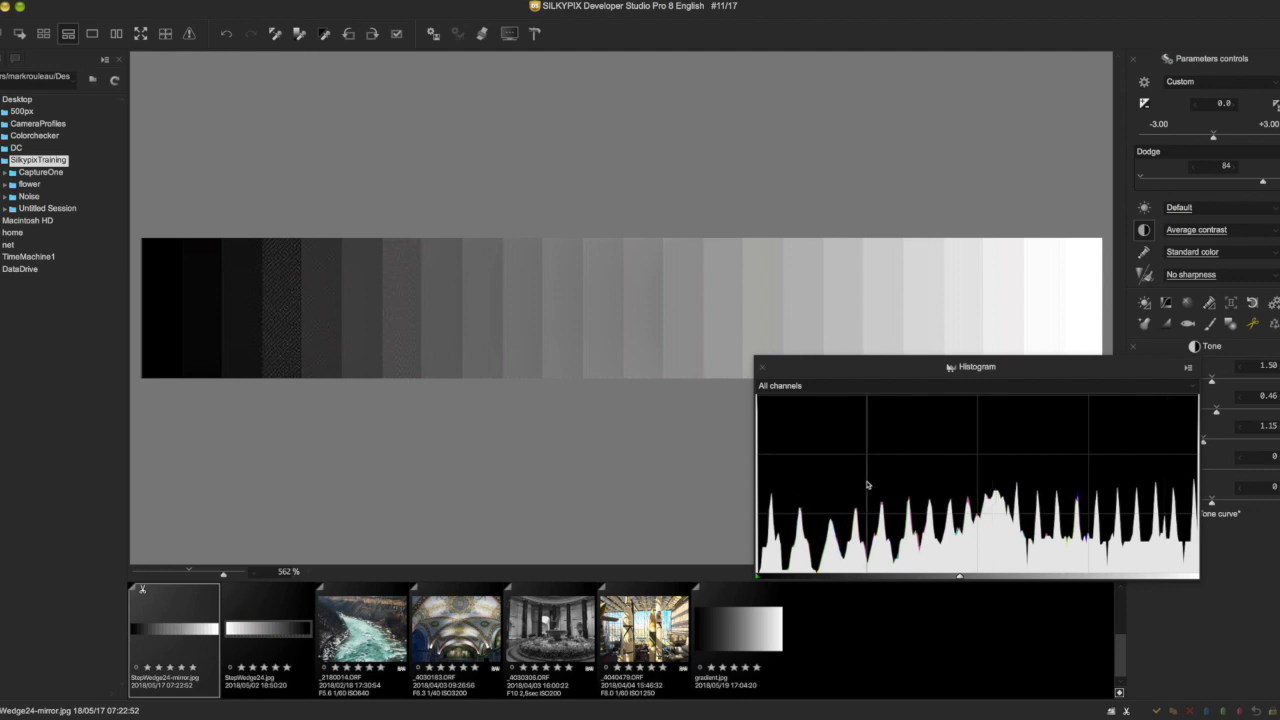
mouse_move(953, 463)
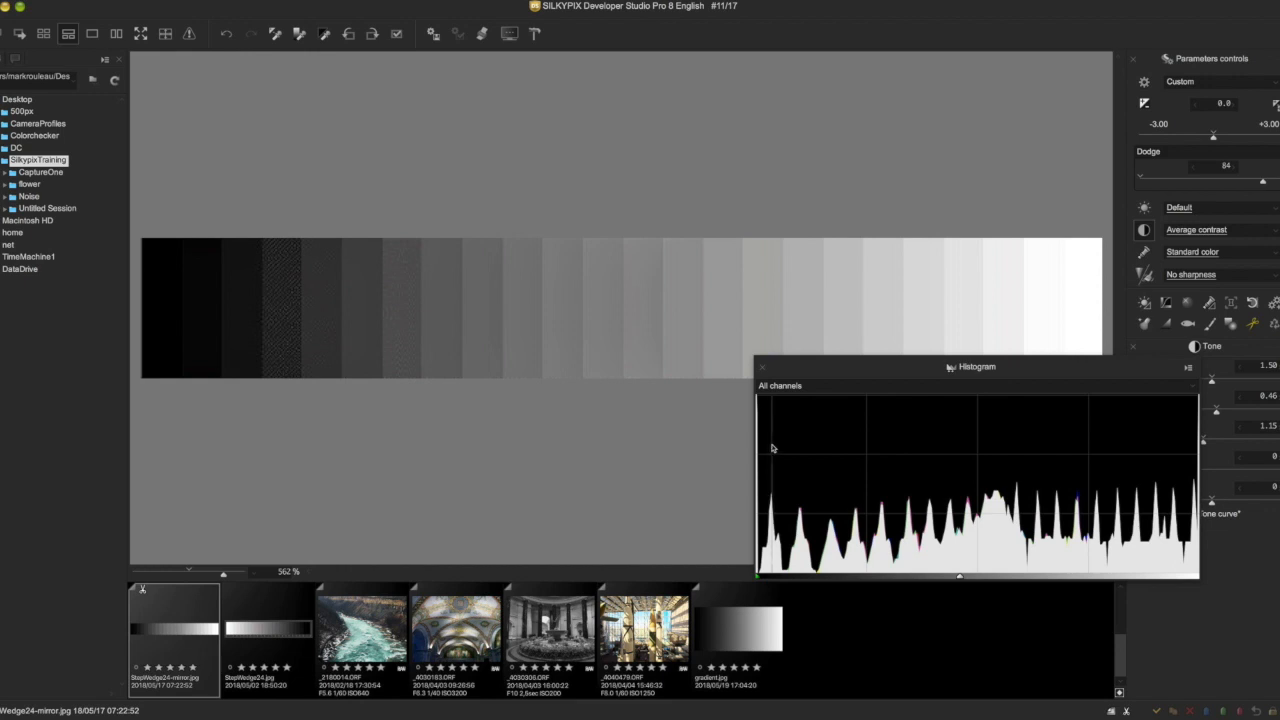
mouse_move(1209, 148)
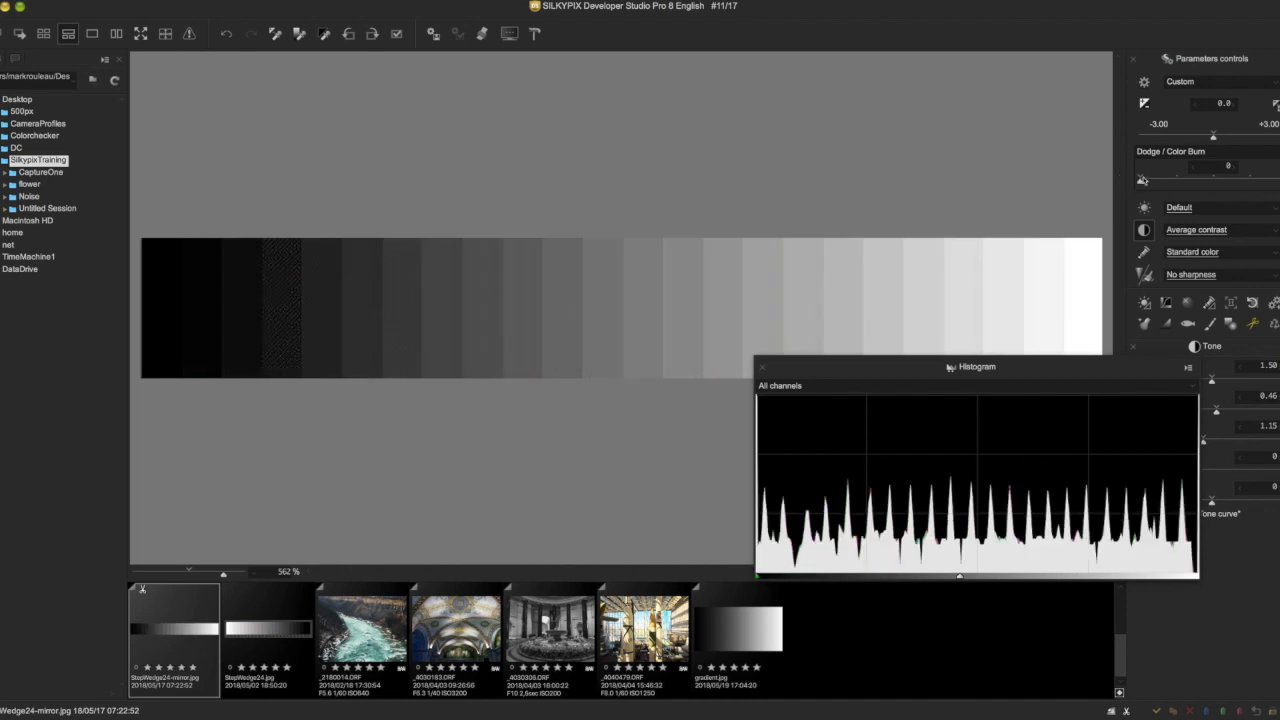
Raise Dodge / Color Burn on the step wedge to about 52, lightening its darker patches.
drag(1228, 167, 1205, 183)
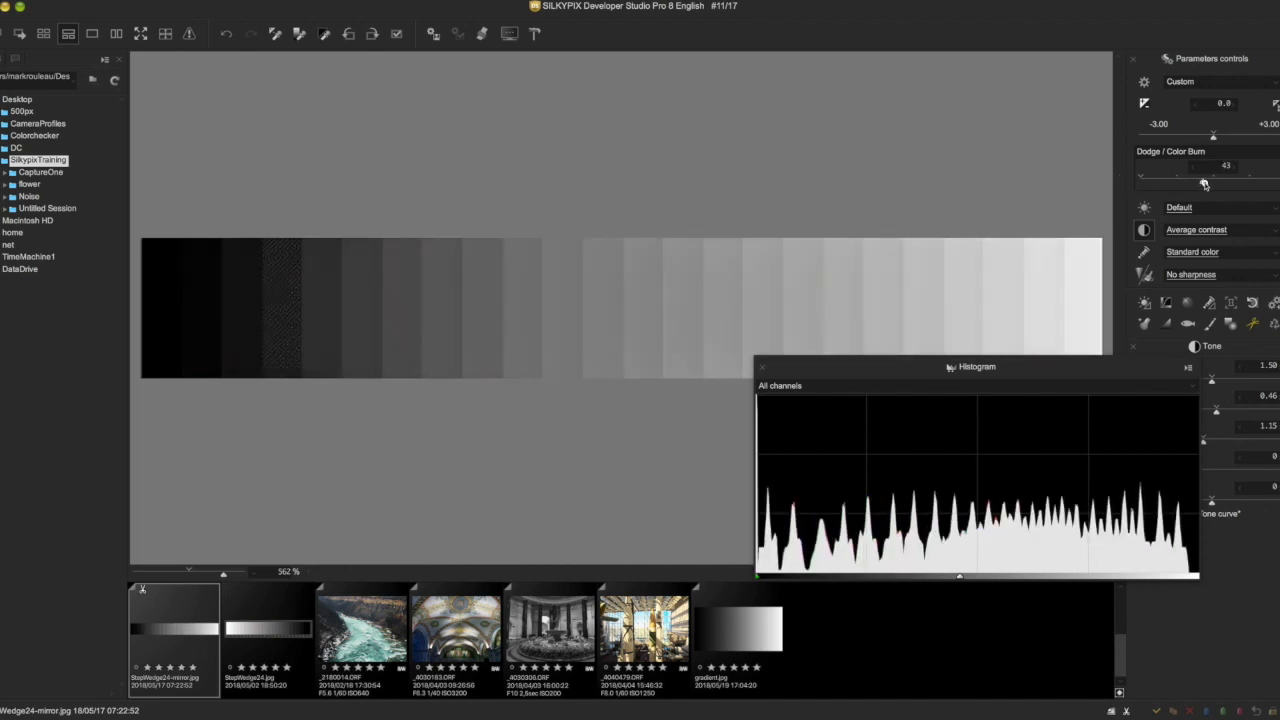
drag(1205, 182, 1215, 182)
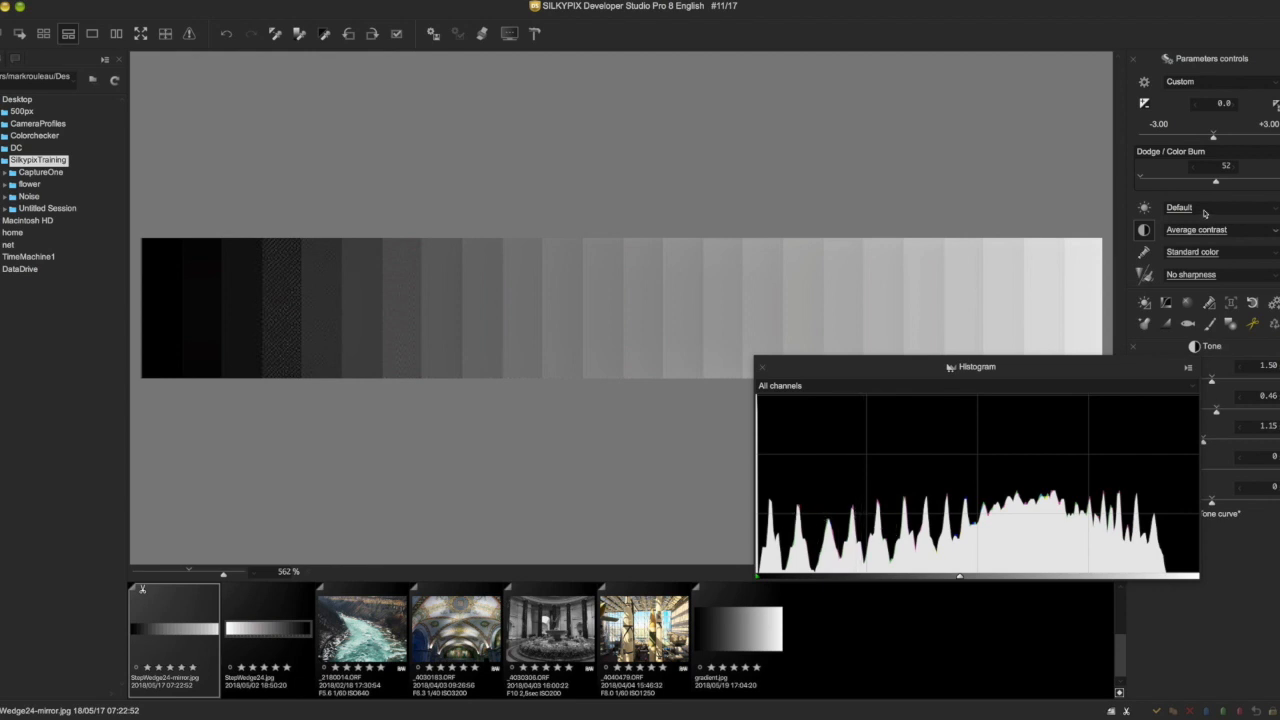
drag(1215, 180, 1250, 180)
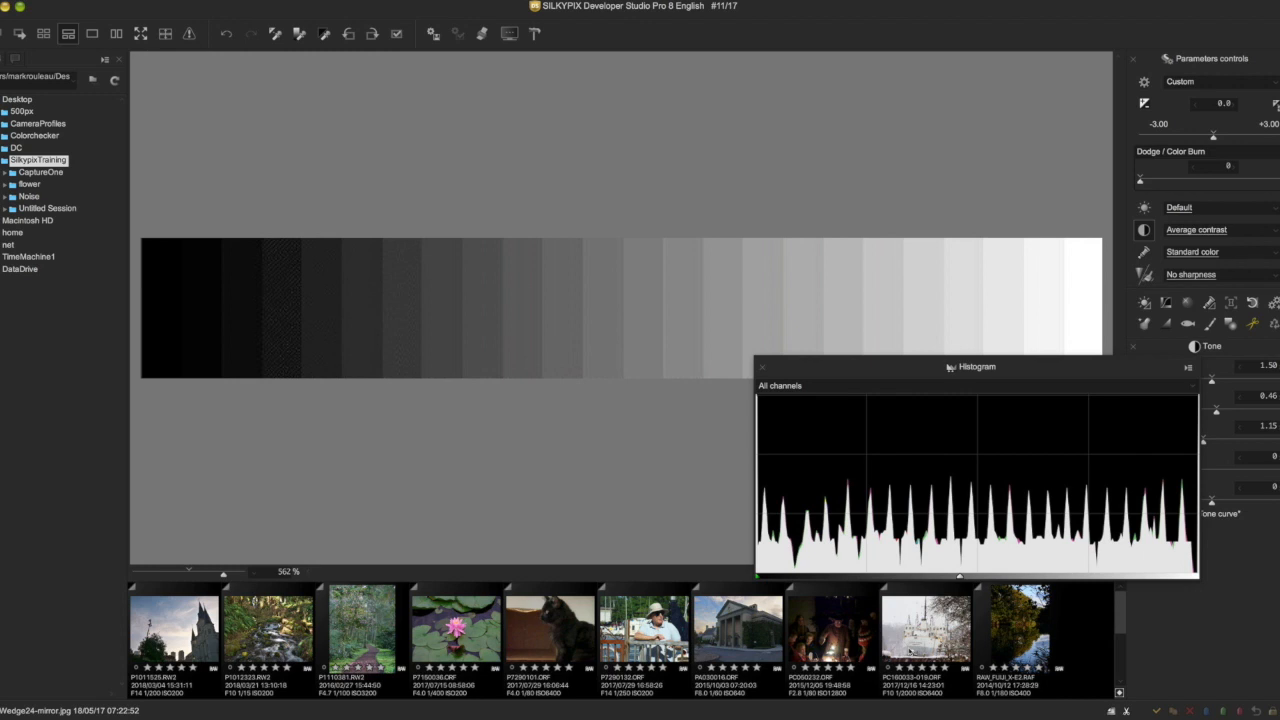
mouse_move(1158, 263)
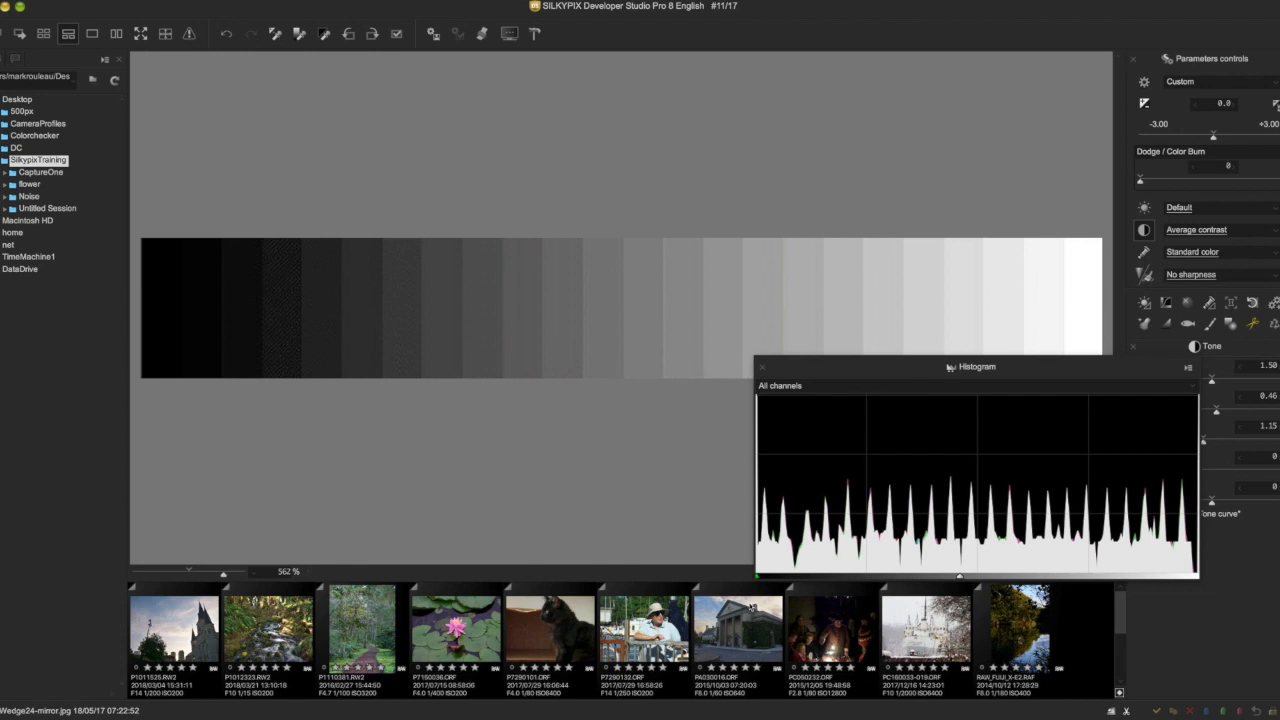
Load the Dryden Theater photo at default settings and shift the histogram window right.
click(734, 642)
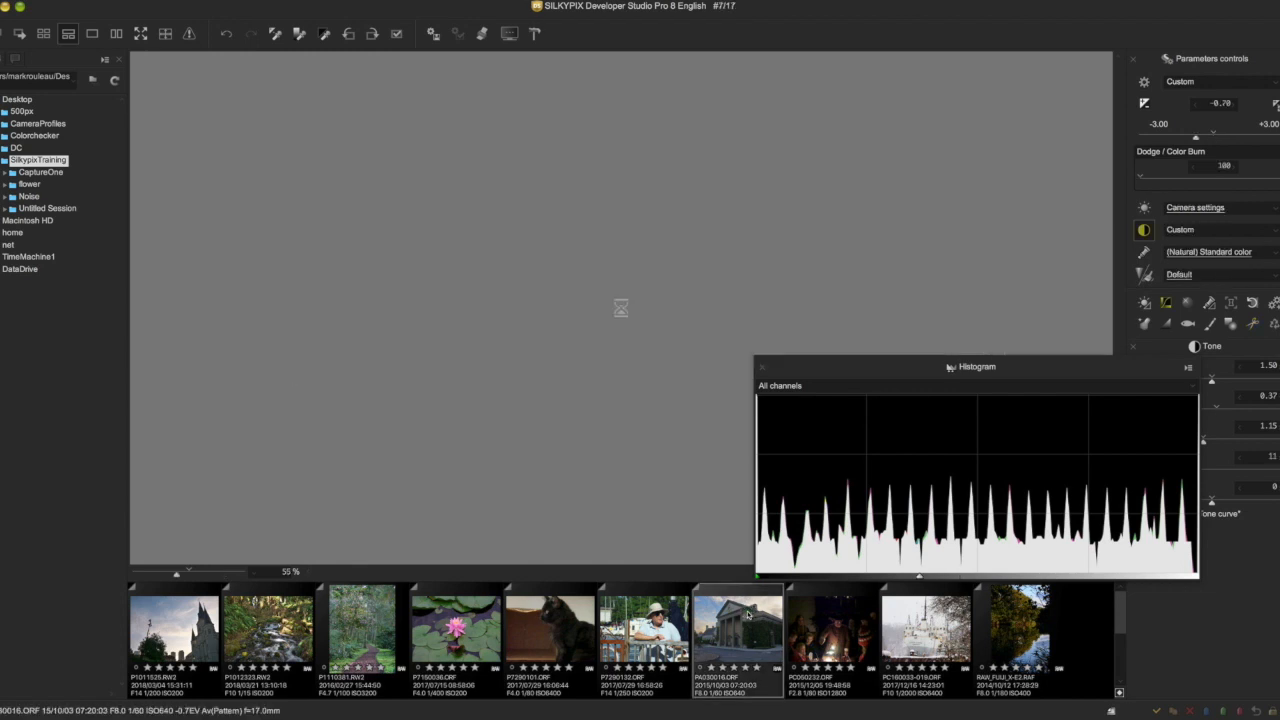
click(738, 640)
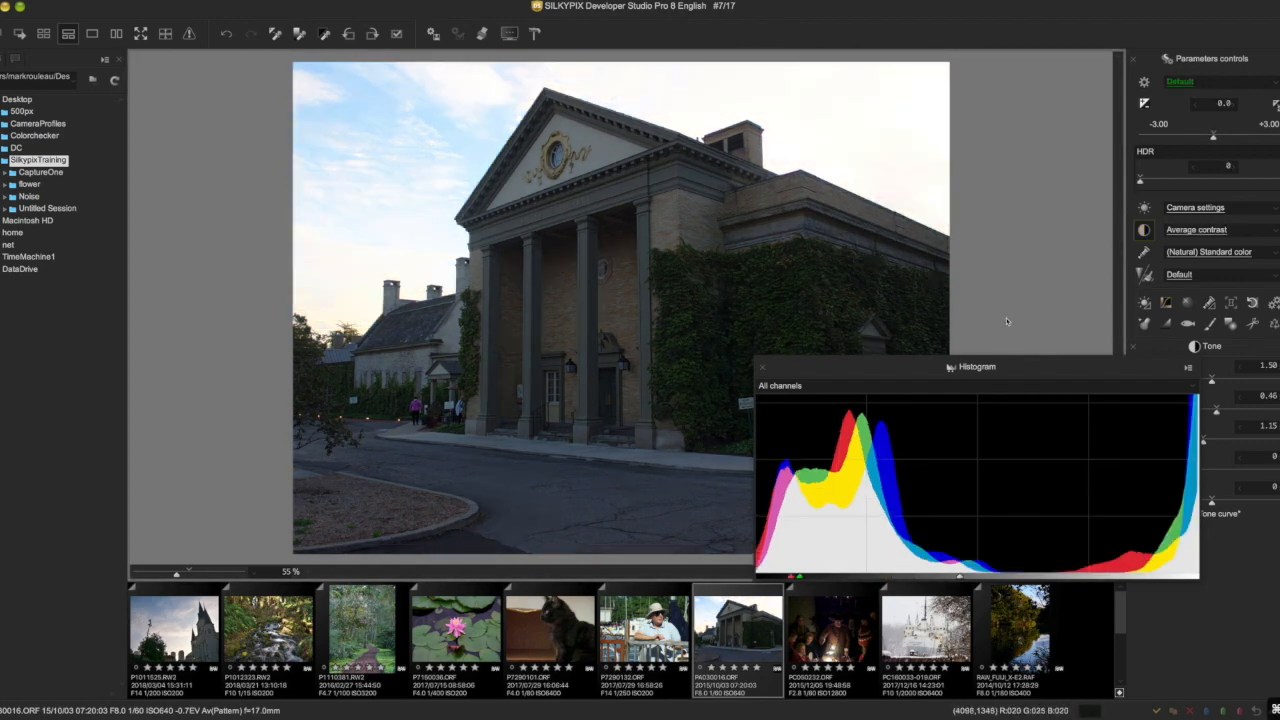
drag(977, 366, 1048, 368)
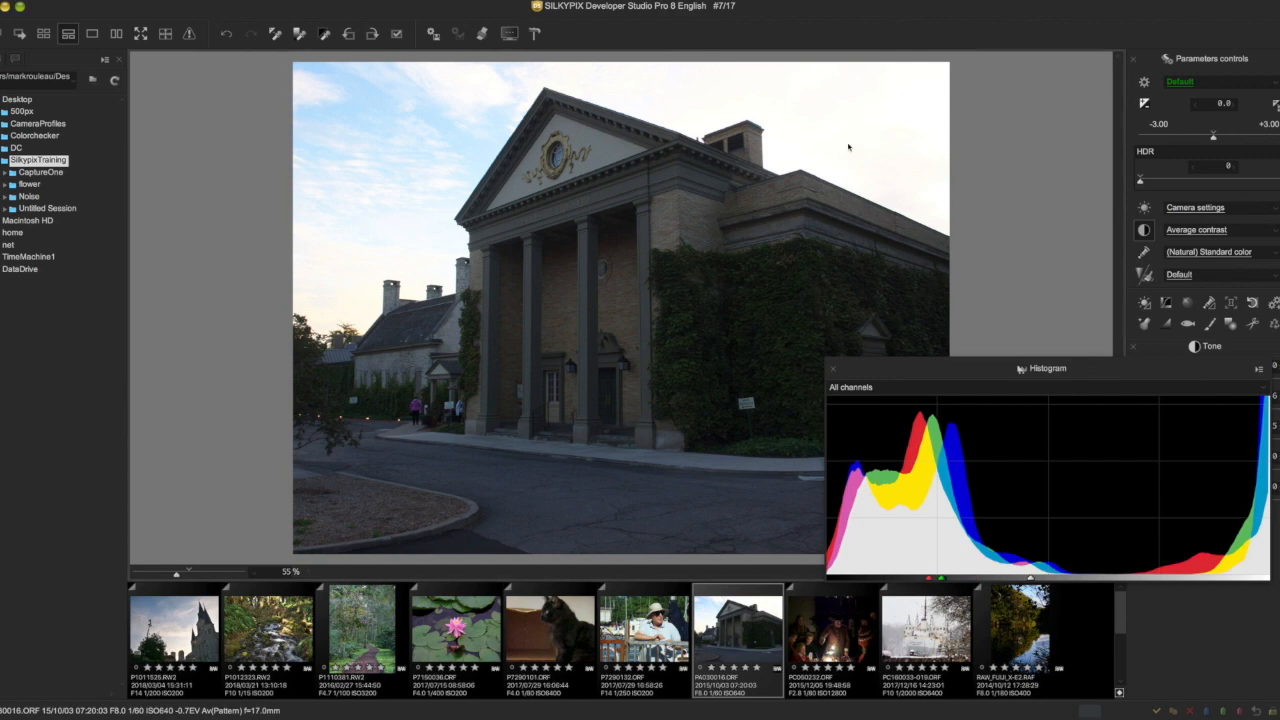
mouse_move(491, 193)
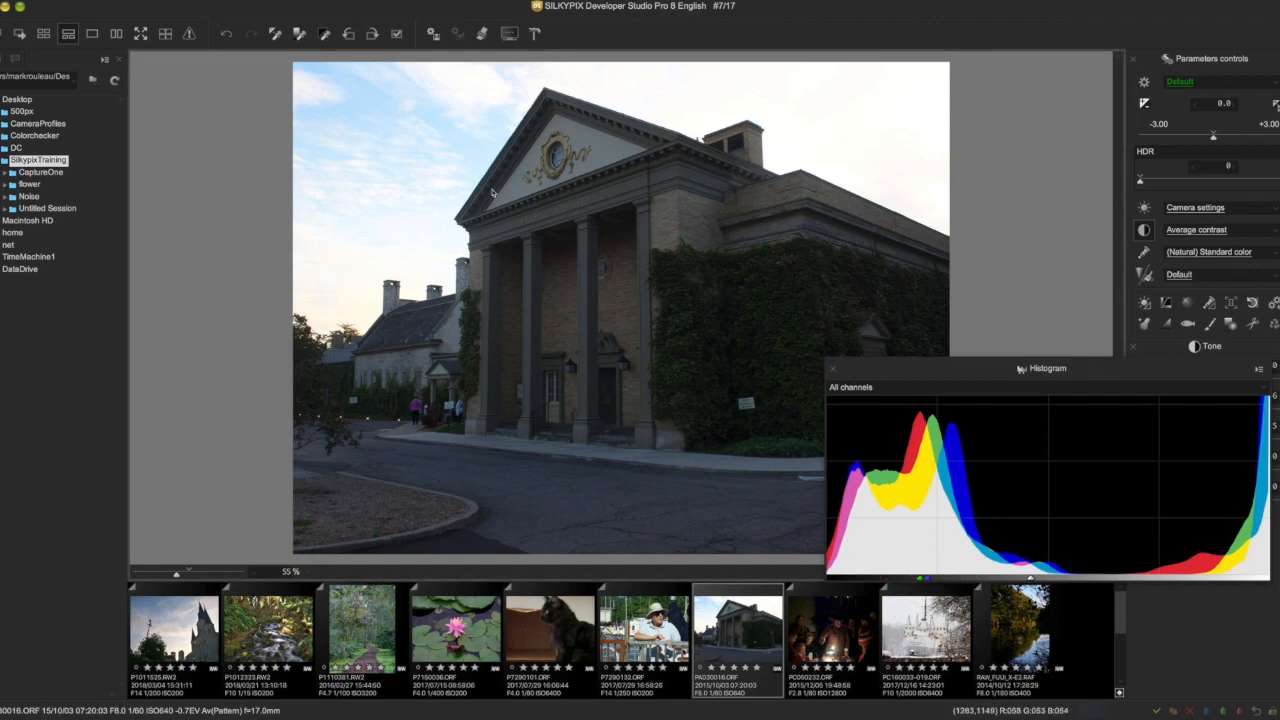
mouse_move(503, 290)
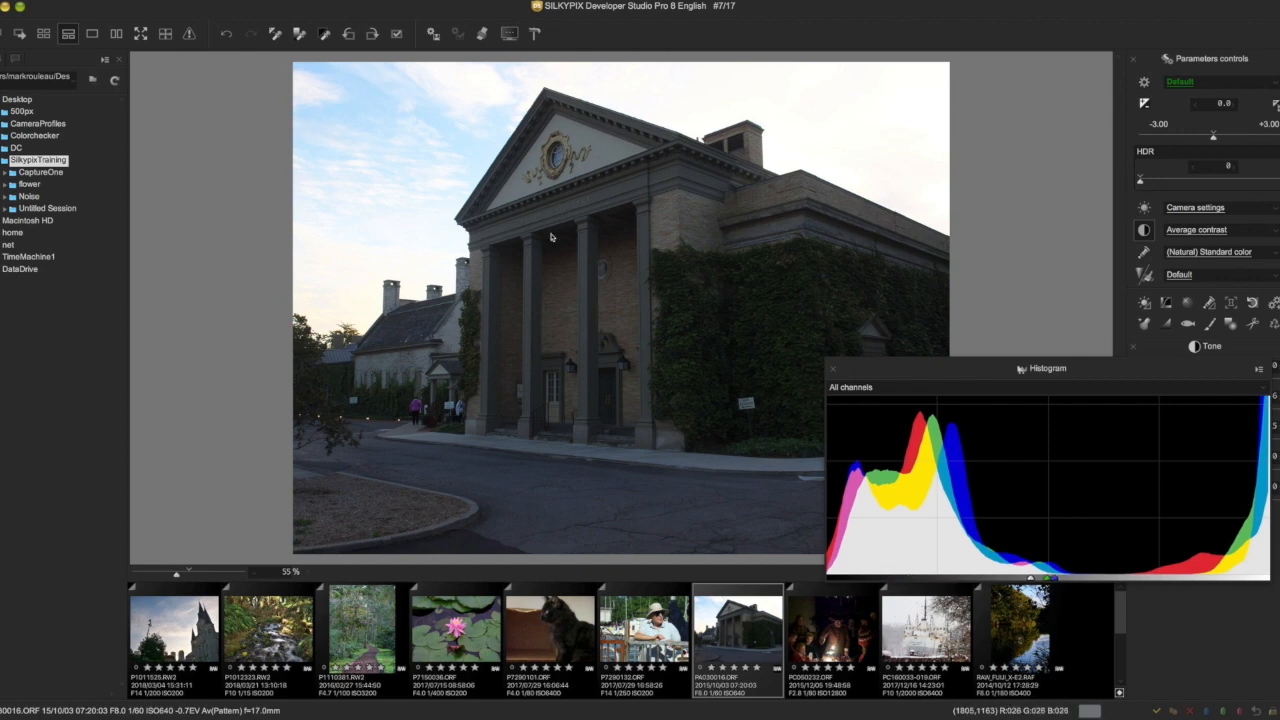
mouse_move(595, 242)
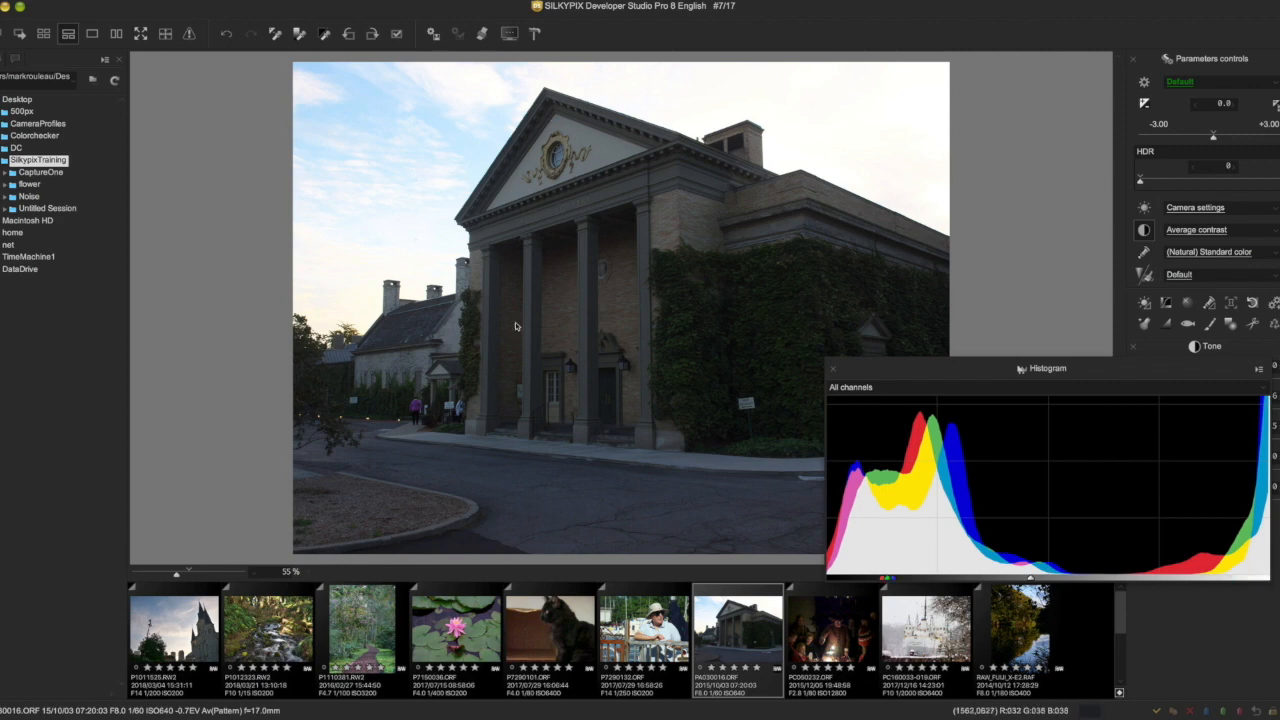
mouse_move(1168, 189)
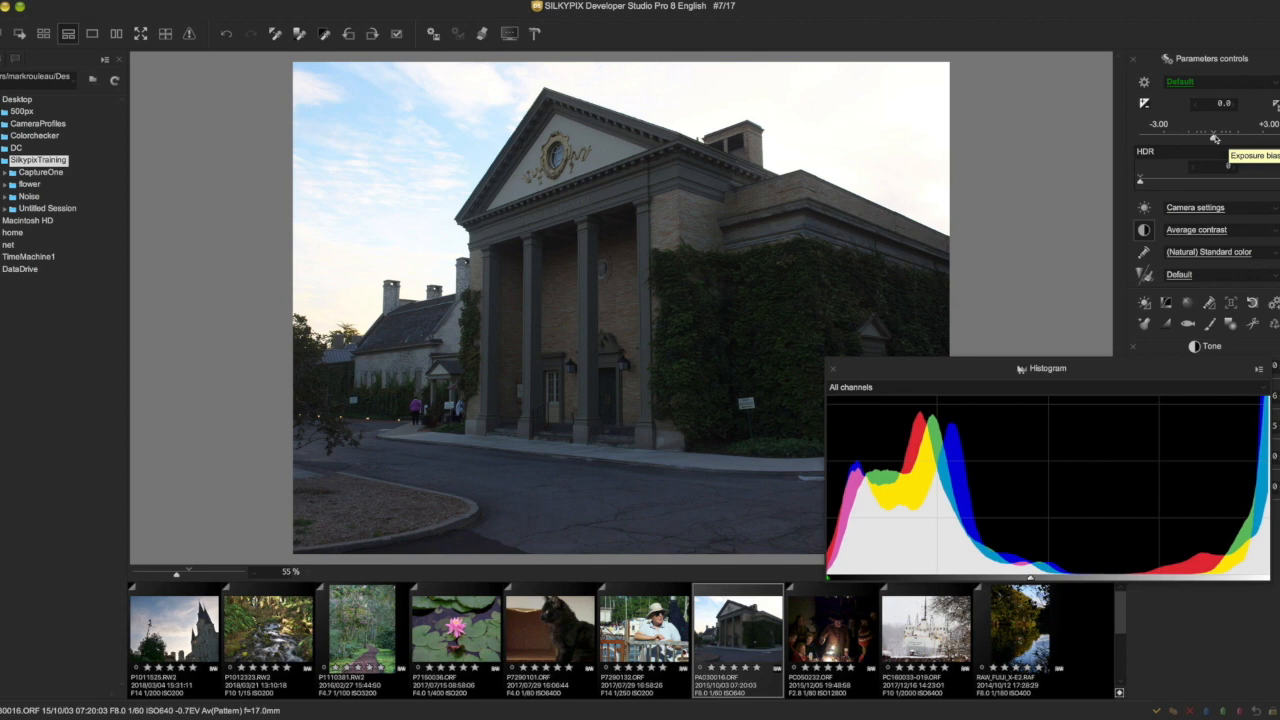
Lower exposure to -1.20 to recover the sky, then brighten the building's shadows with Dodge / Color Burn 48.
click(1205, 167)
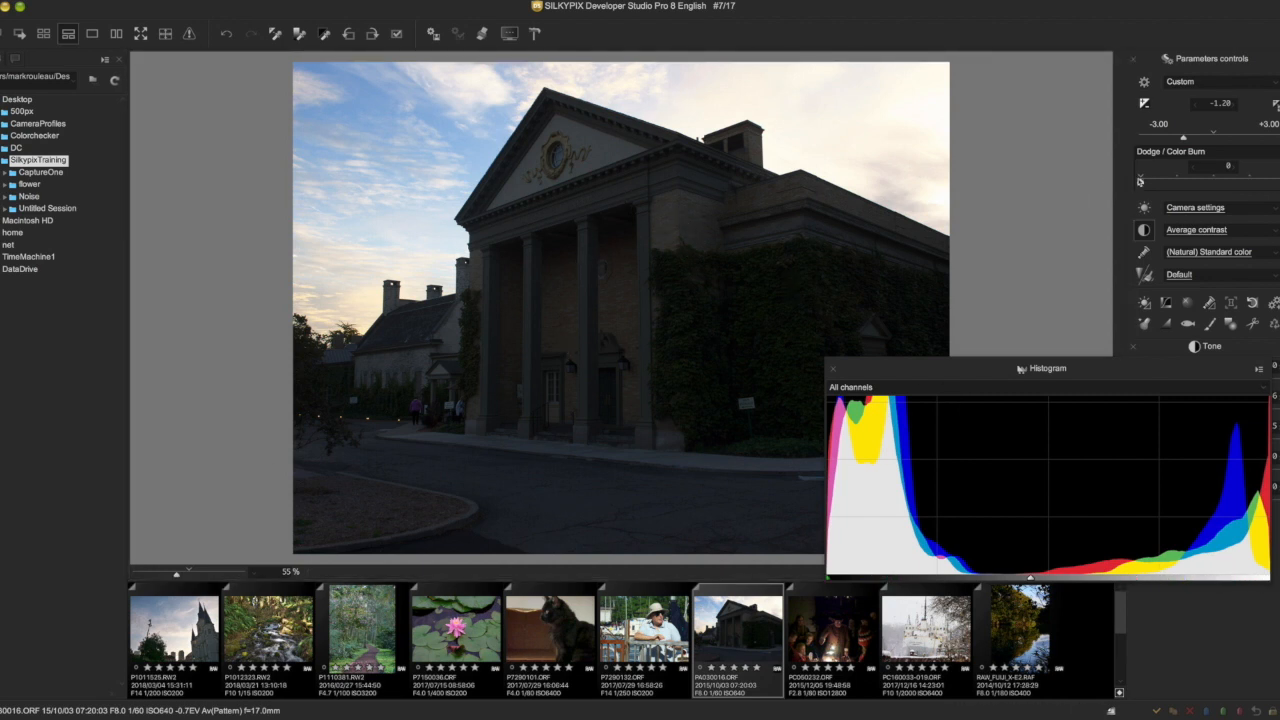
drag(1139, 181, 1203, 181)
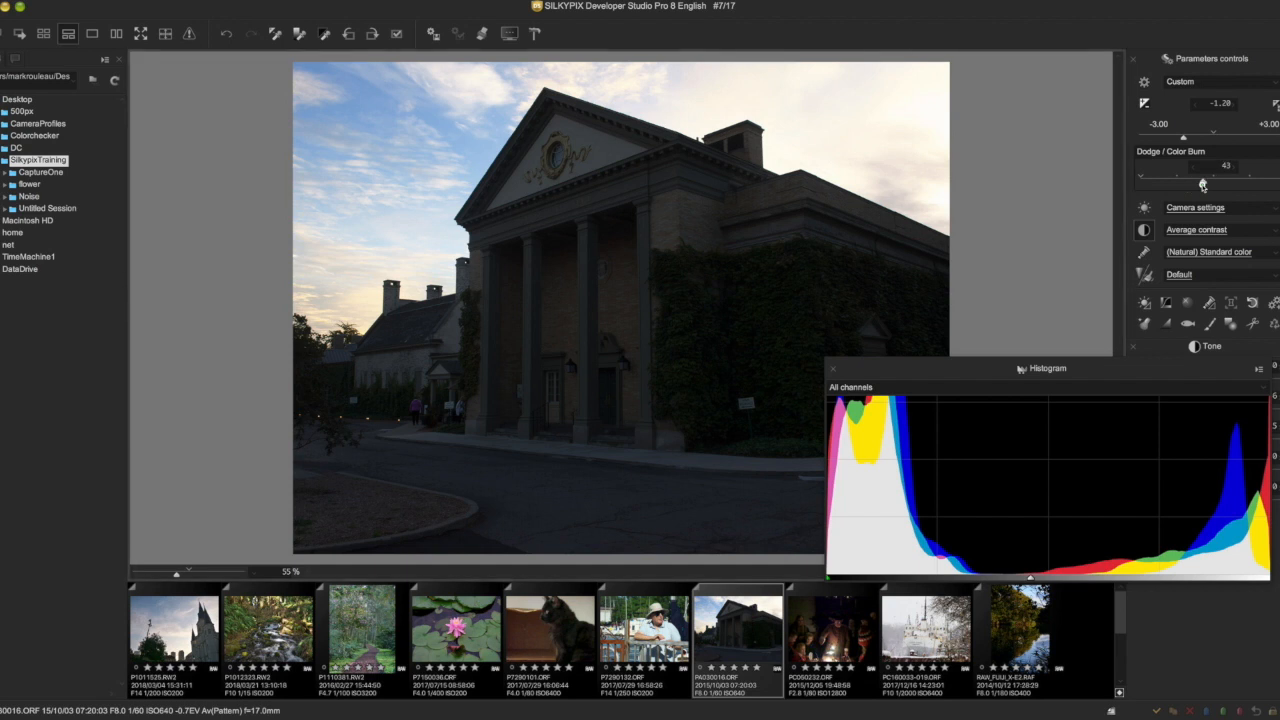
drag(1202, 183, 1208, 183)
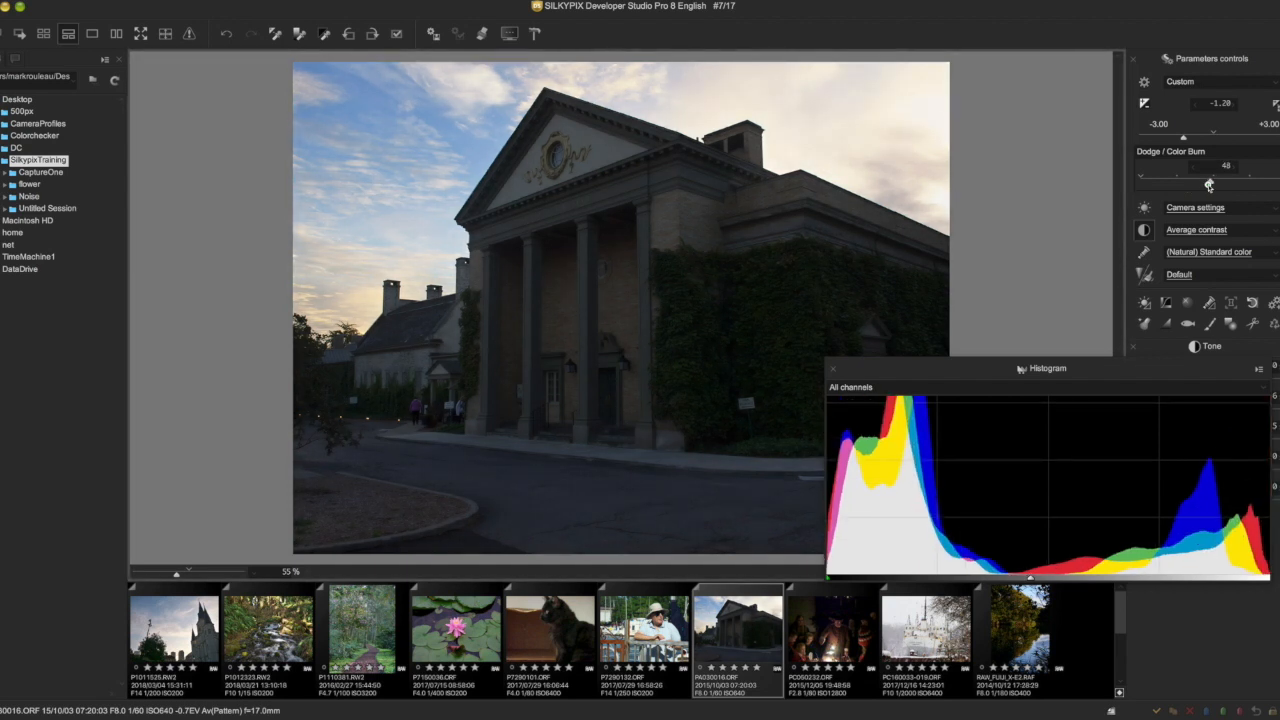
drag(1208, 182, 1232, 182)
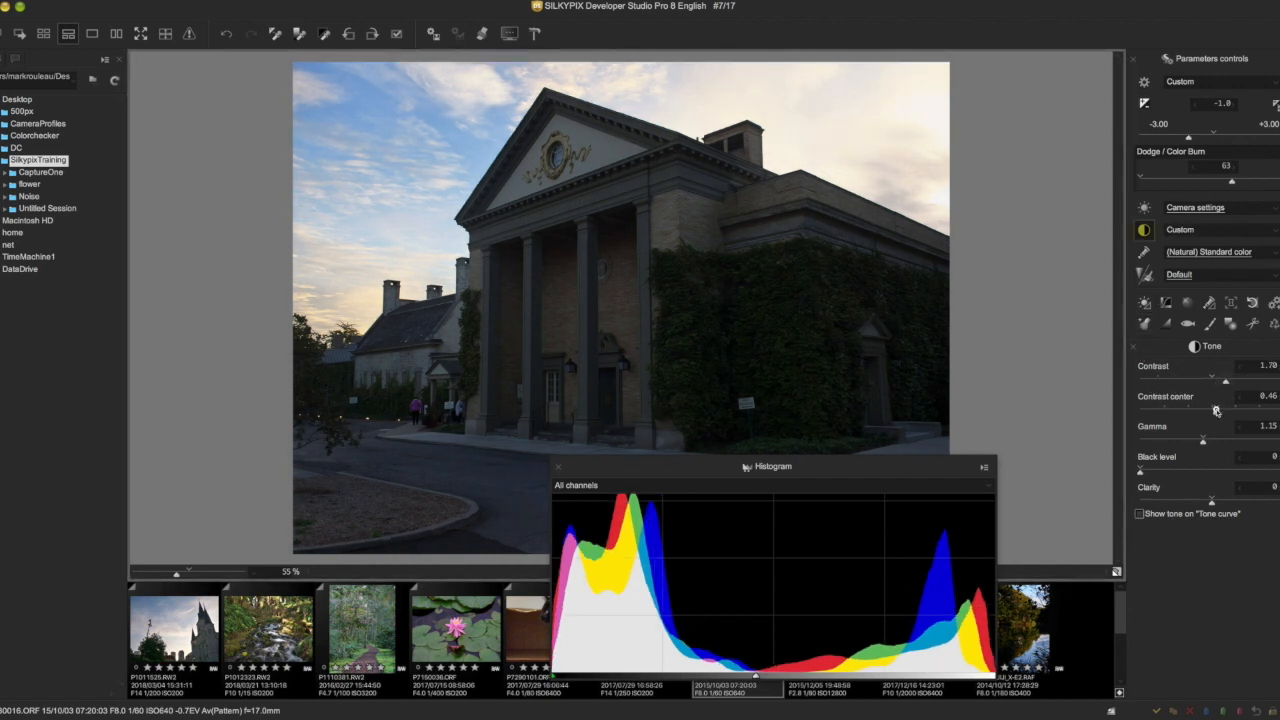
Lower contrast centre to 0.31 and raise gamma to 1.25 to lift the midtones.
drag(1216, 411, 1155, 413)
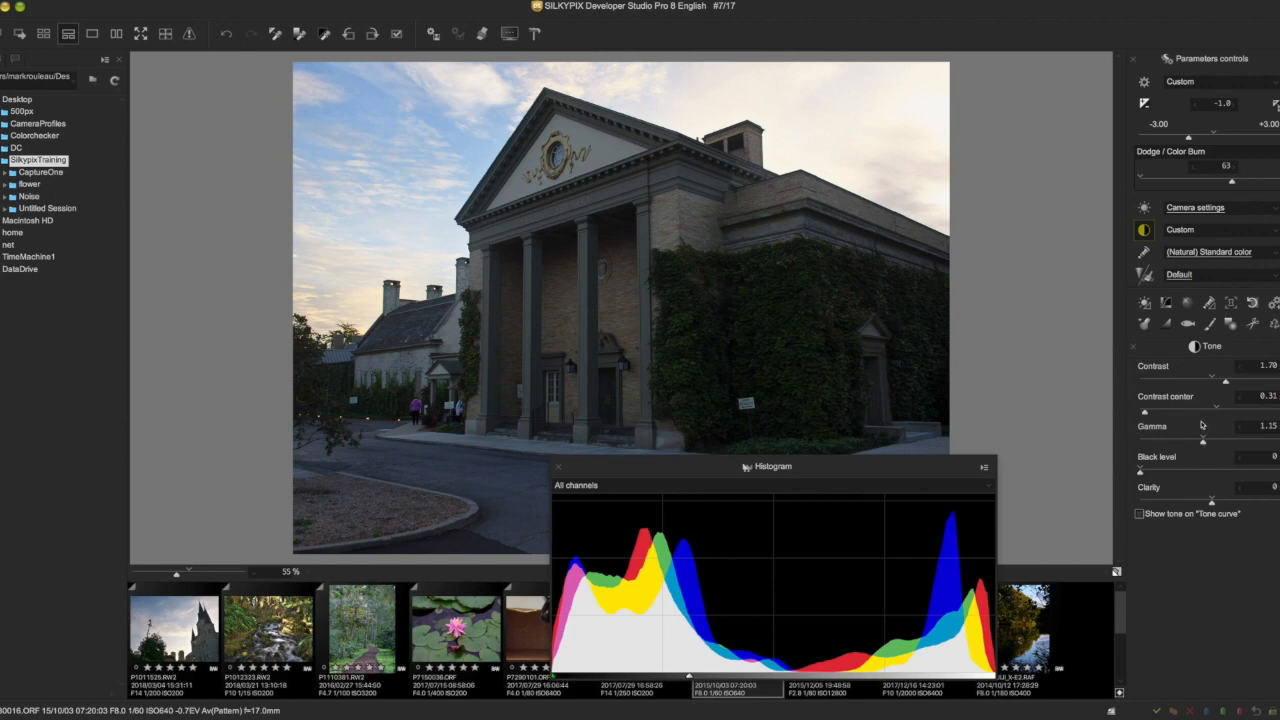
drag(1200, 438, 1217, 443)
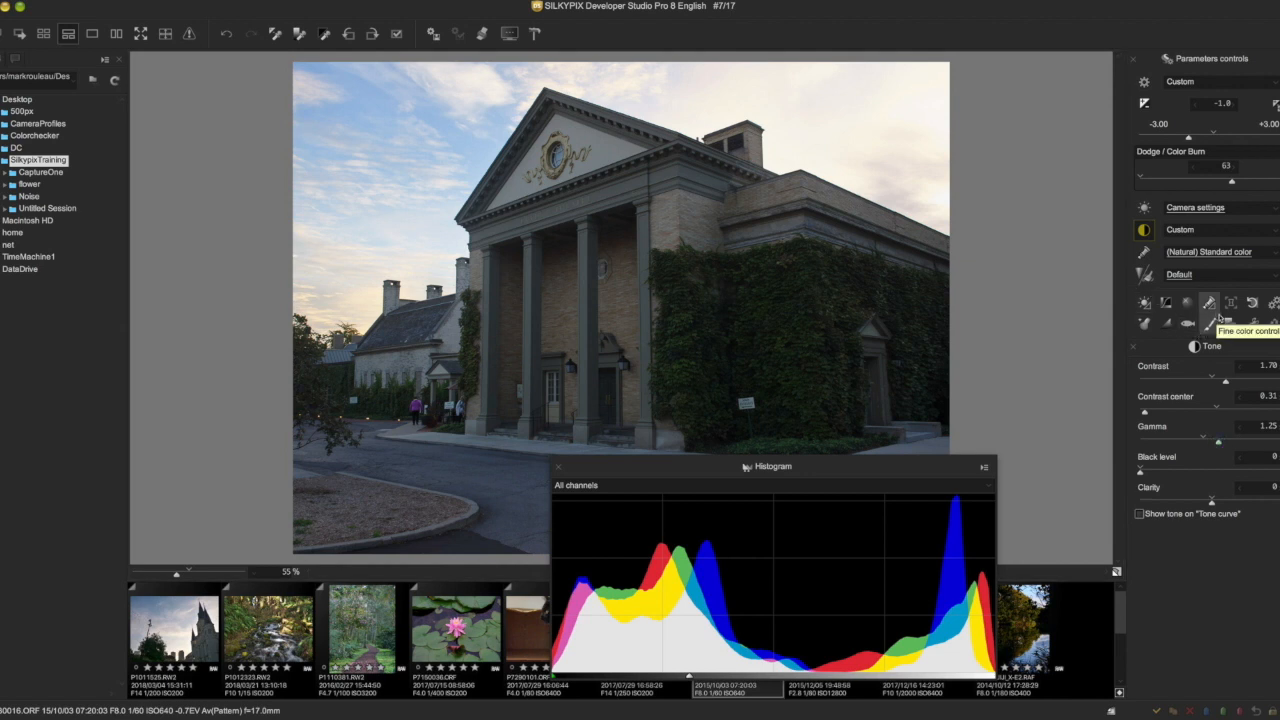
click(1163, 299)
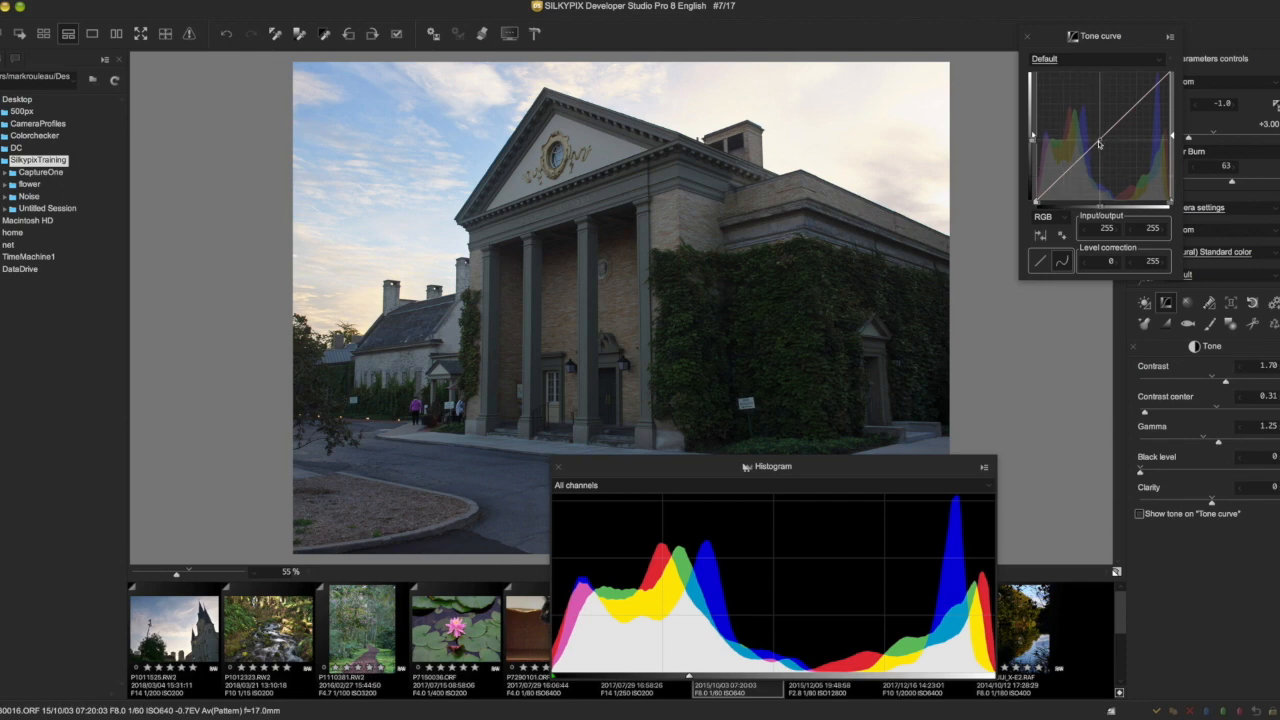
Shape a custom tone curve with midpoint at 116/104 and highlight point at 192/180 to hold the sky.
drag(1098, 143, 1097, 149)
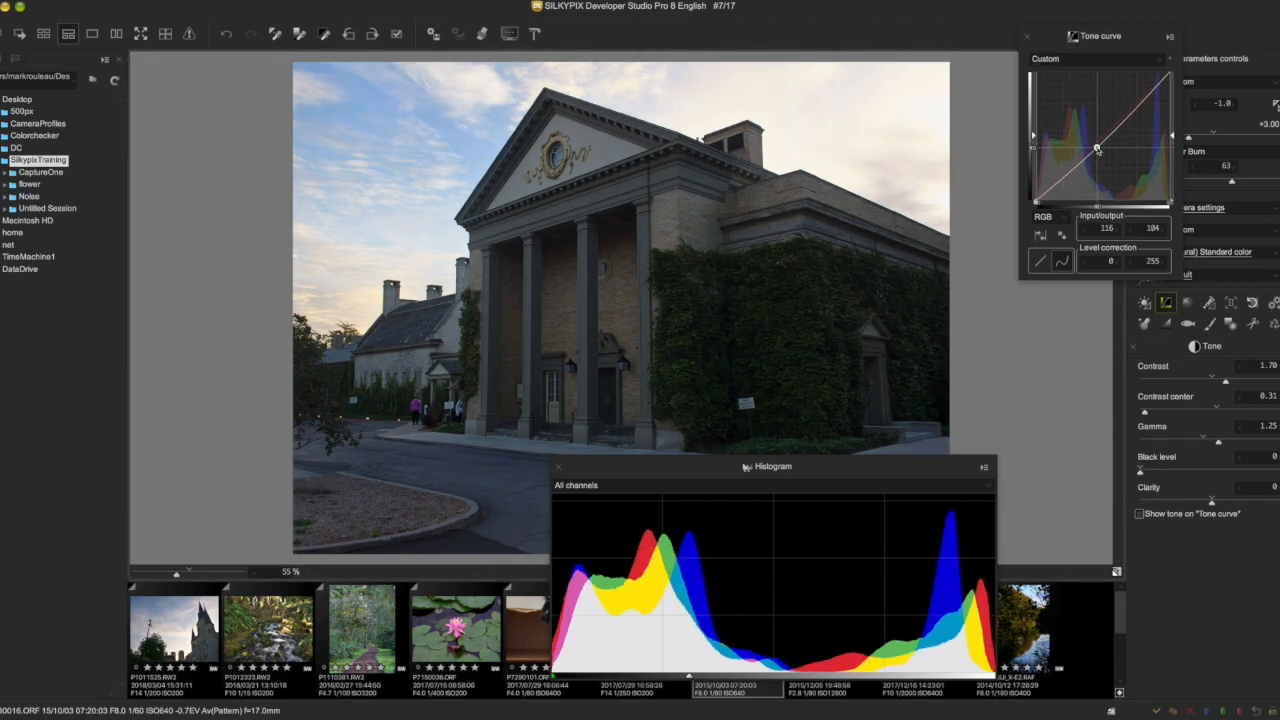
drag(1096, 149, 1096, 137)
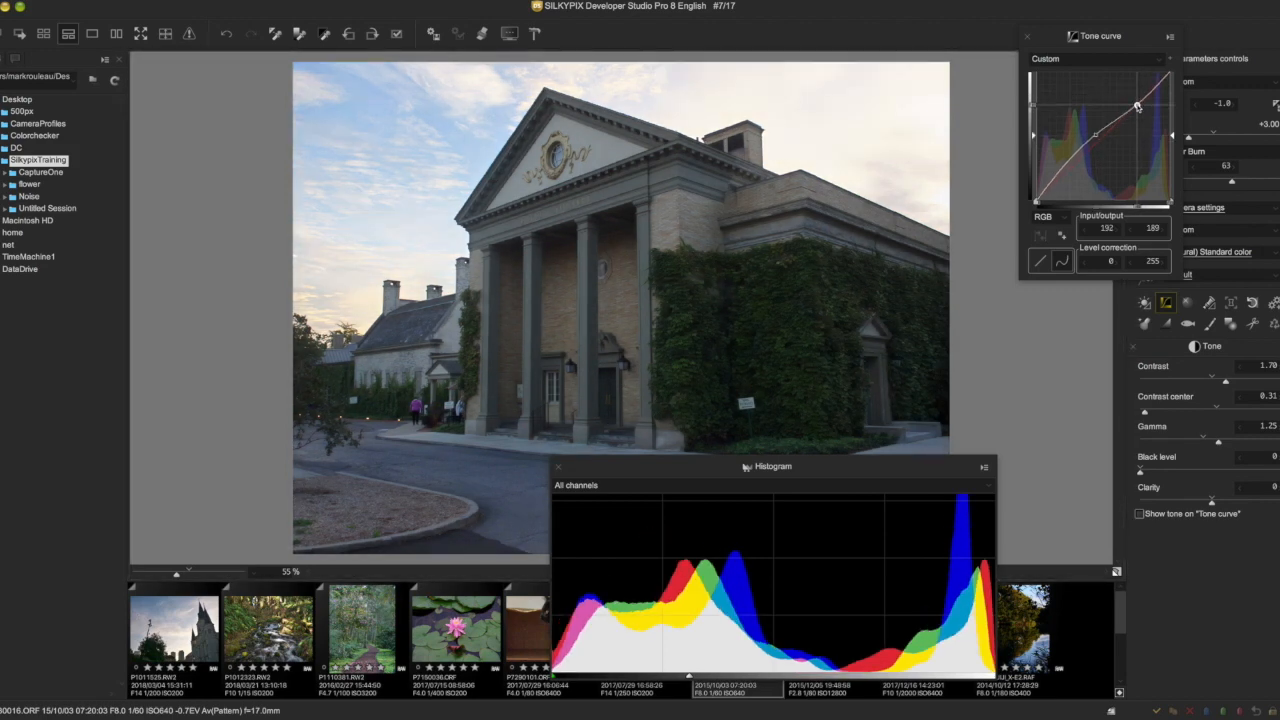
drag(1137, 107, 1137, 109)
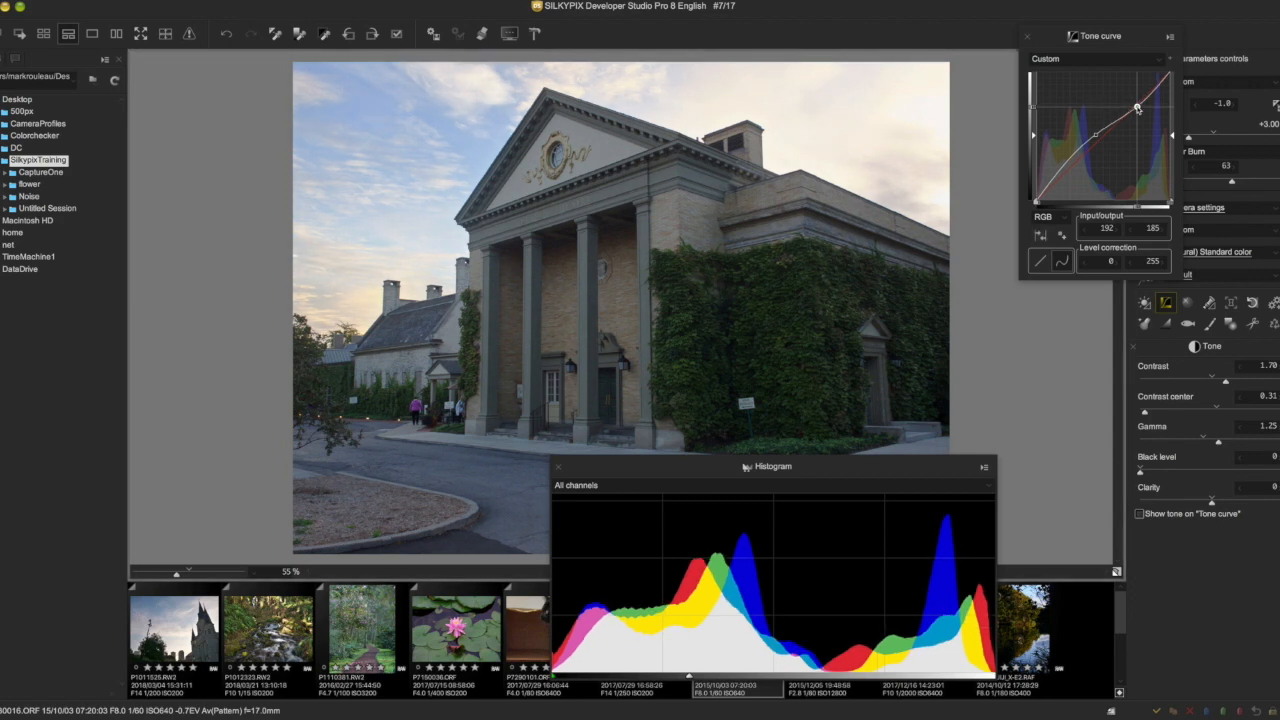
drag(1138, 109, 1138, 110)
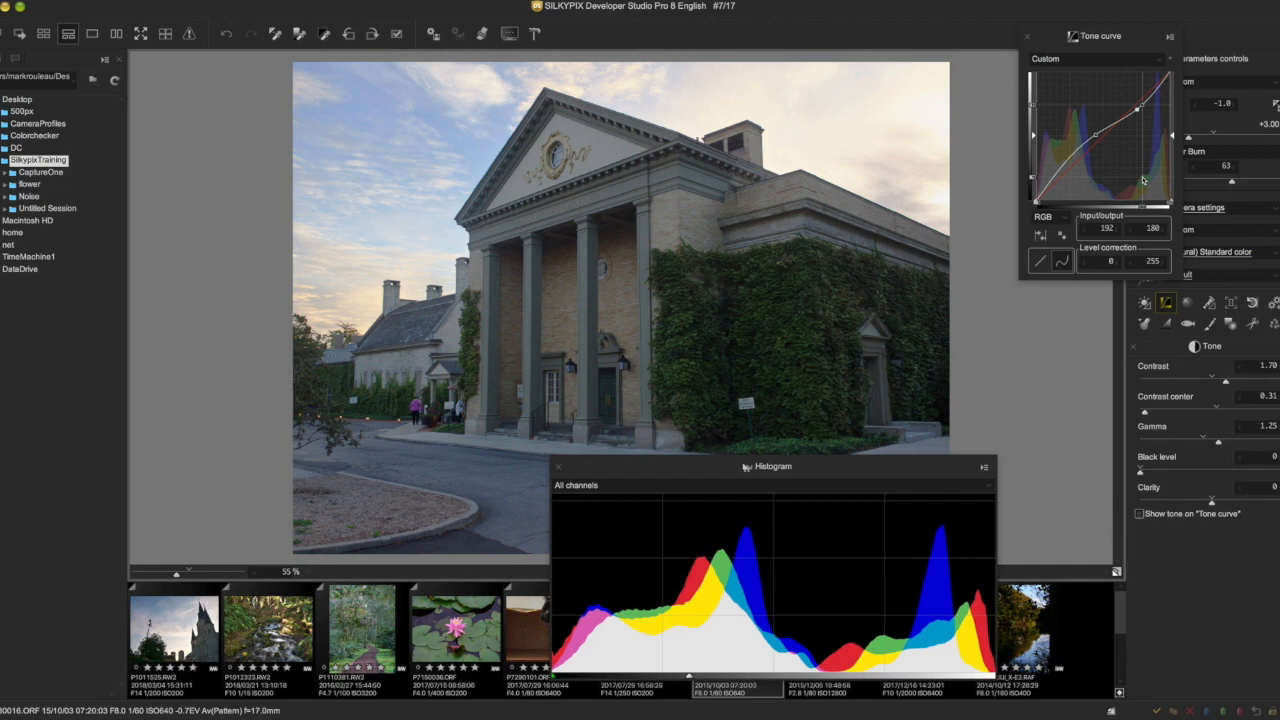
mouse_move(900, 447)
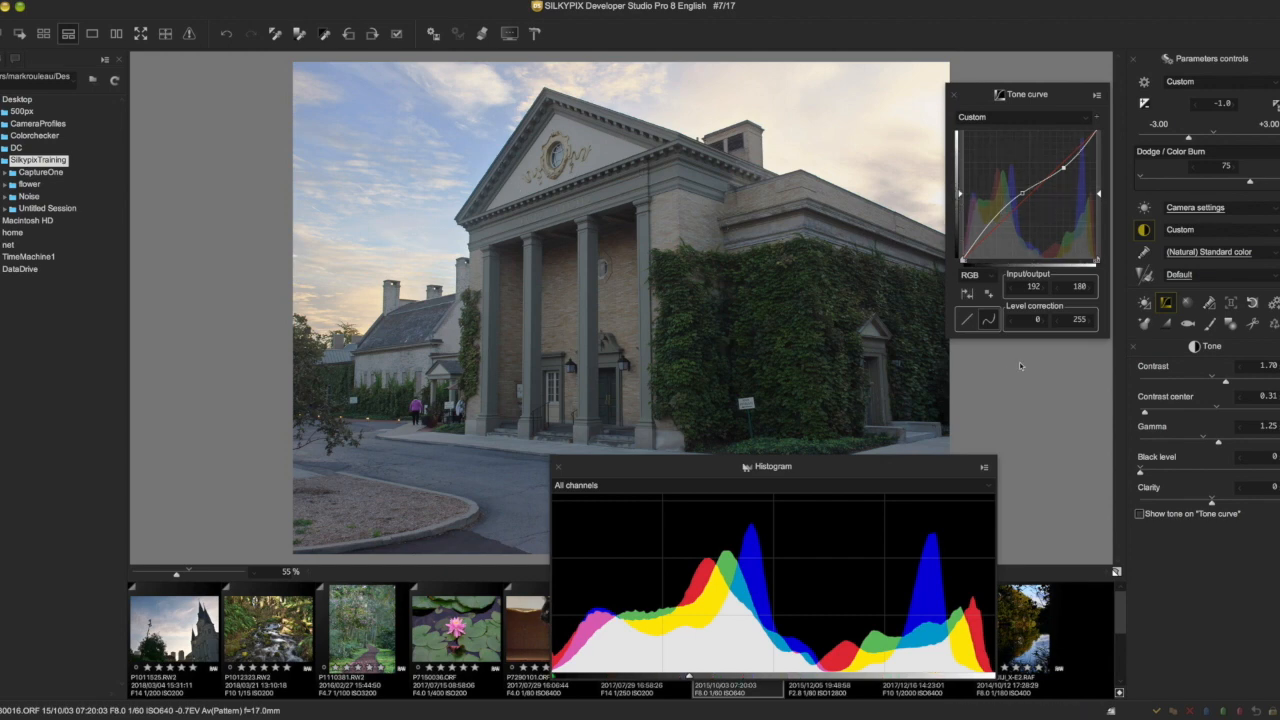
click(1224, 251)
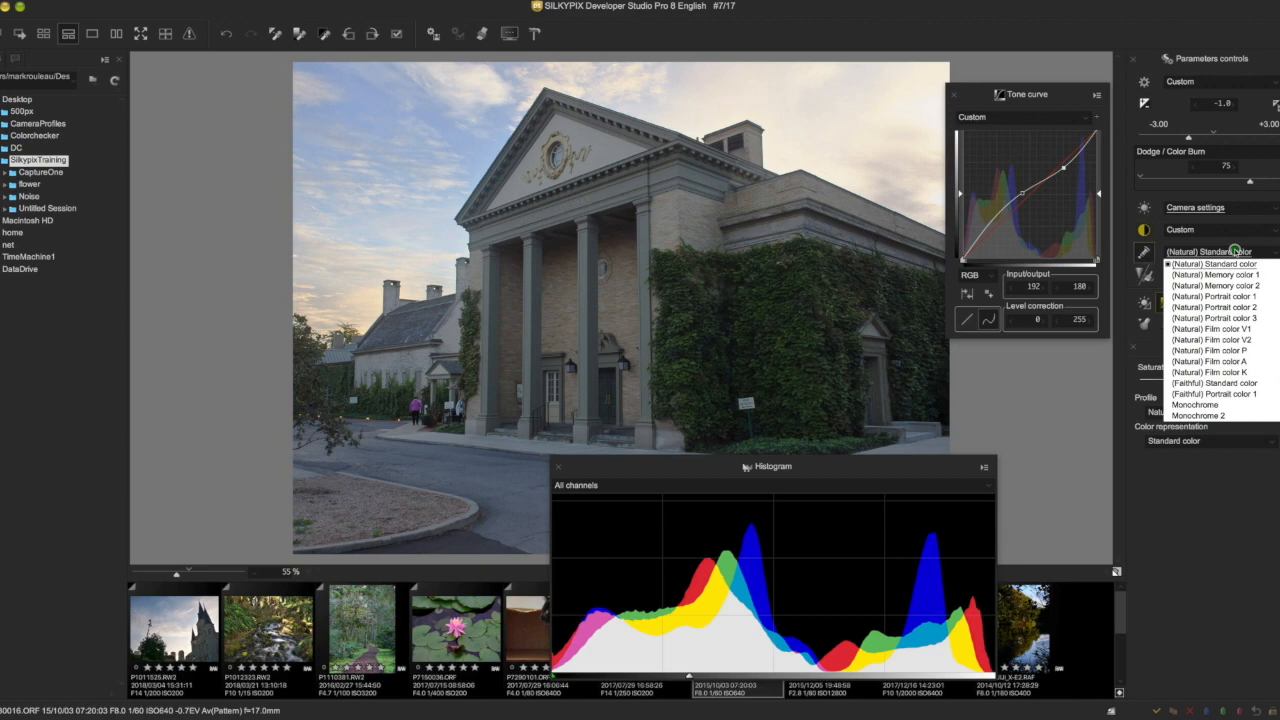